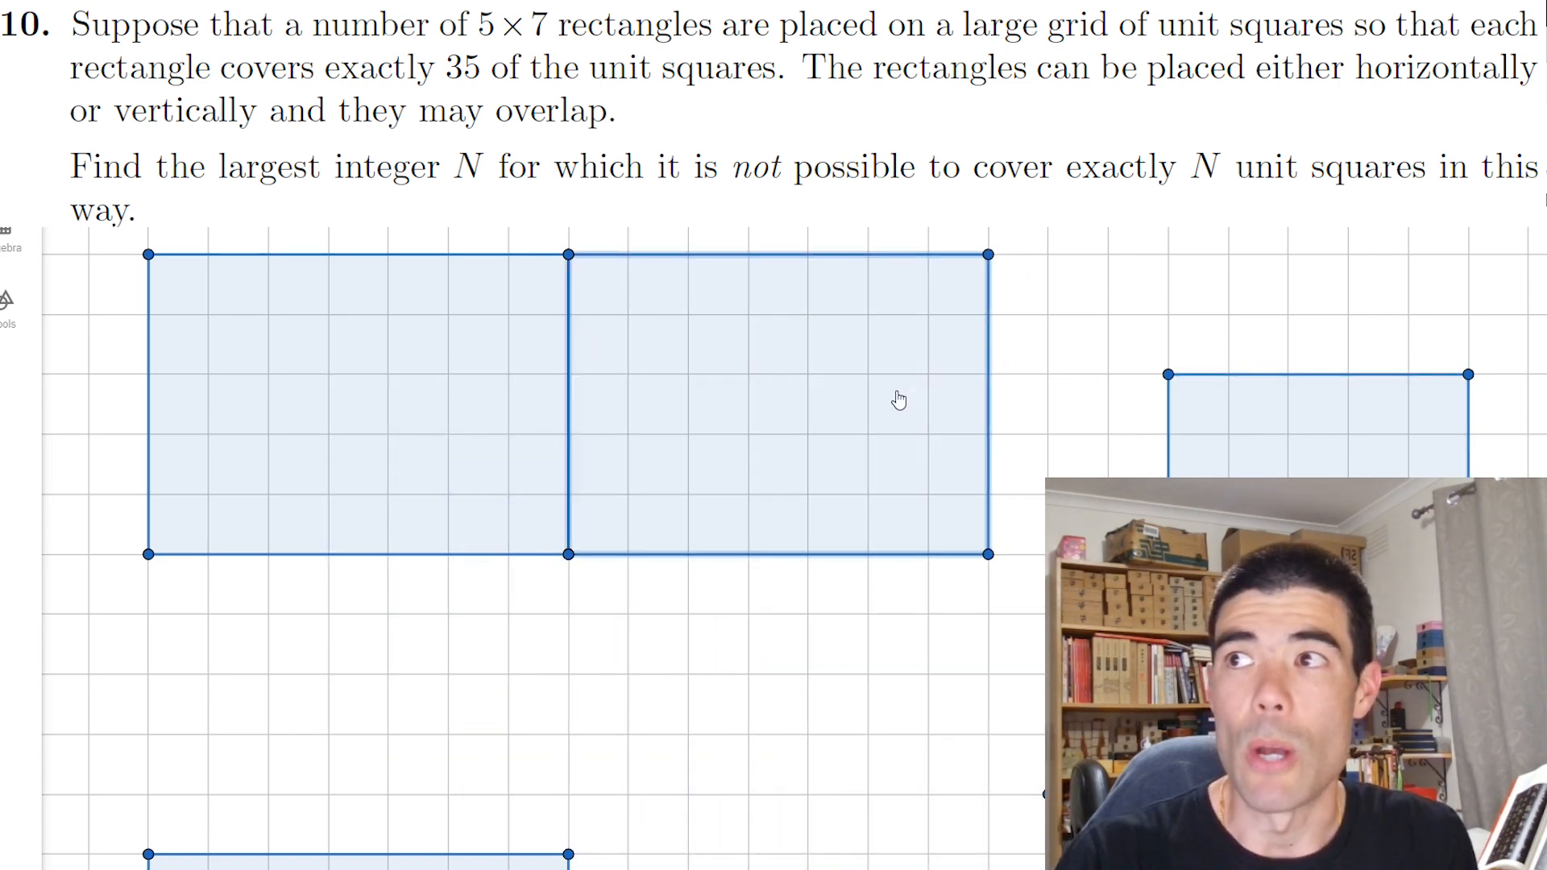
{"action": "mouse_move", "coordinate": [833, 403]}
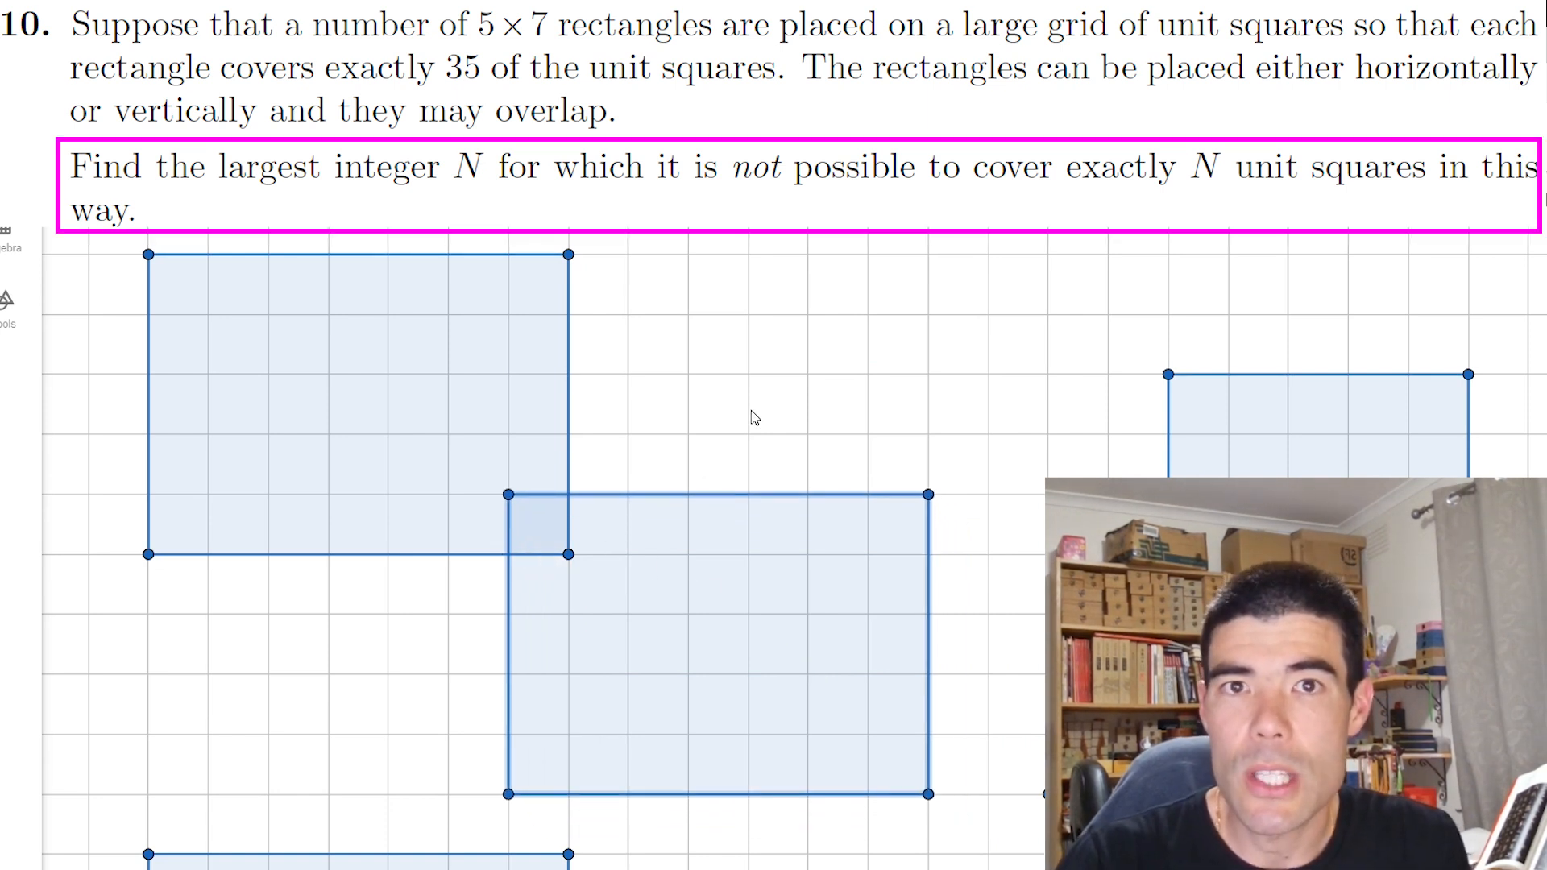
{"action": "mouse_move", "coordinate": [753, 589]}
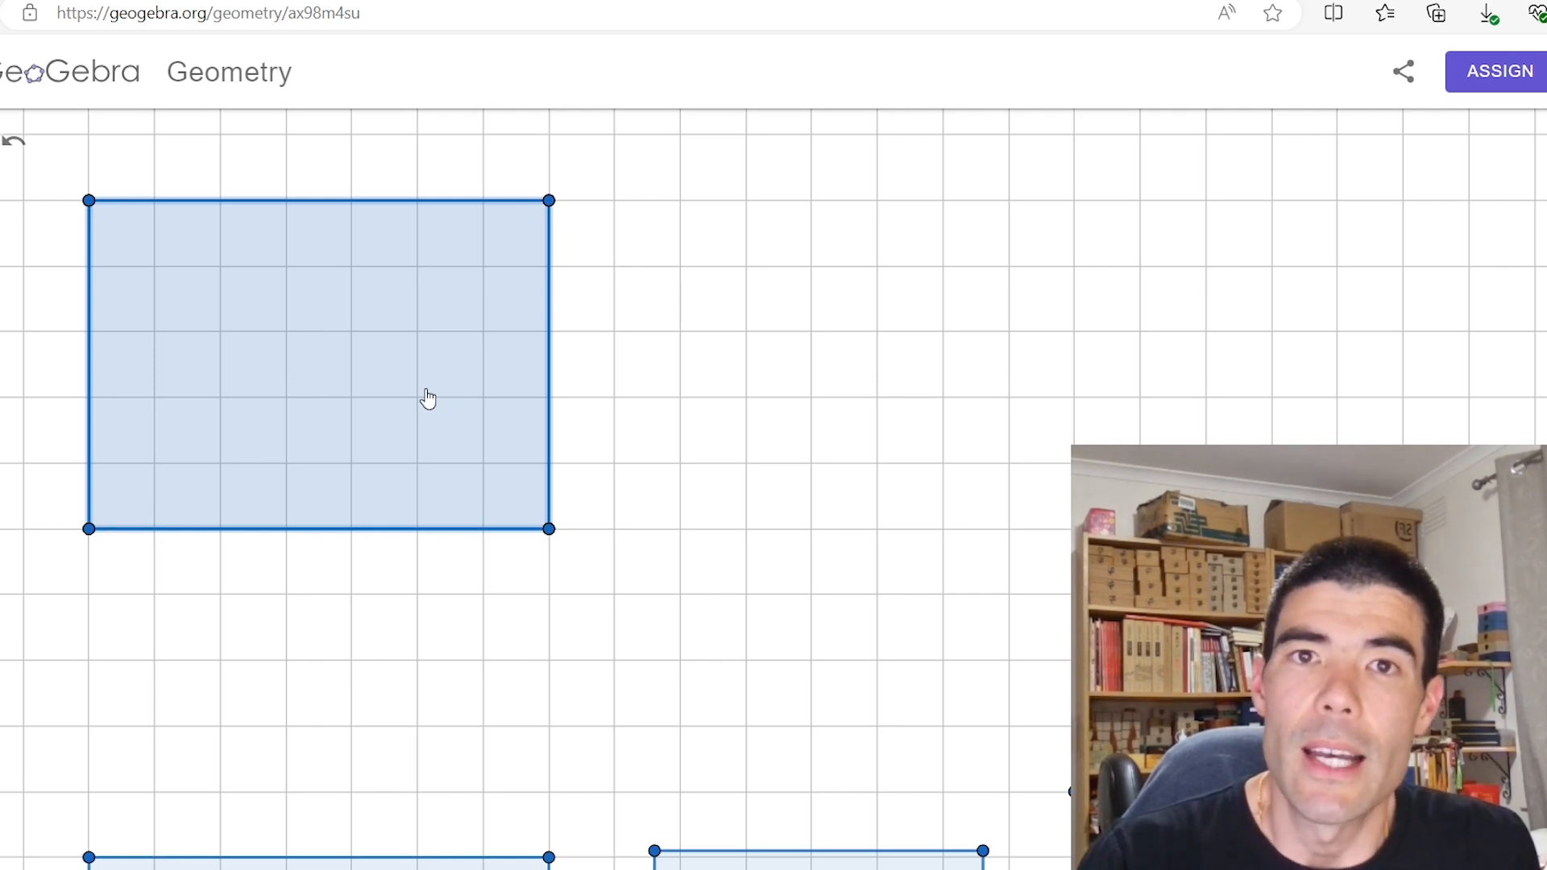
{"action": "mouse_move", "coordinate": [419, 399]}
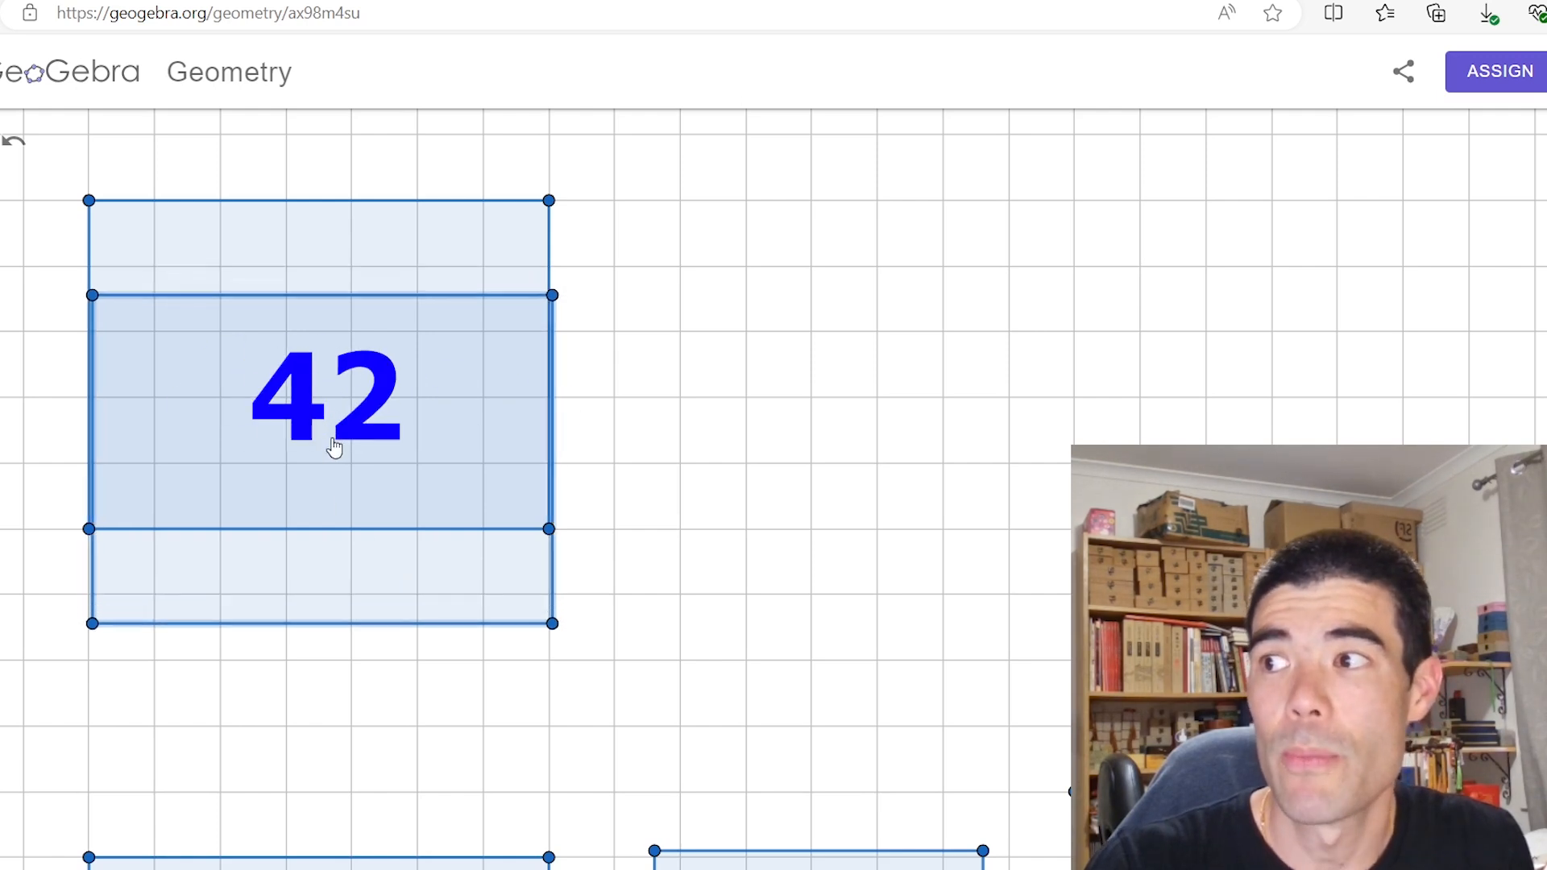
- Drag the second 5×7 rectangle one square right and one square down to overlap the first
{"action": "left_click_drag", "start_coordinate": [325, 414], "coordinate": [326, 512]}
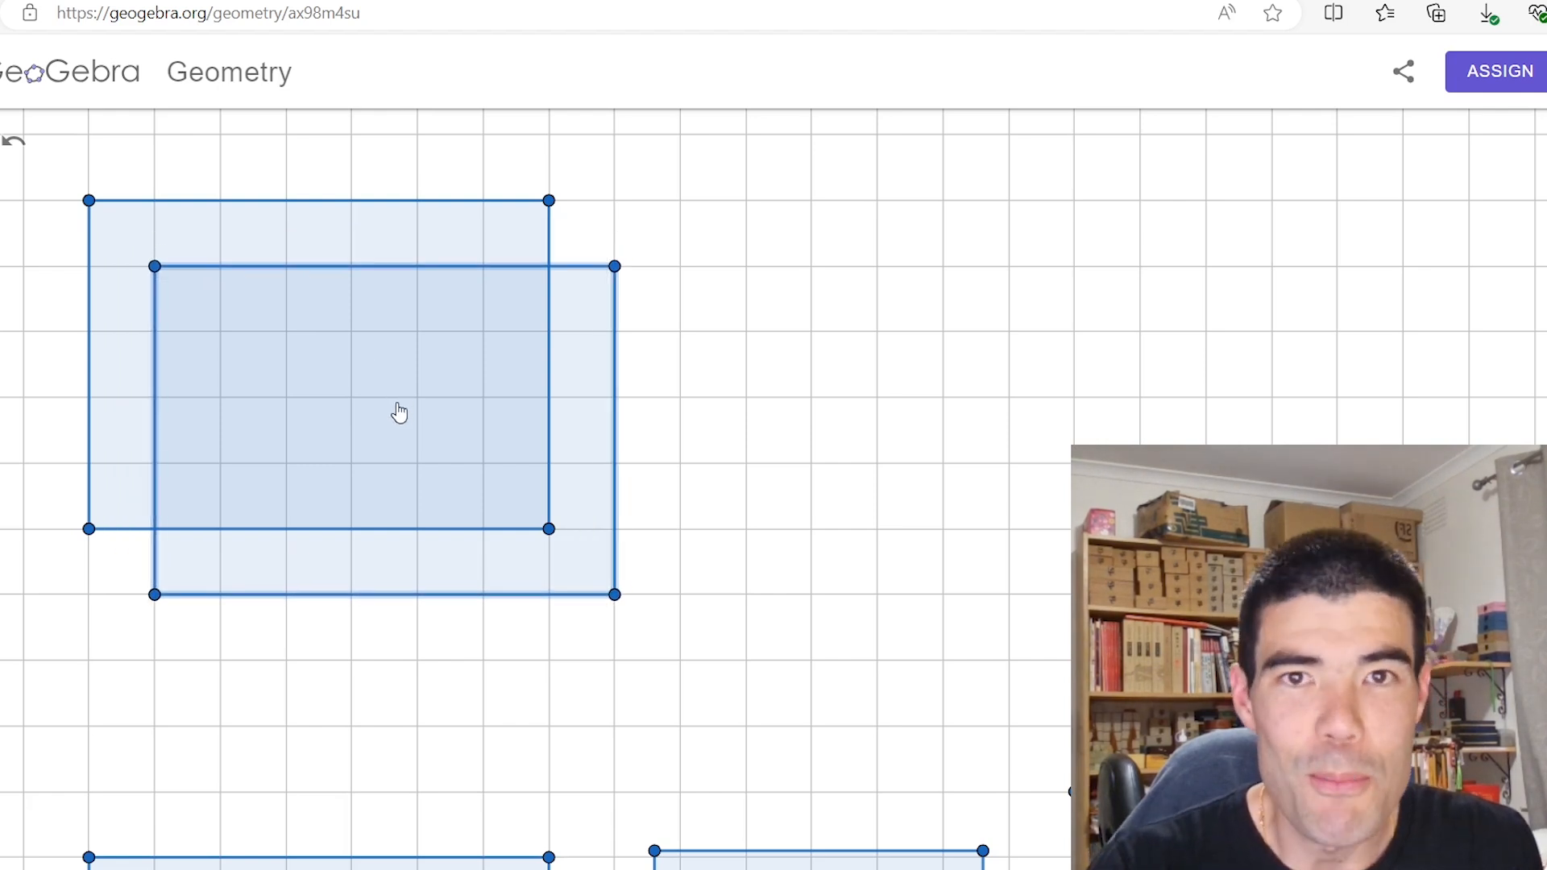
- Zoom the view to see both offset rectangles and their overlap region
{"action": "scroll", "scroll_direction": "up", "scroll_amount": 3}
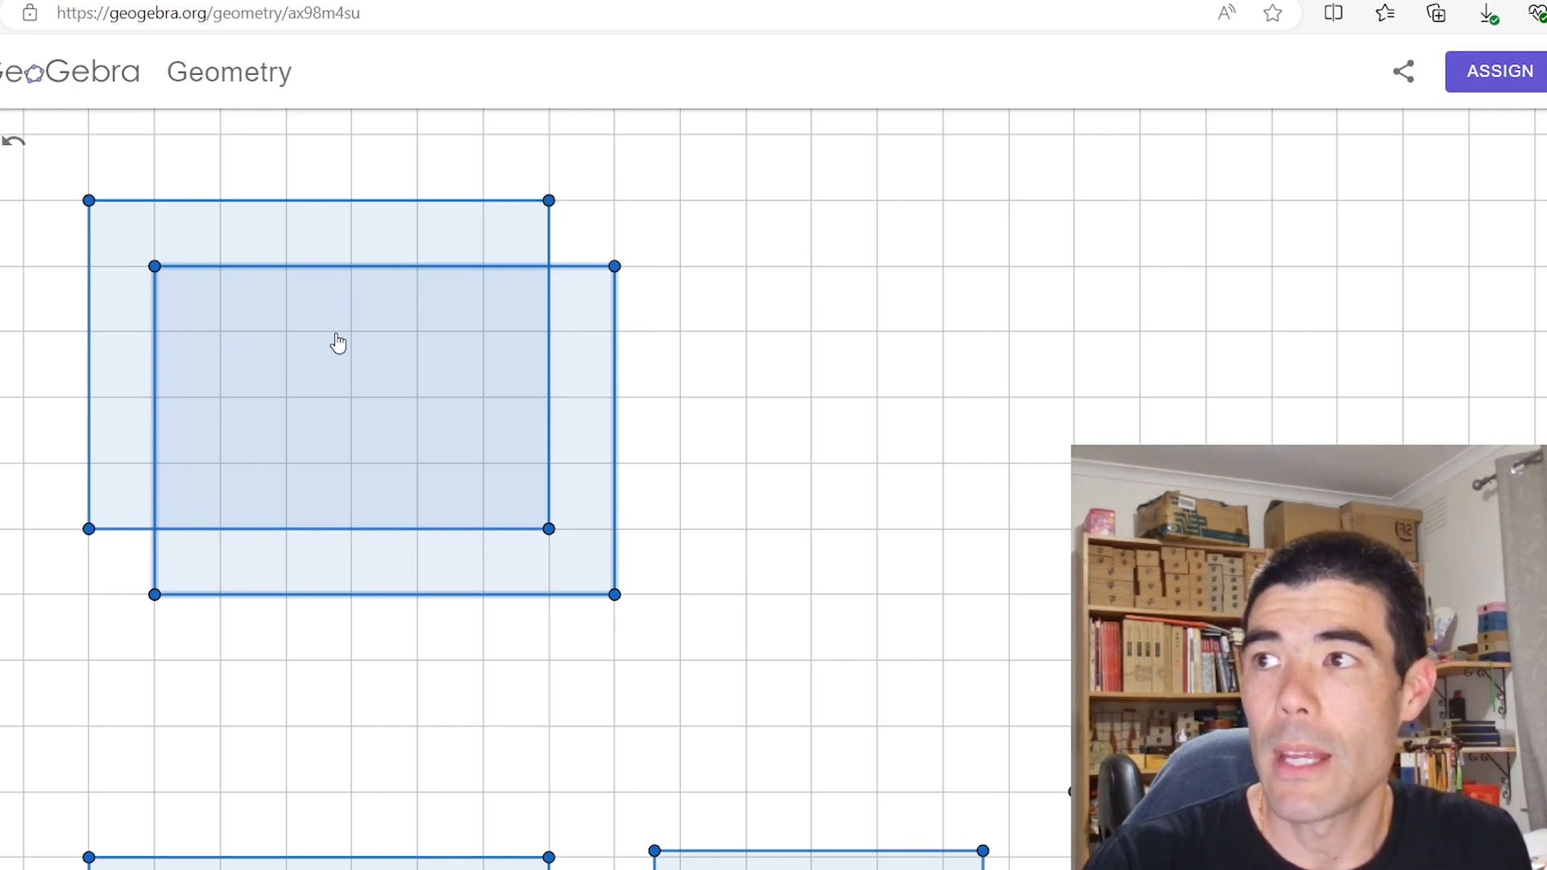
{"action": "mouse_move", "coordinate": [603, 564]}
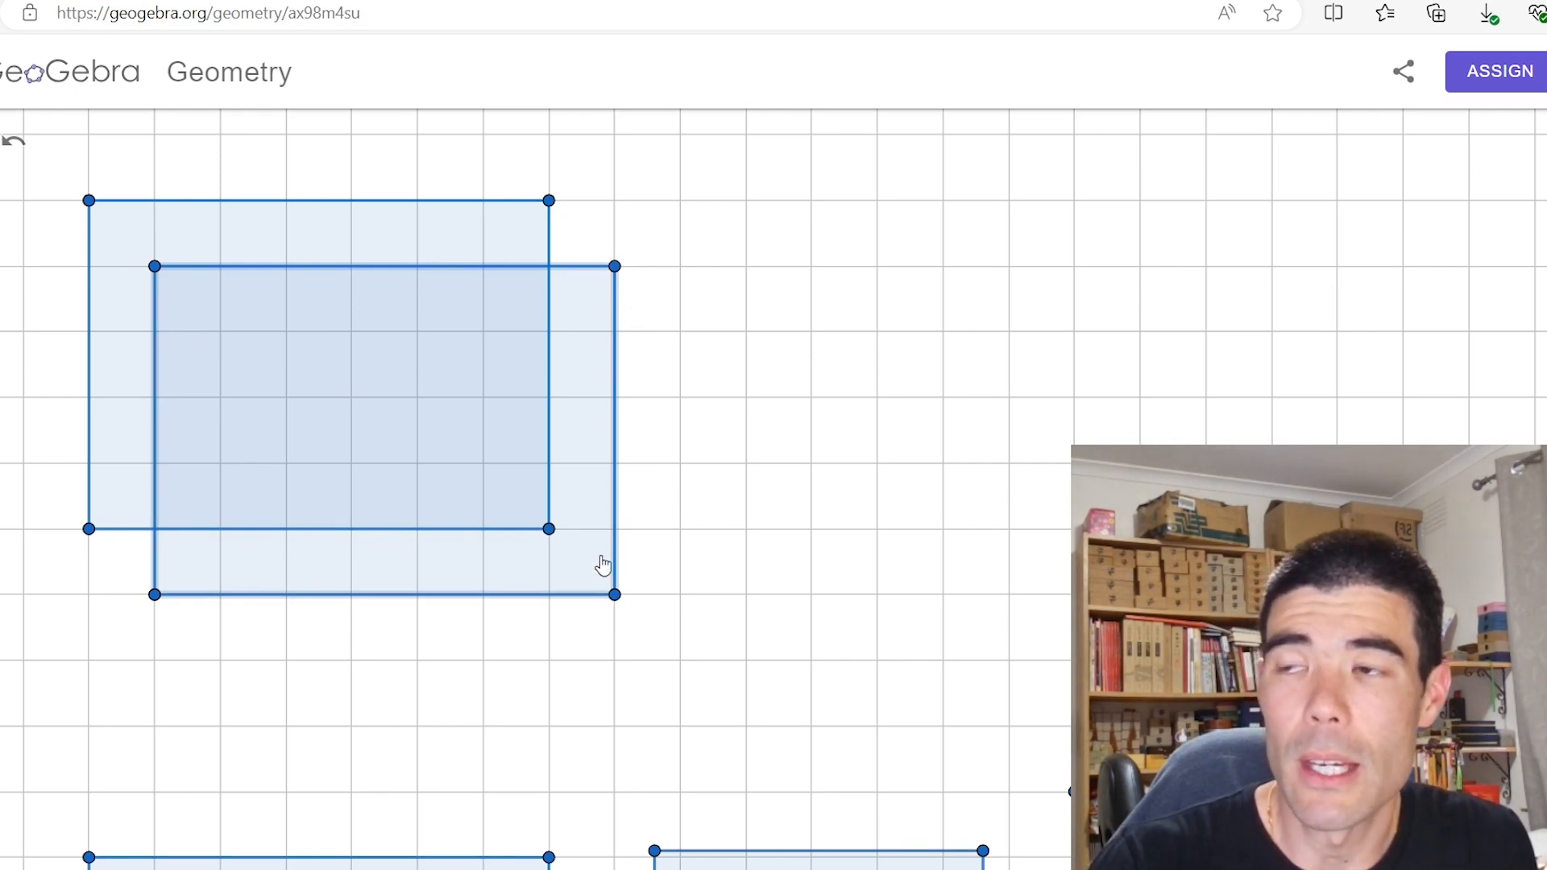
{"action": "mouse_move", "coordinate": [542, 571]}
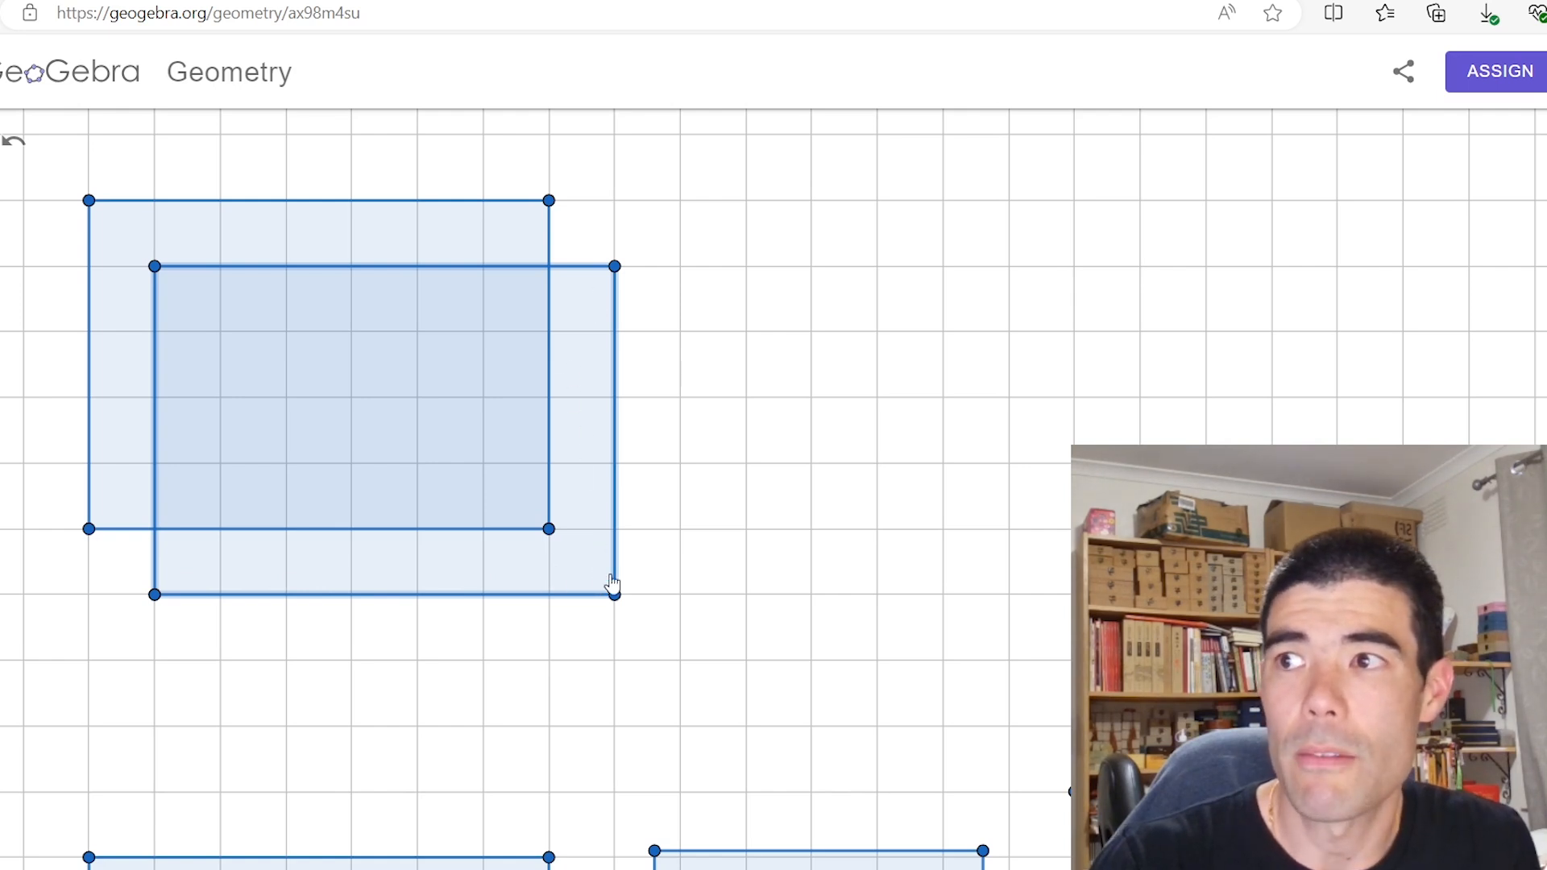
{"action": "mouse_move", "coordinate": [491, 601]}
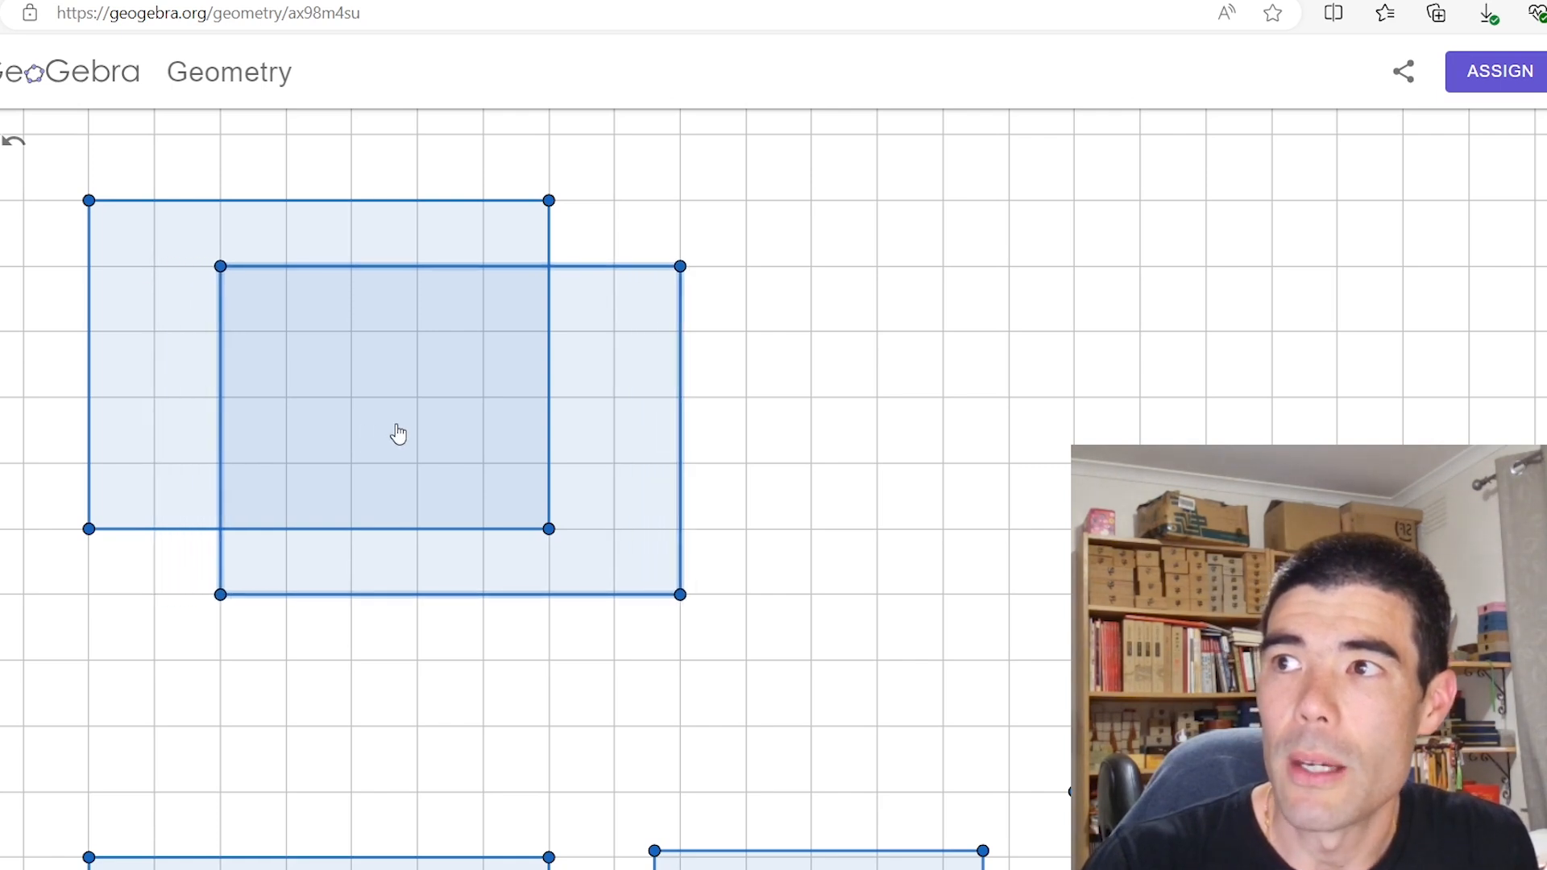
{"action": "mouse_move", "coordinate": [669, 289]}
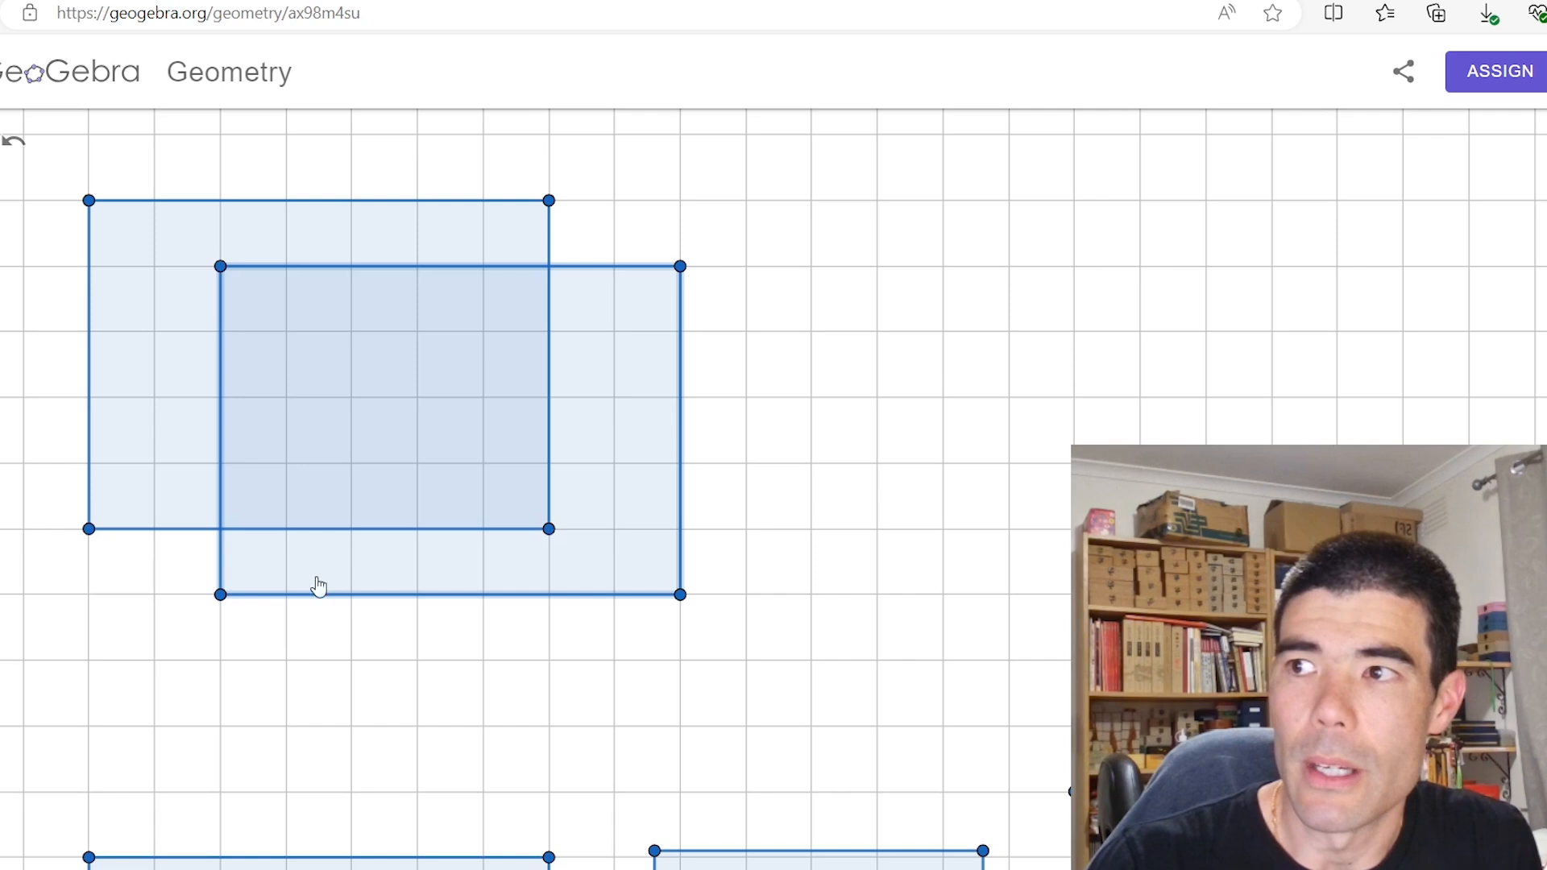
{"action": "mouse_move", "coordinate": [570, 574]}
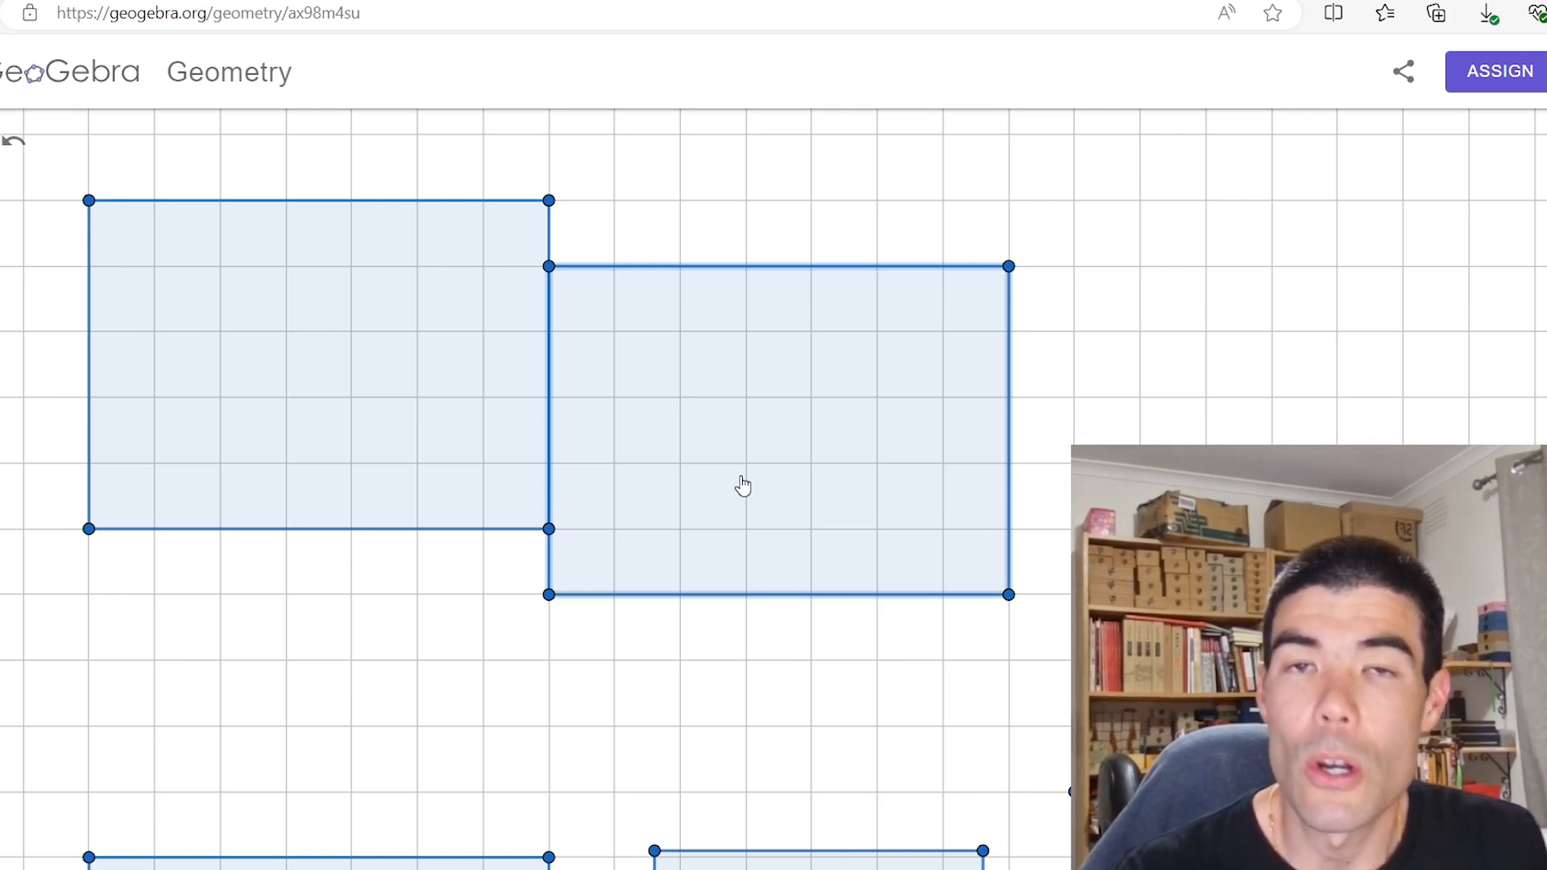
{"action": "mouse_move", "coordinate": [849, 438]}
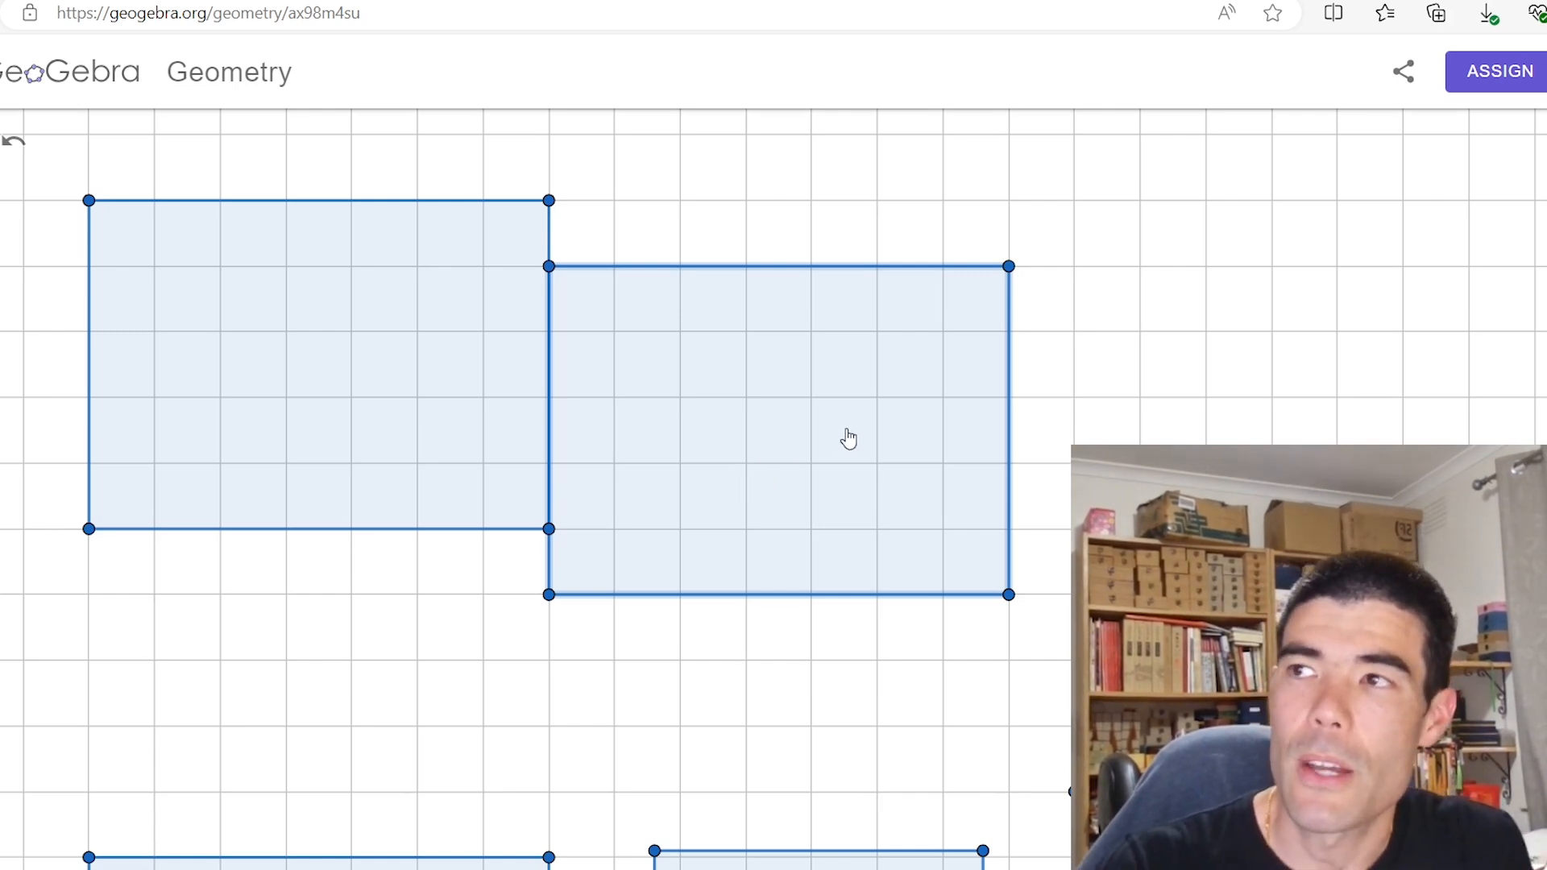
{"action": "mouse_move", "coordinate": [788, 400]}
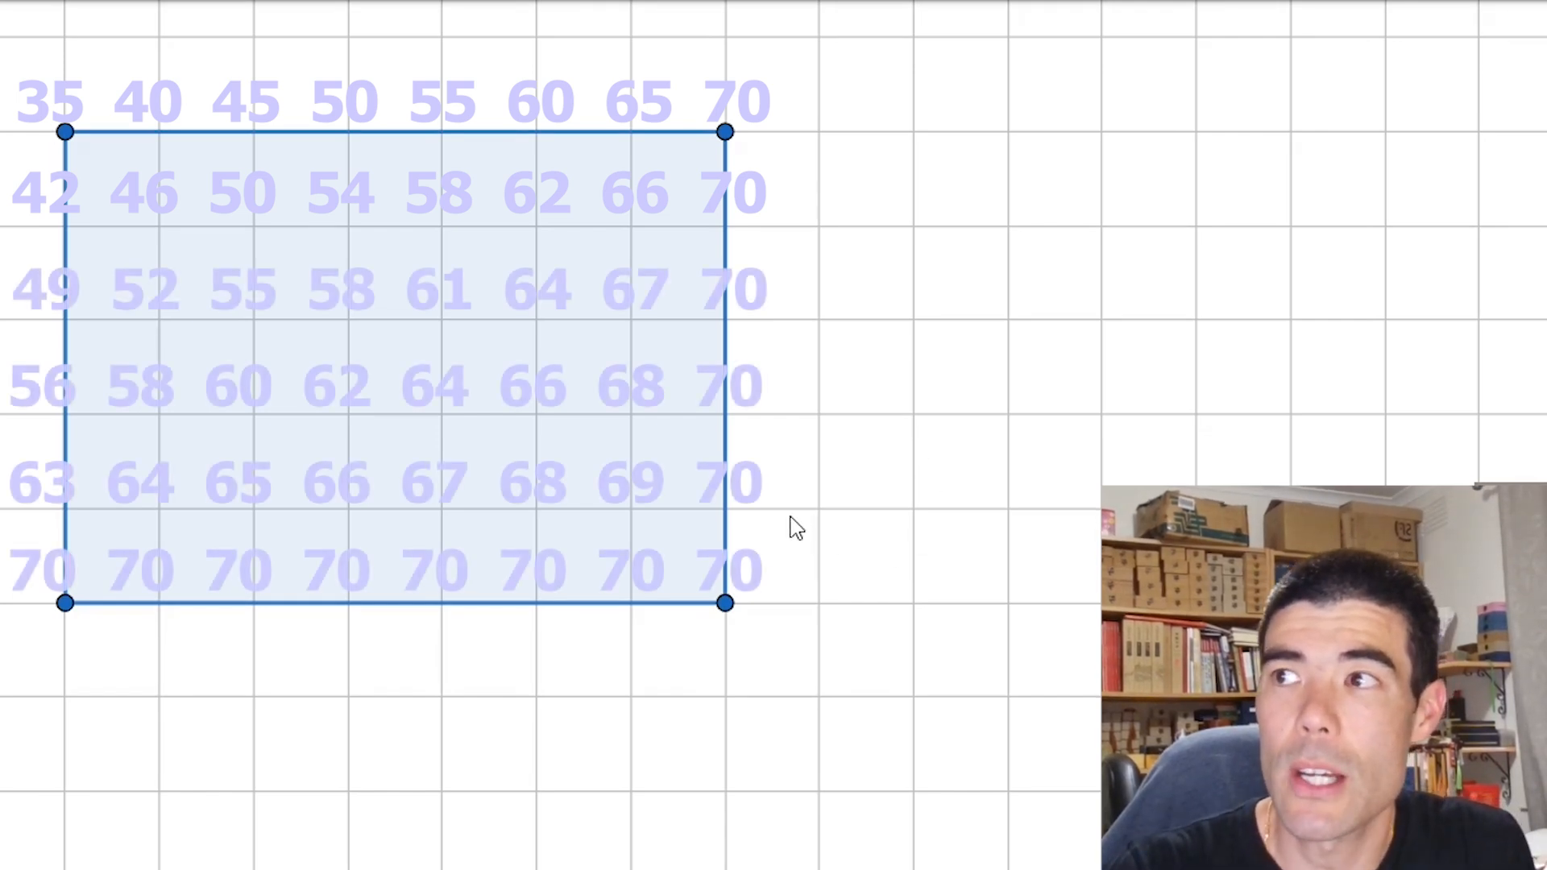
{"action": "mouse_move", "coordinate": [925, 609]}
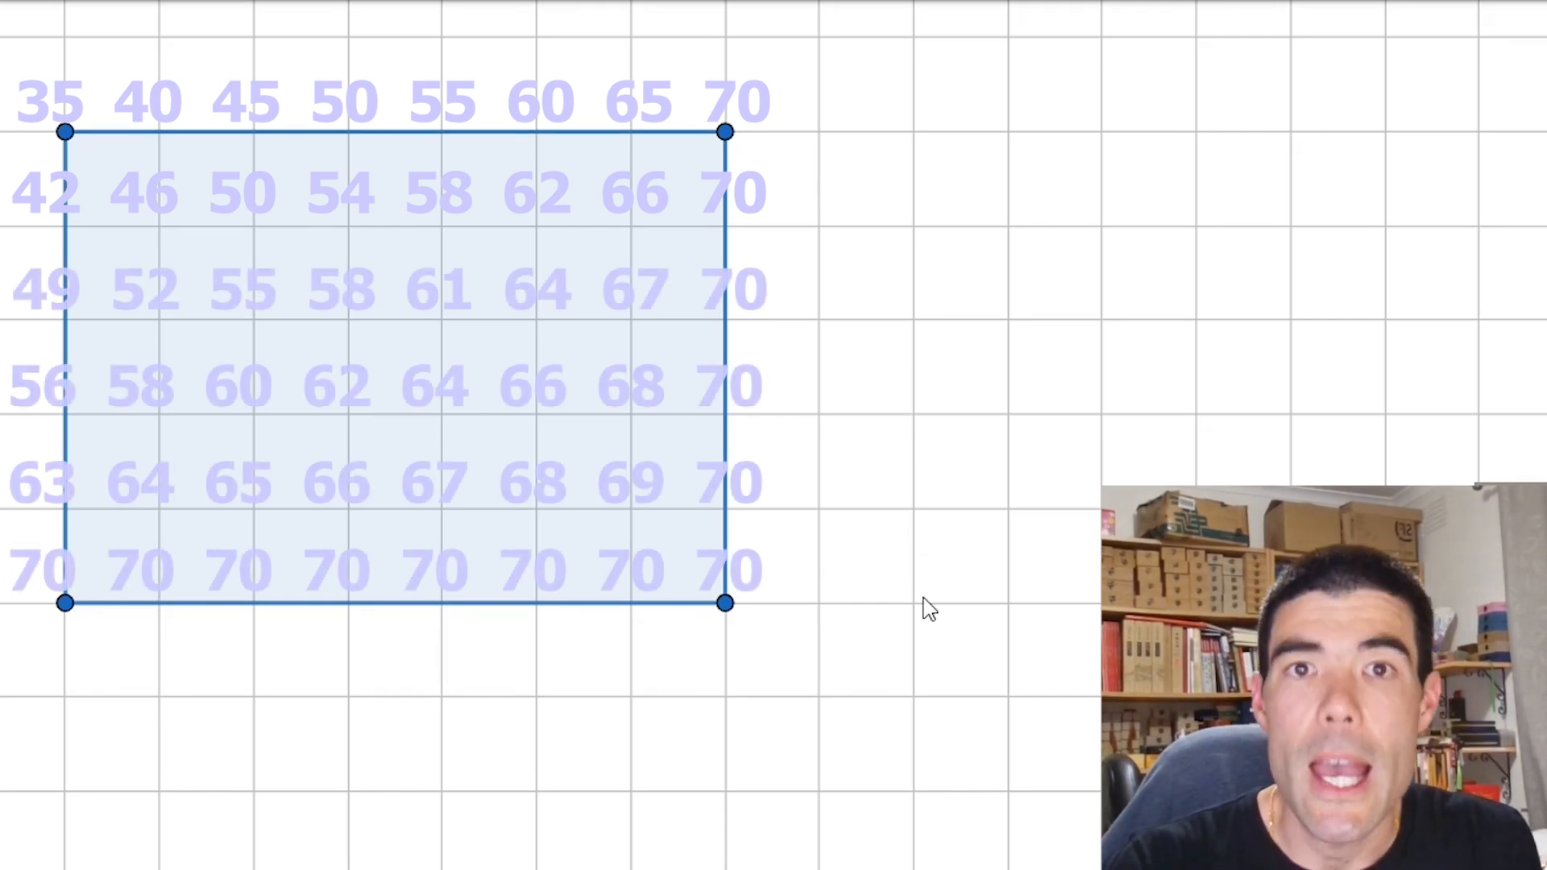
{"action": "mouse_move", "coordinate": [863, 667]}
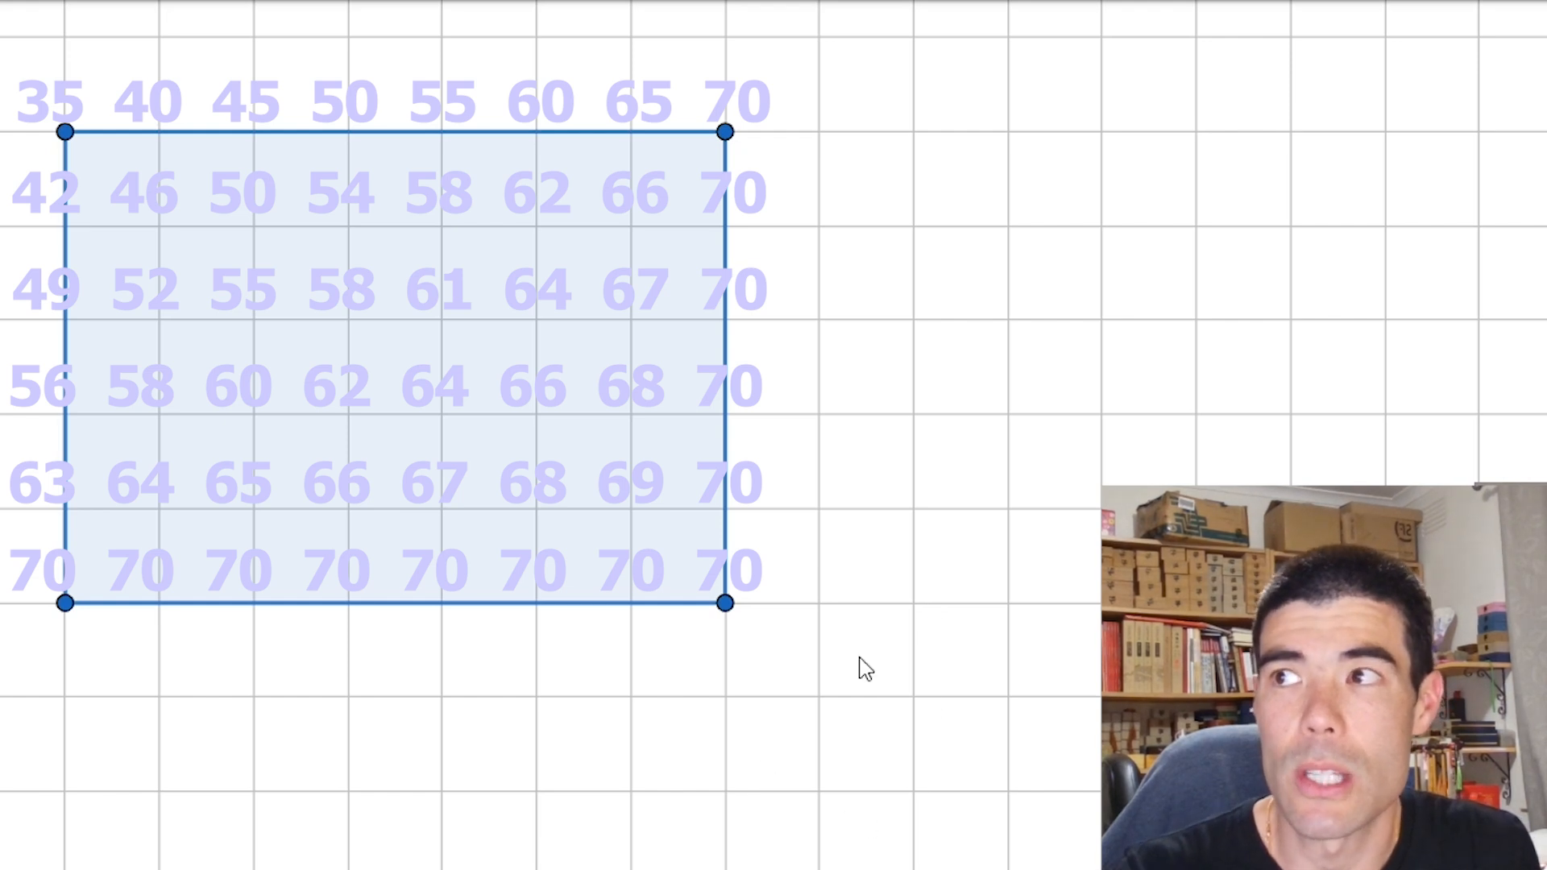
{"action": "mouse_move", "coordinate": [948, 662]}
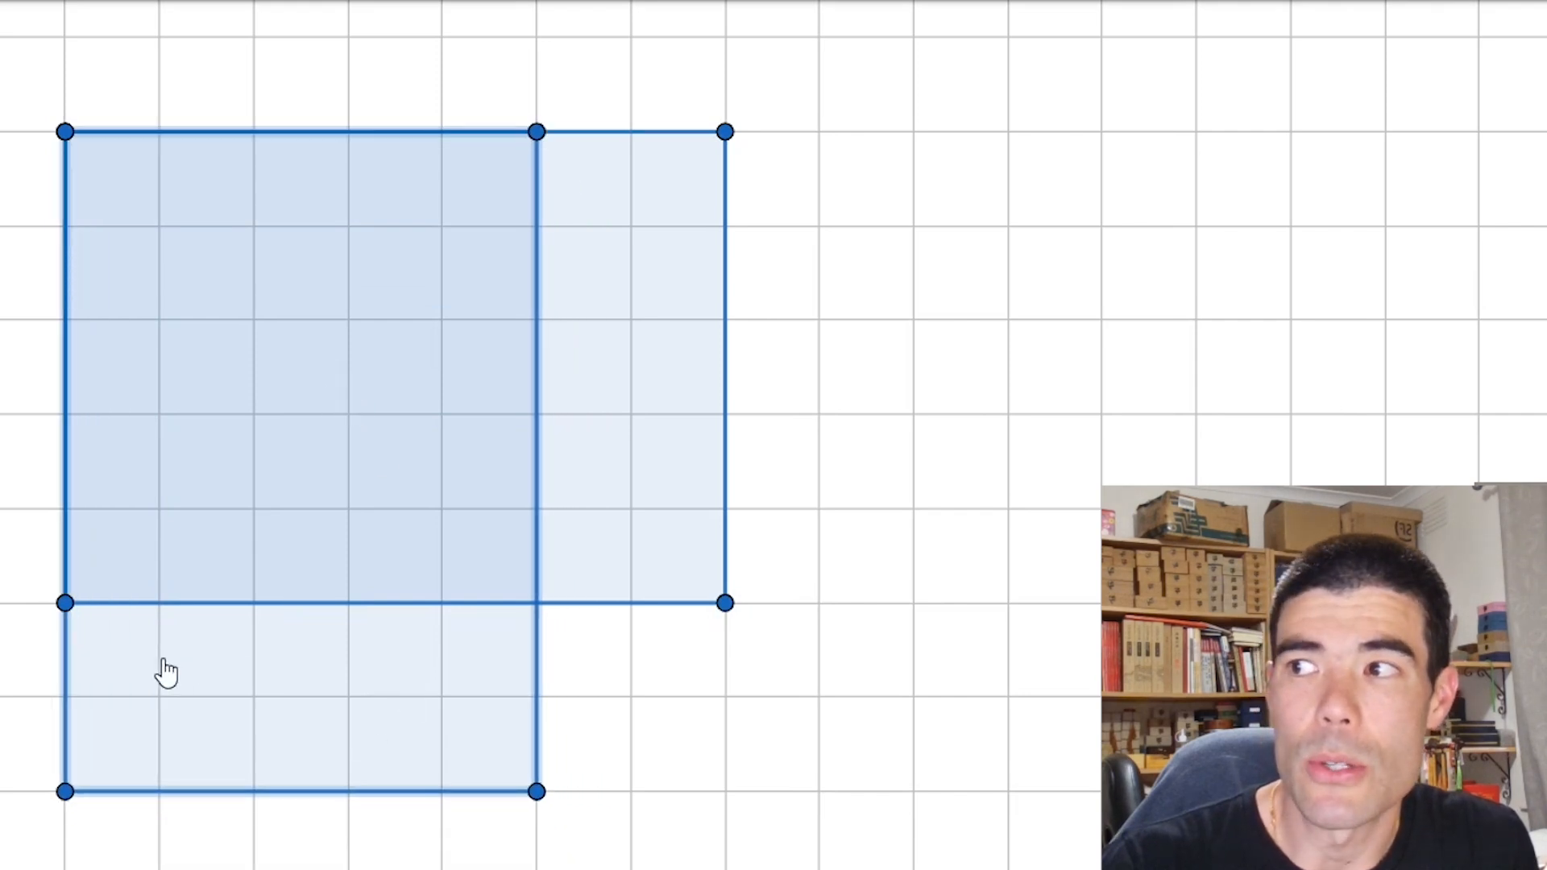
{"action": "mouse_move", "coordinate": [403, 701]}
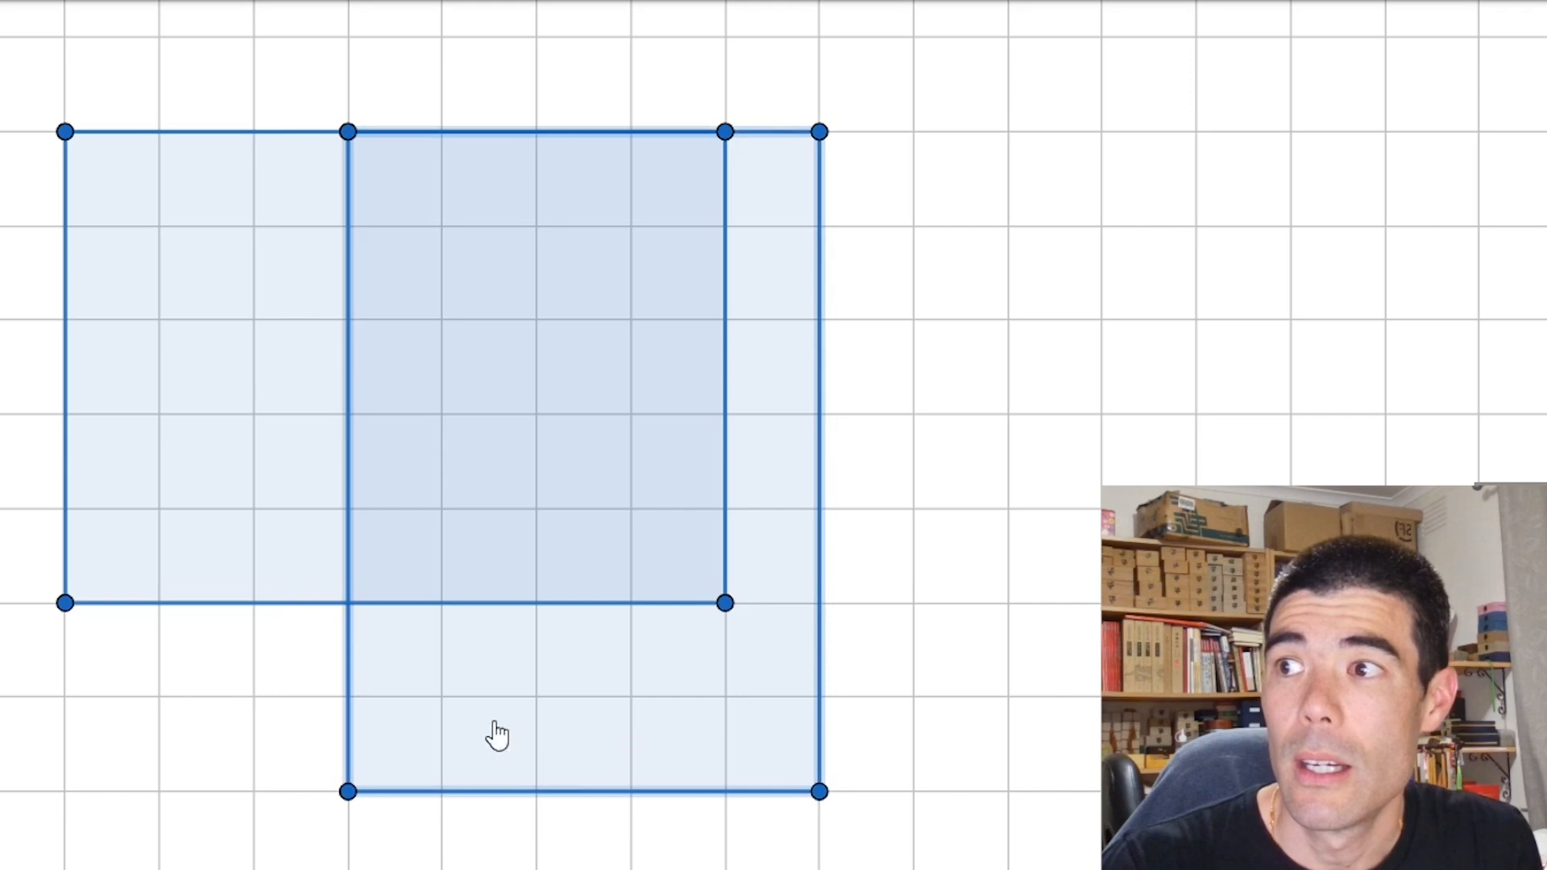
{"action": "mouse_move", "coordinate": [822, 515]}
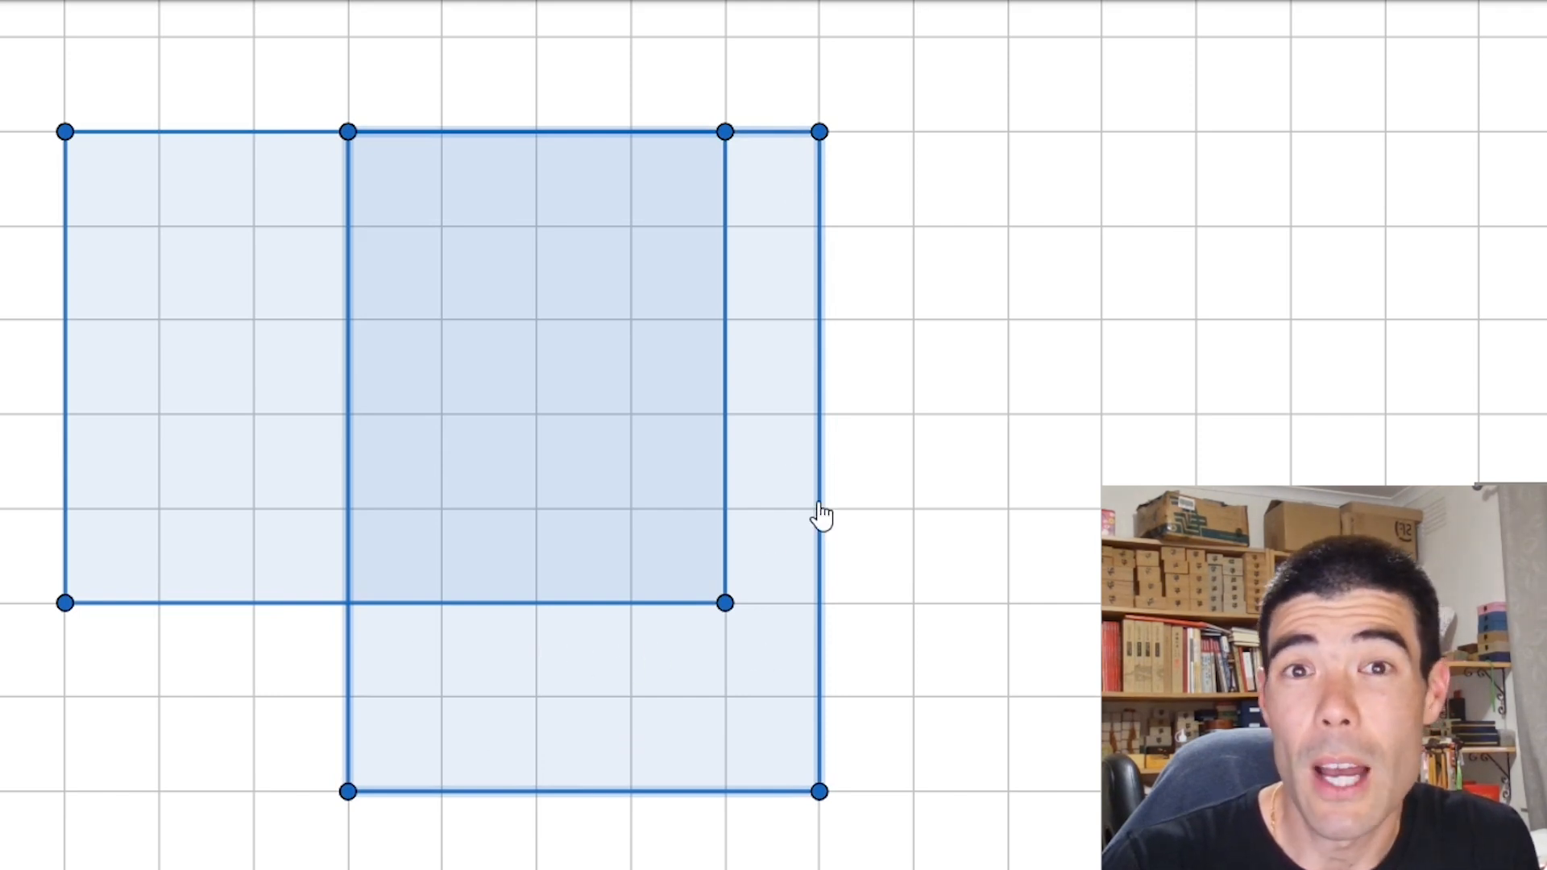
{"action": "mouse_move", "coordinate": [1128, 424]}
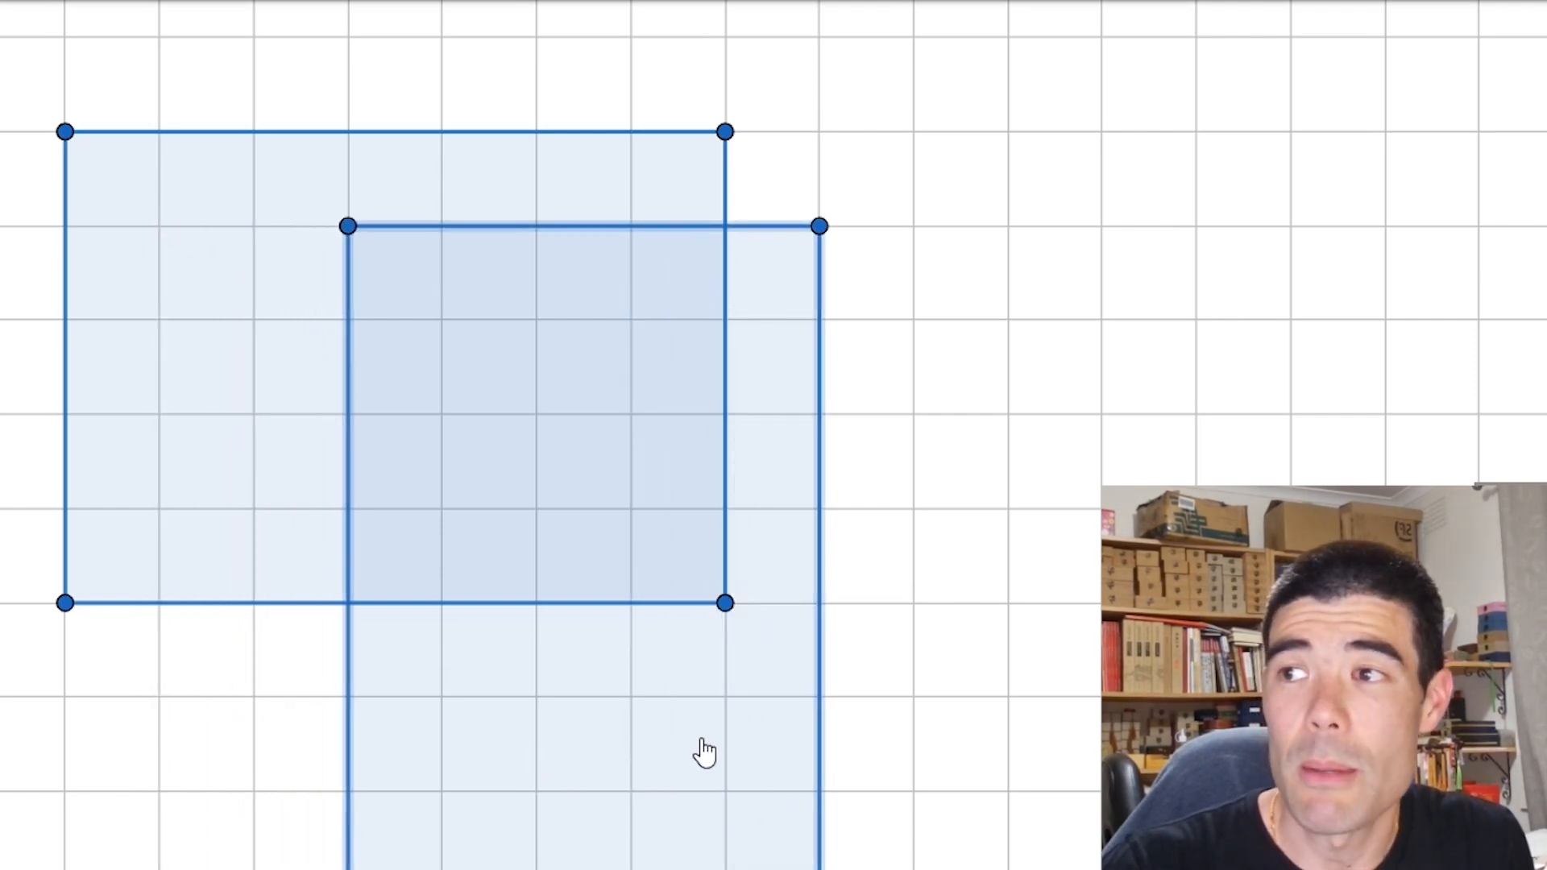
{"action": "mouse_move", "coordinate": [437, 666]}
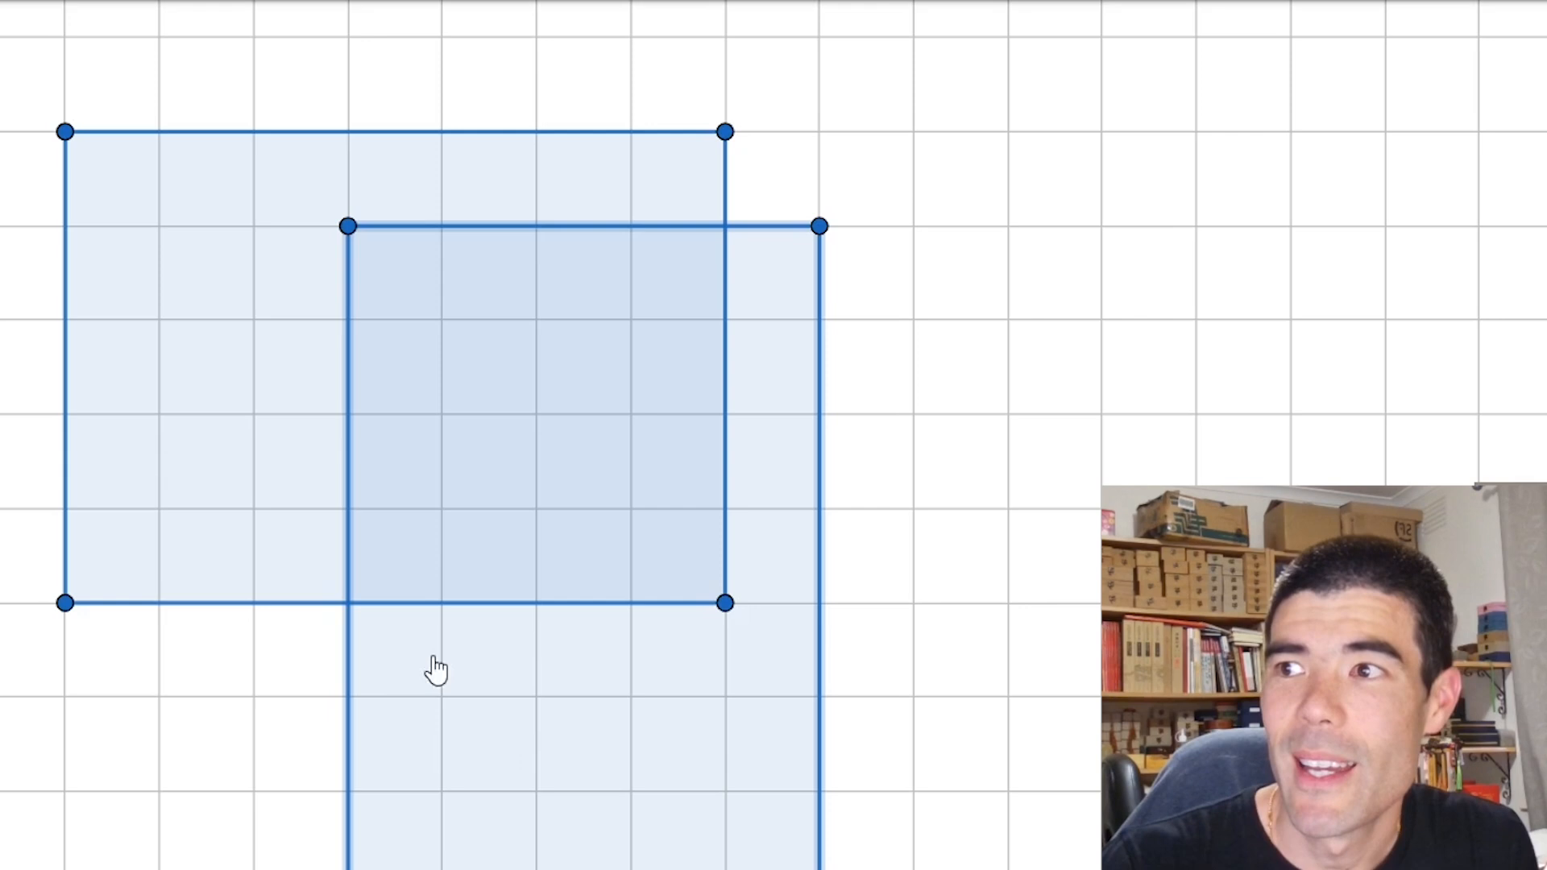
{"action": "mouse_move", "coordinate": [788, 358]}
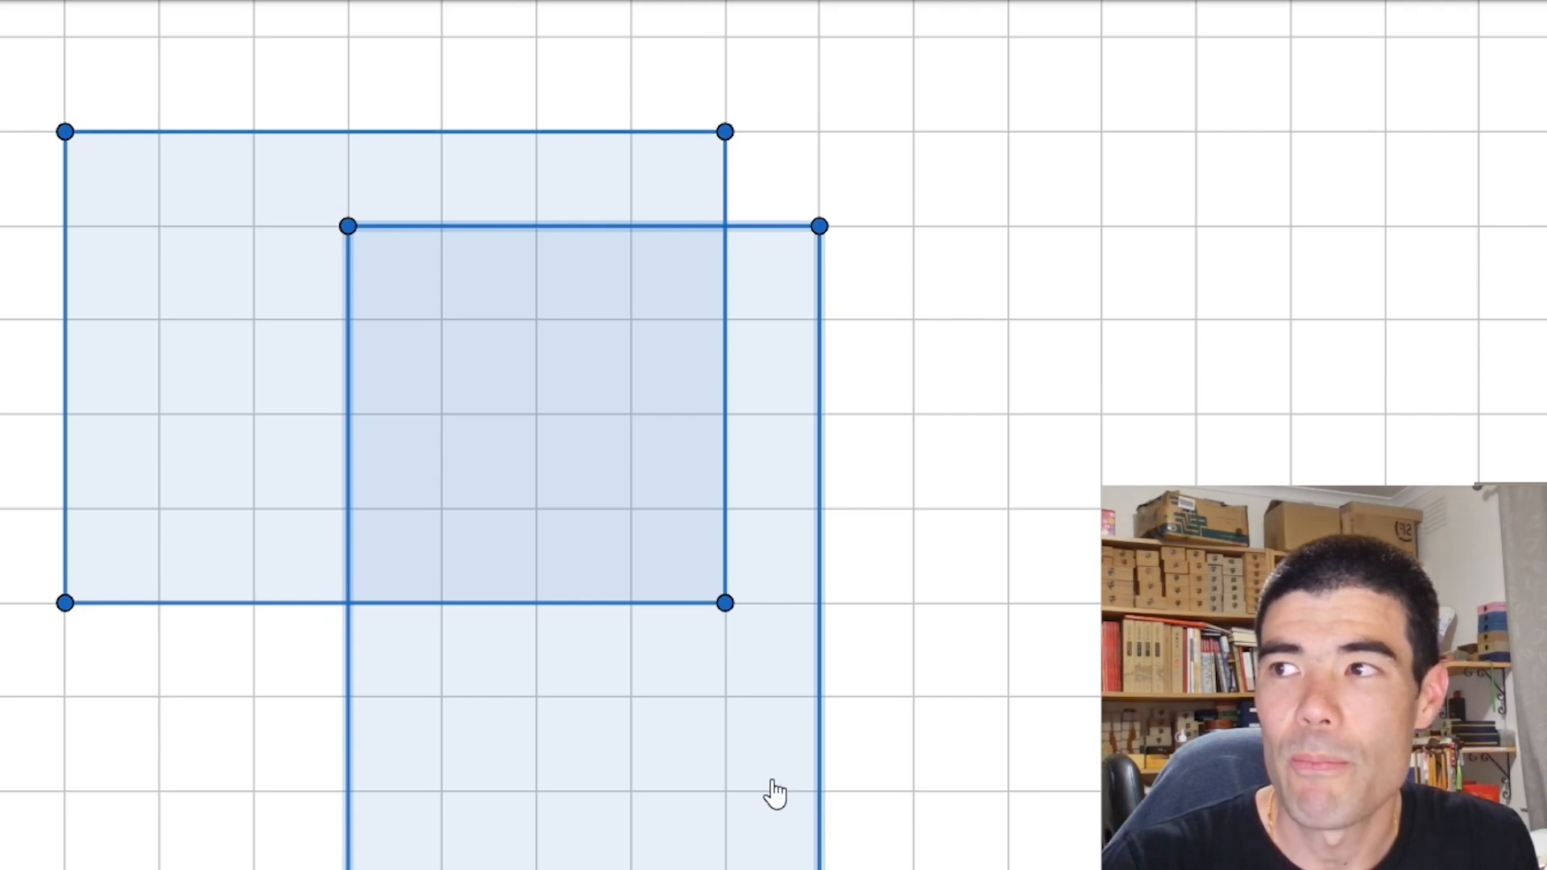
{"action": "mouse_move", "coordinate": [686, 763]}
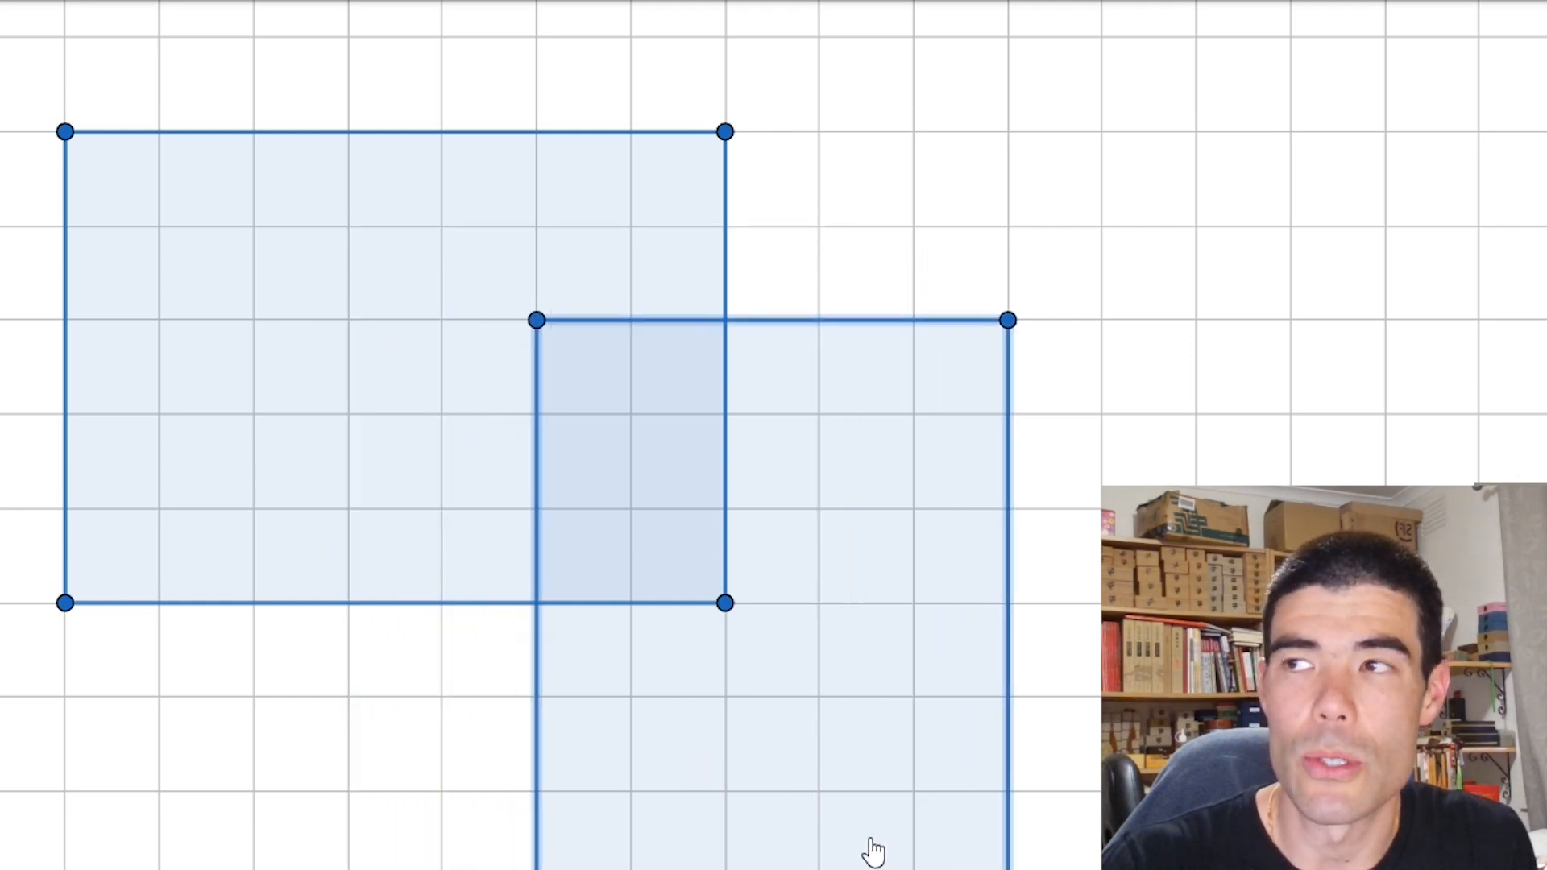
{"action": "mouse_move", "coordinate": [1083, 370]}
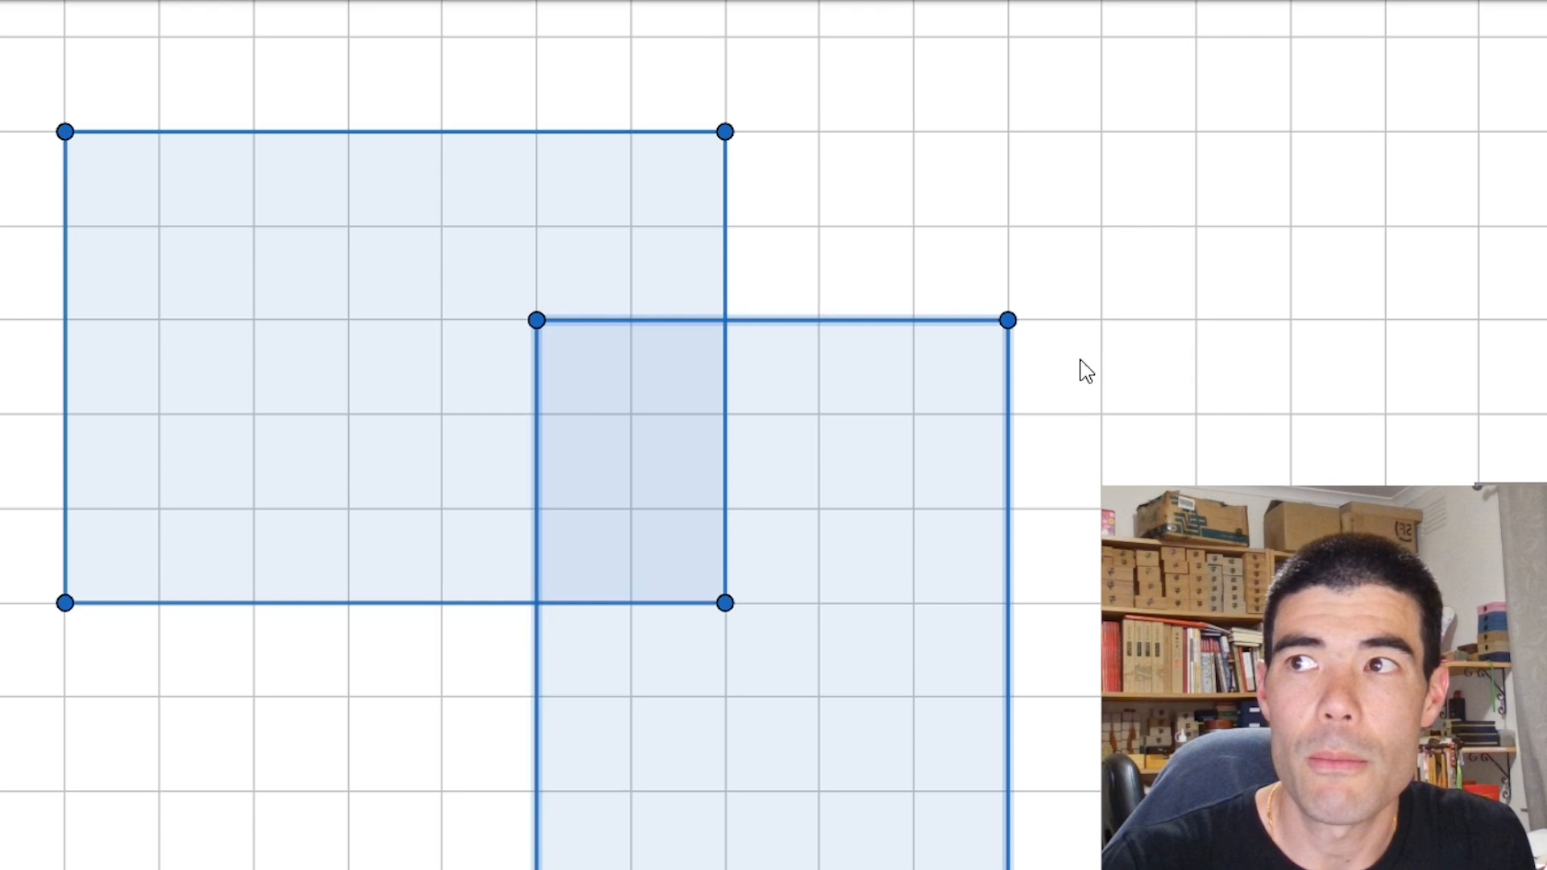
{"action": "mouse_move", "coordinate": [723, 334]}
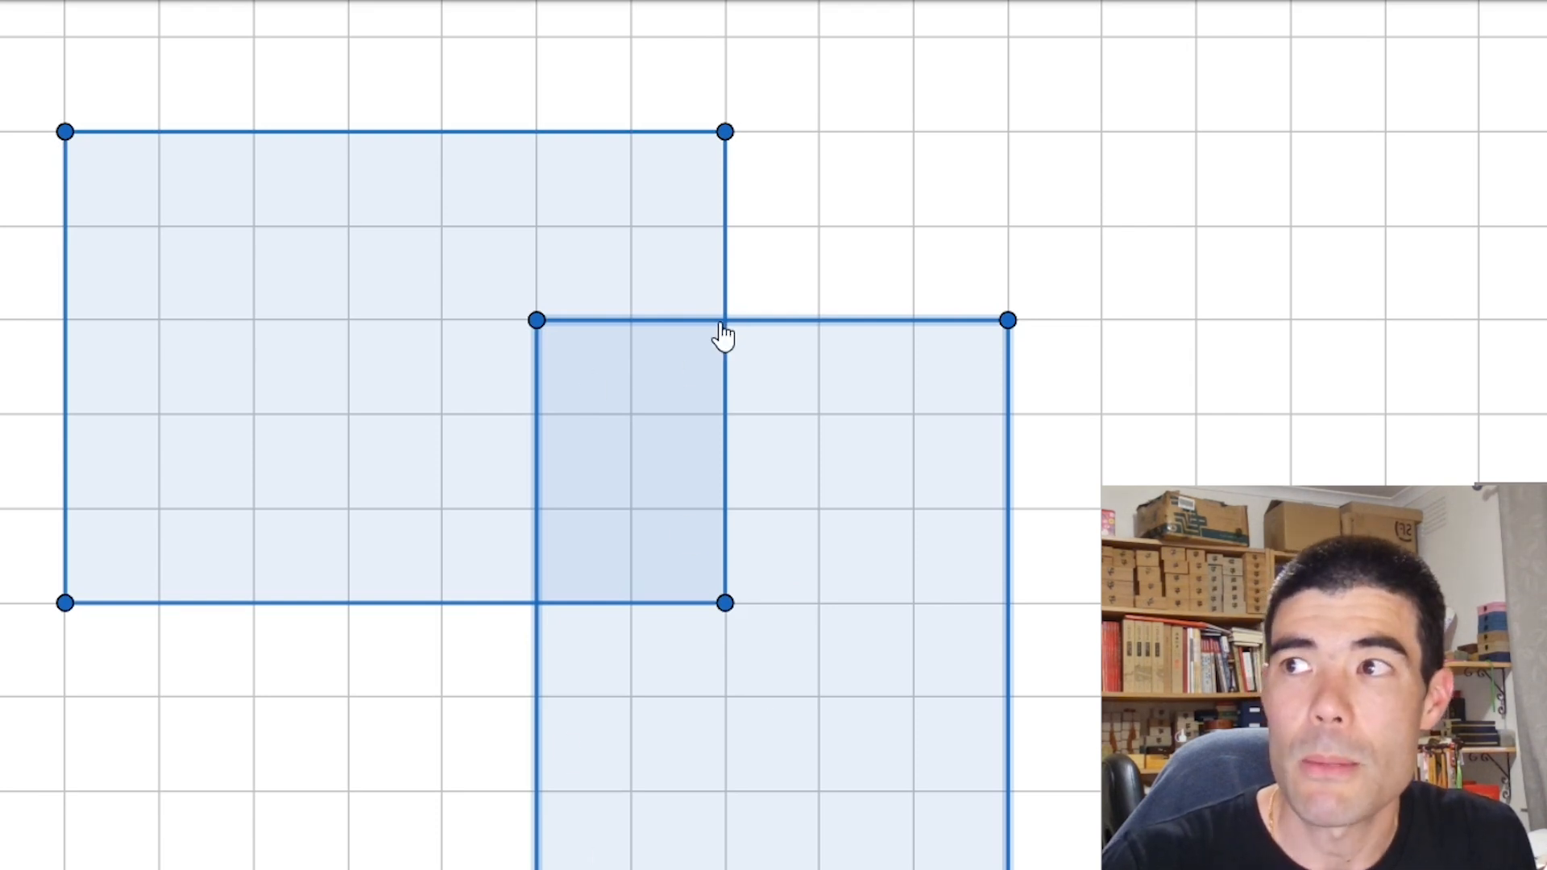
{"action": "mouse_move", "coordinate": [608, 359]}
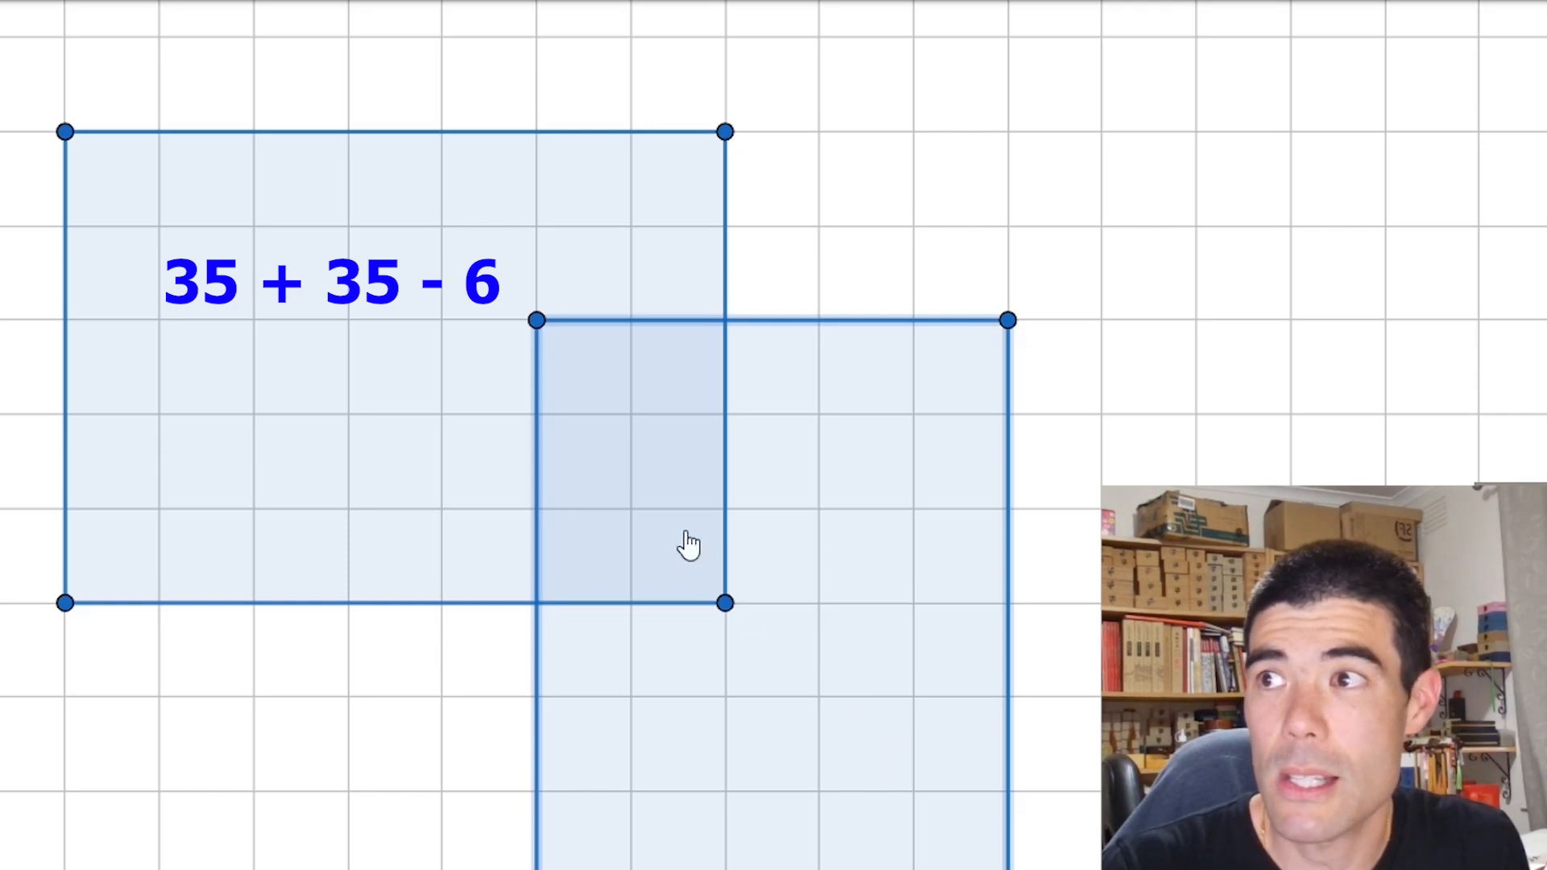
{"action": "mouse_move", "coordinate": [614, 372]}
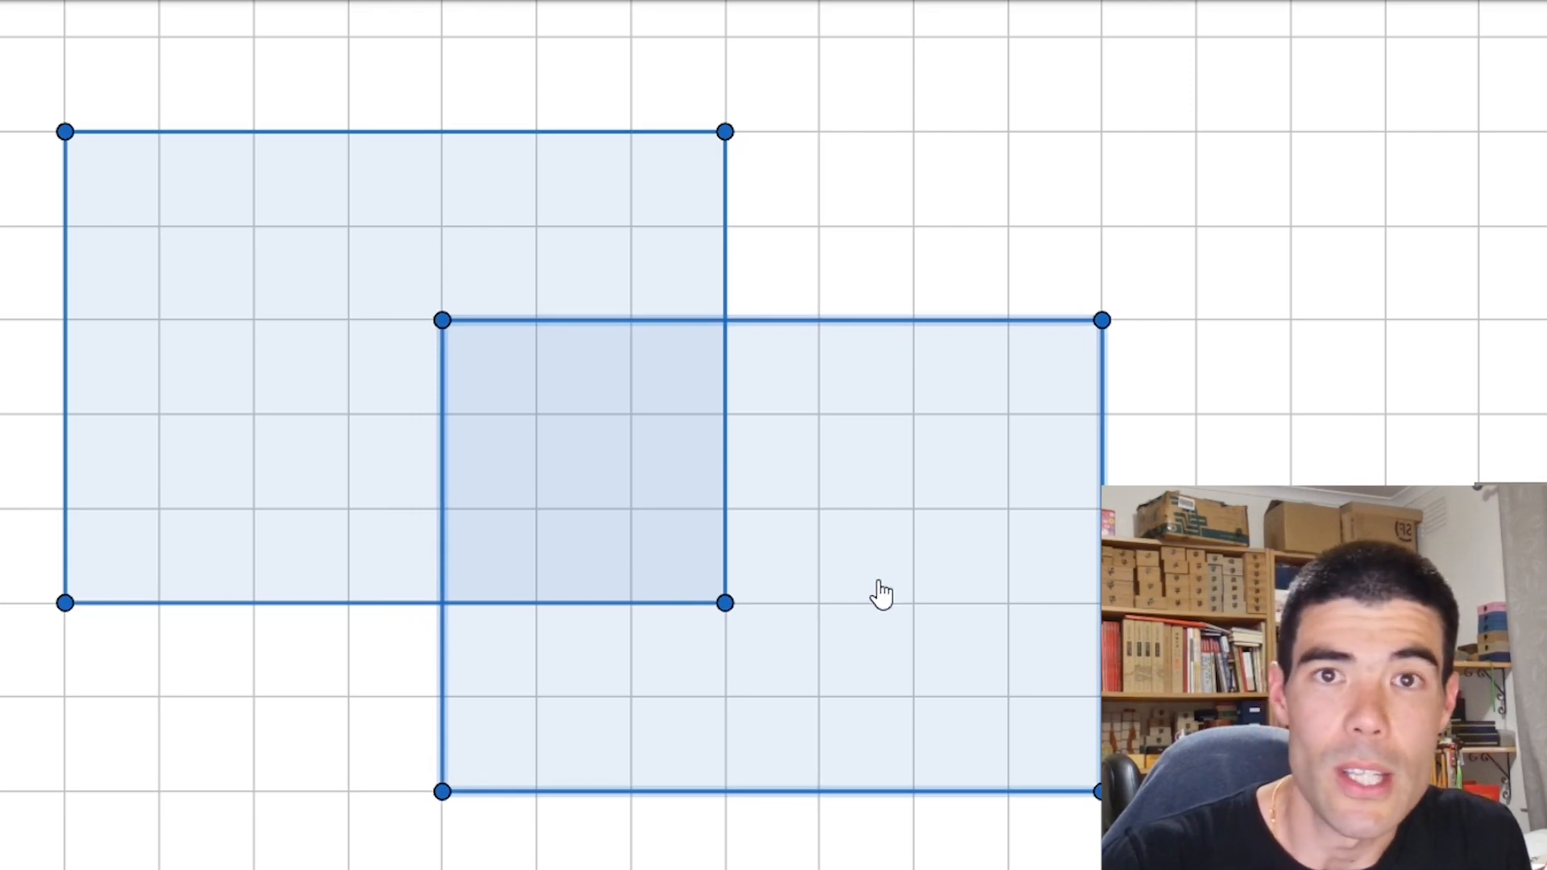
{"action": "mouse_move", "coordinate": [939, 549]}
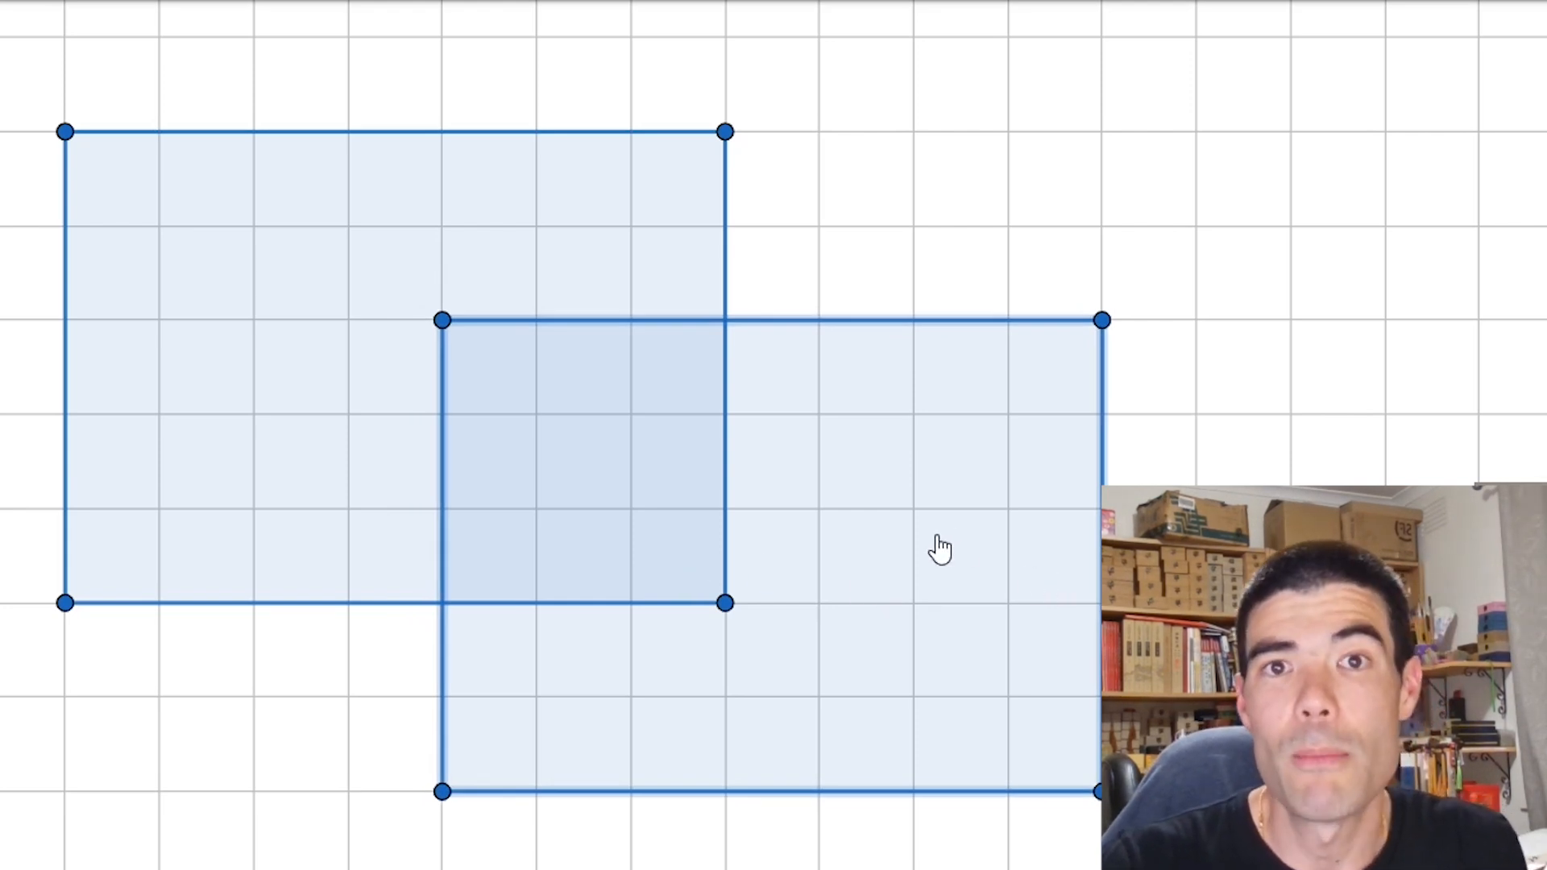
{"action": "mouse_move", "coordinate": [872, 535]}
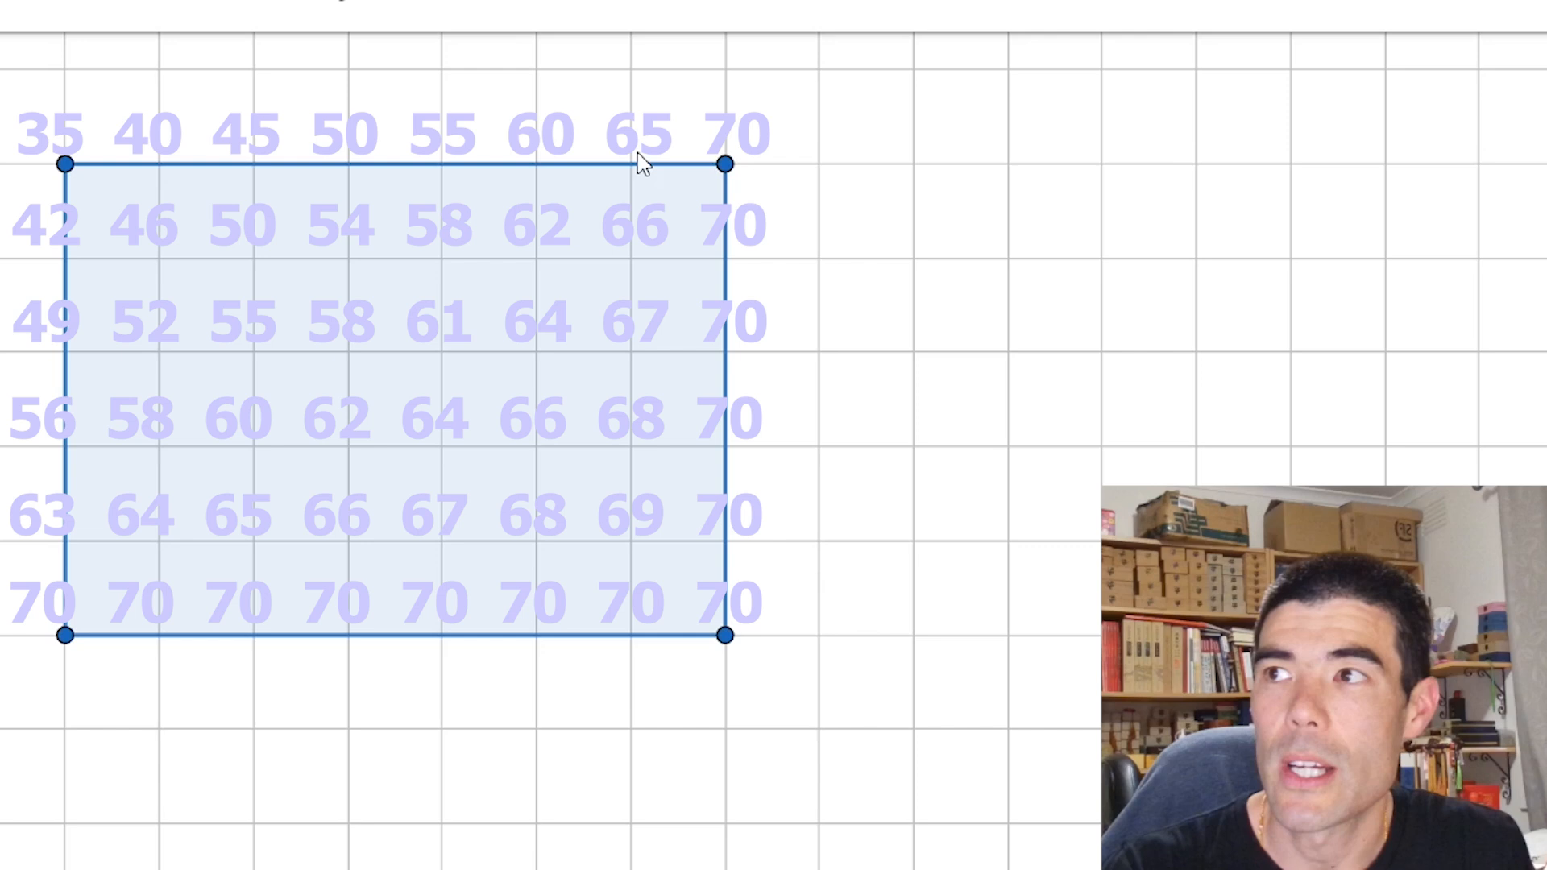
{"action": "mouse_move", "coordinate": [846, 701]}
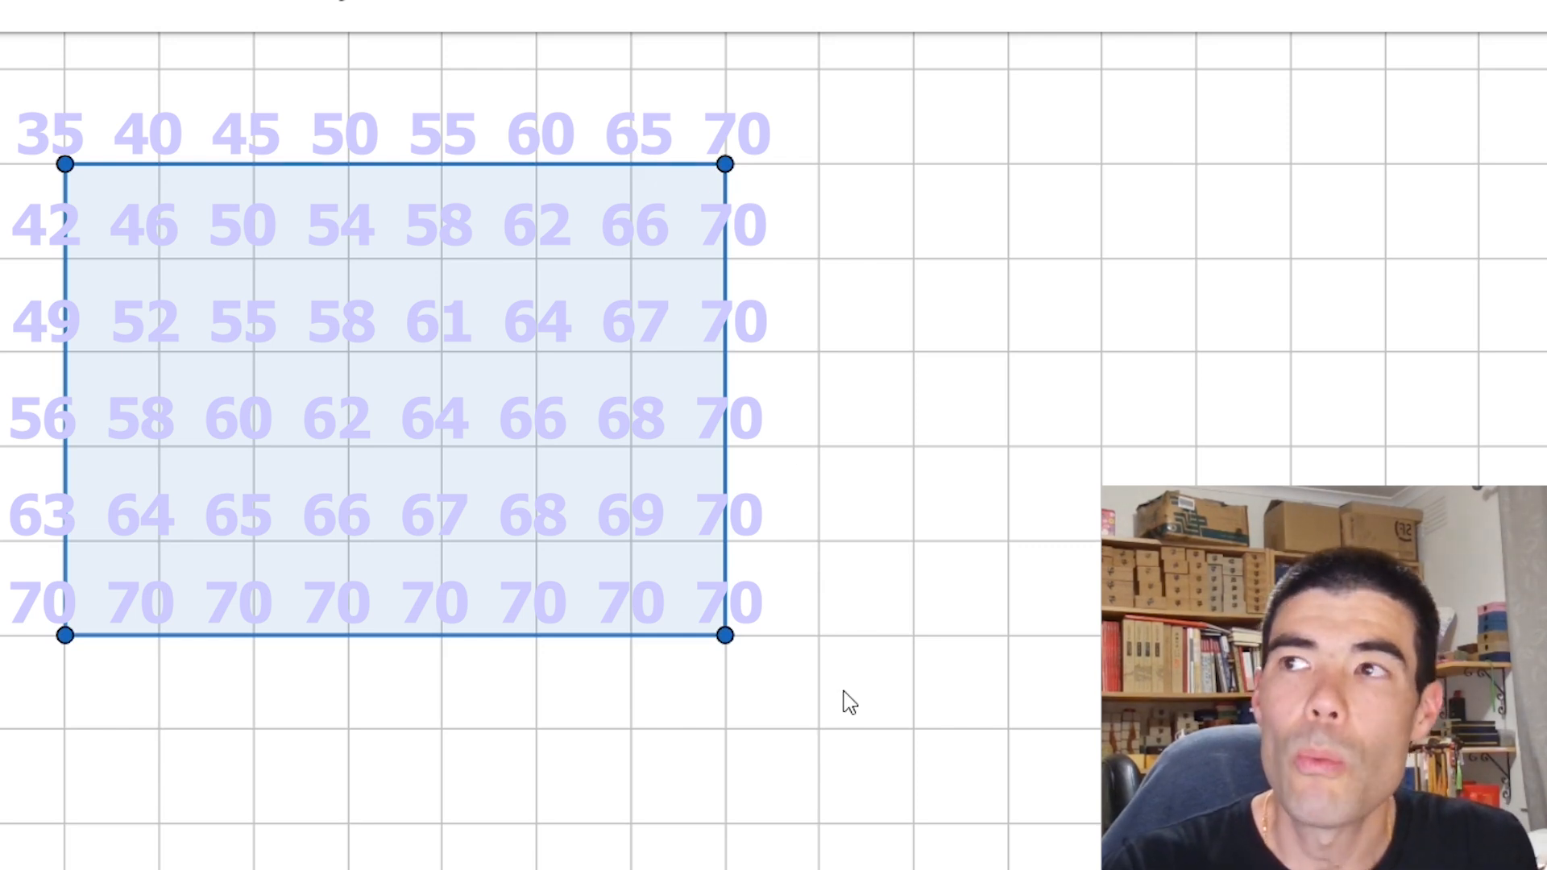
{"action": "mouse_move", "coordinate": [735, 562]}
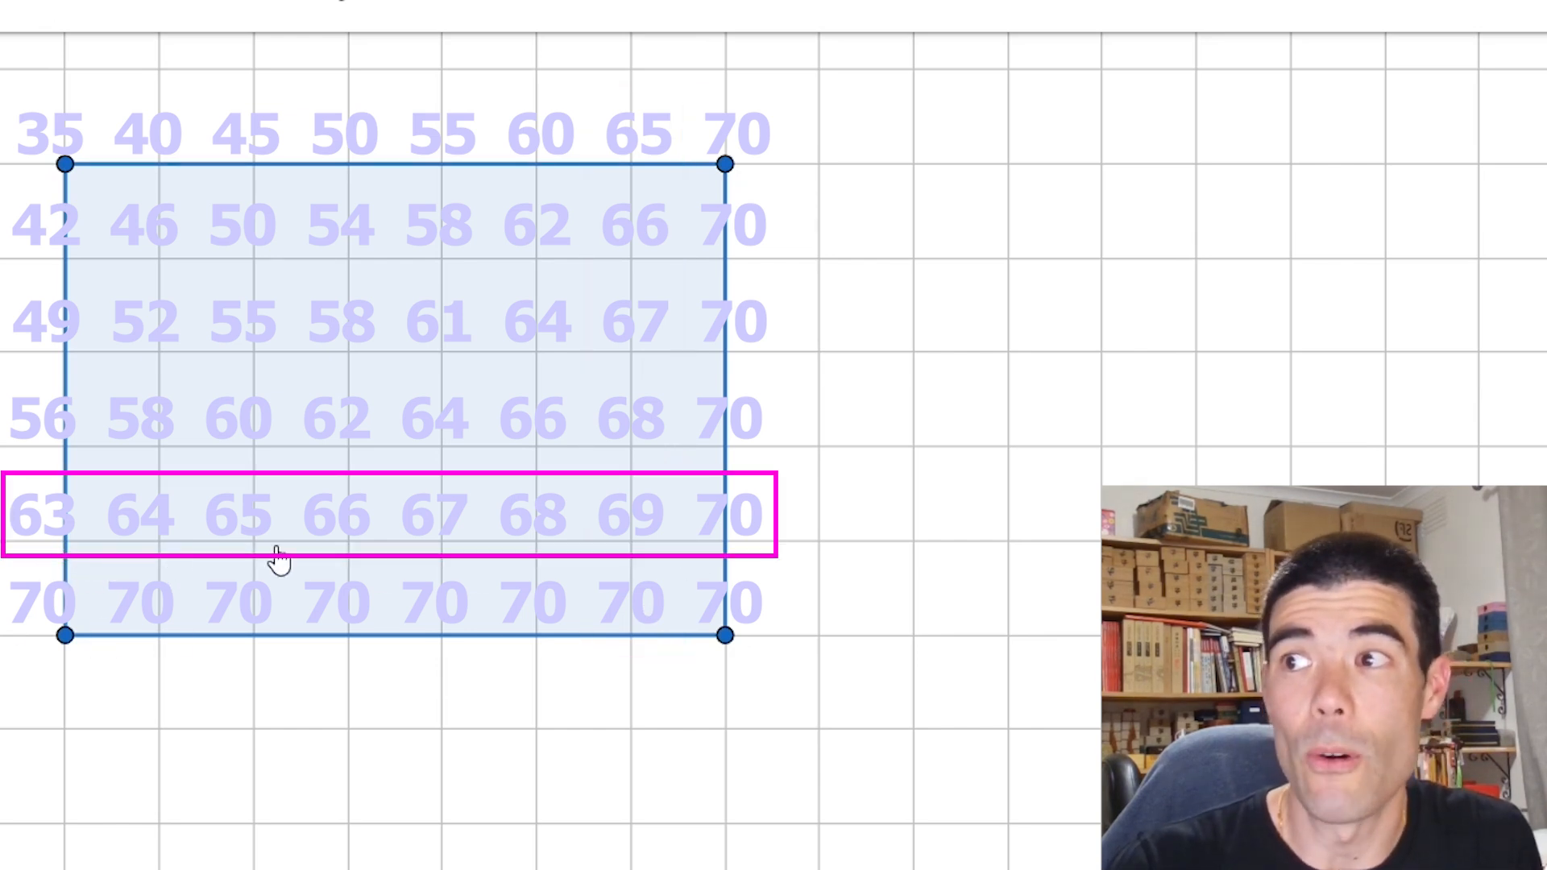
{"action": "mouse_move", "coordinate": [686, 439]}
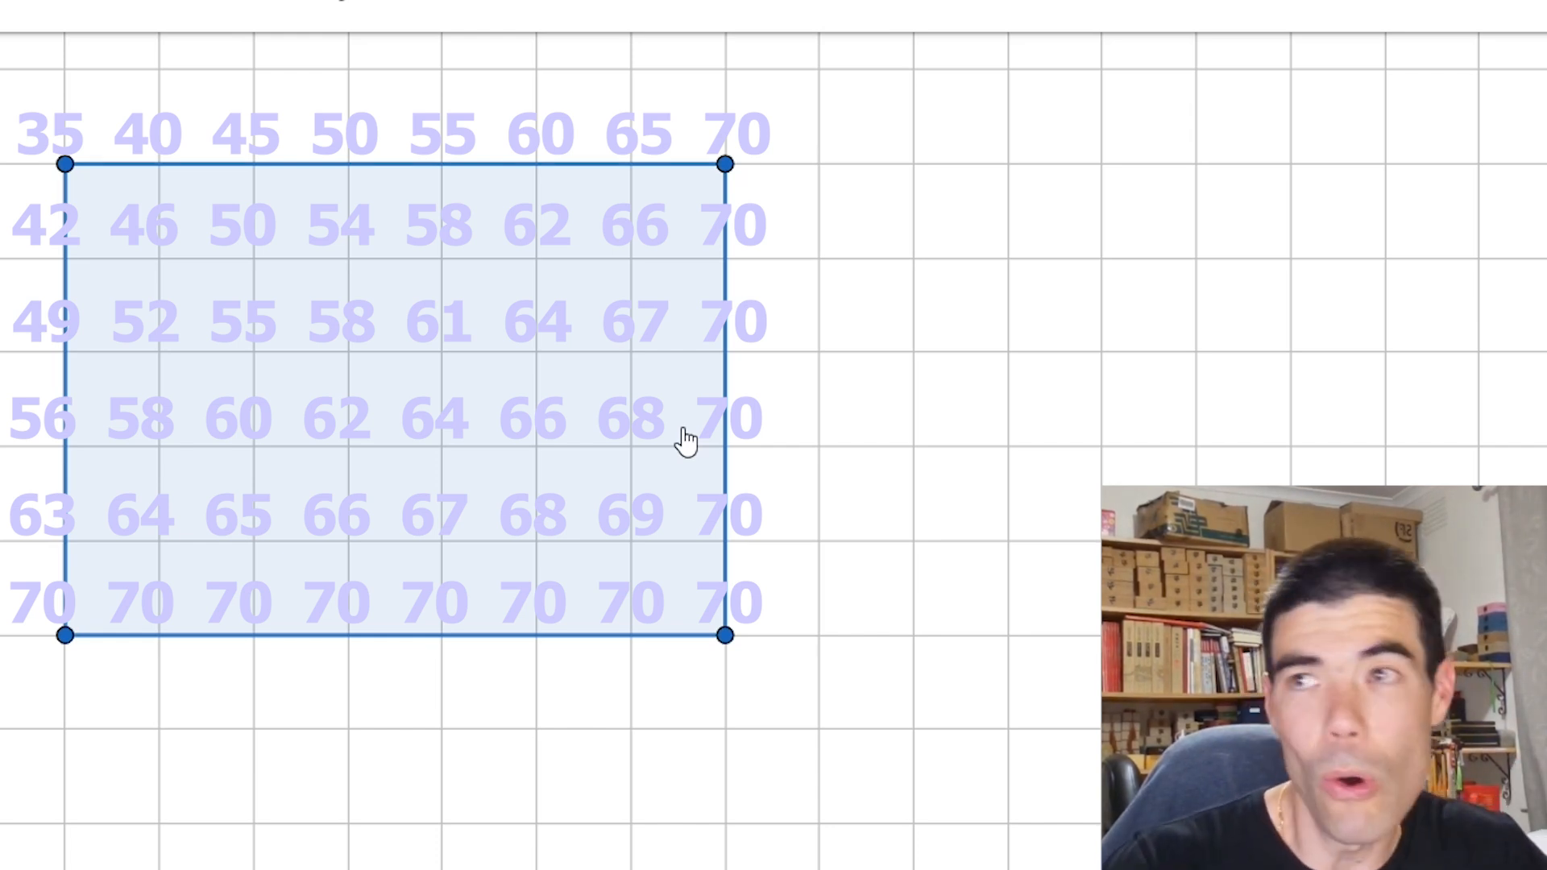
{"action": "mouse_move", "coordinate": [649, 333]}
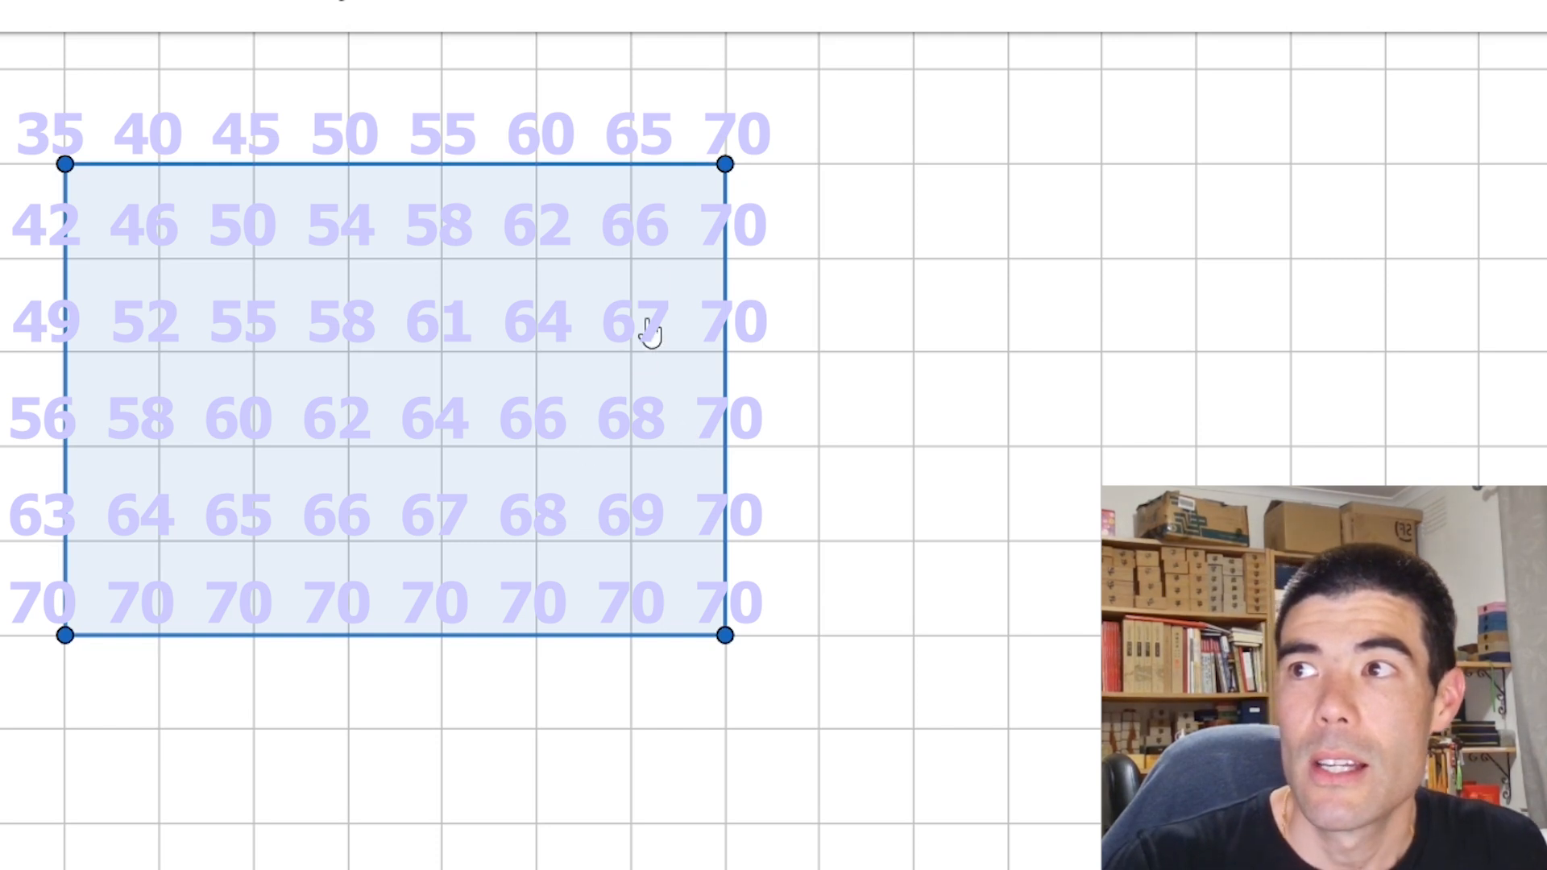
{"action": "mouse_move", "coordinate": [647, 177]}
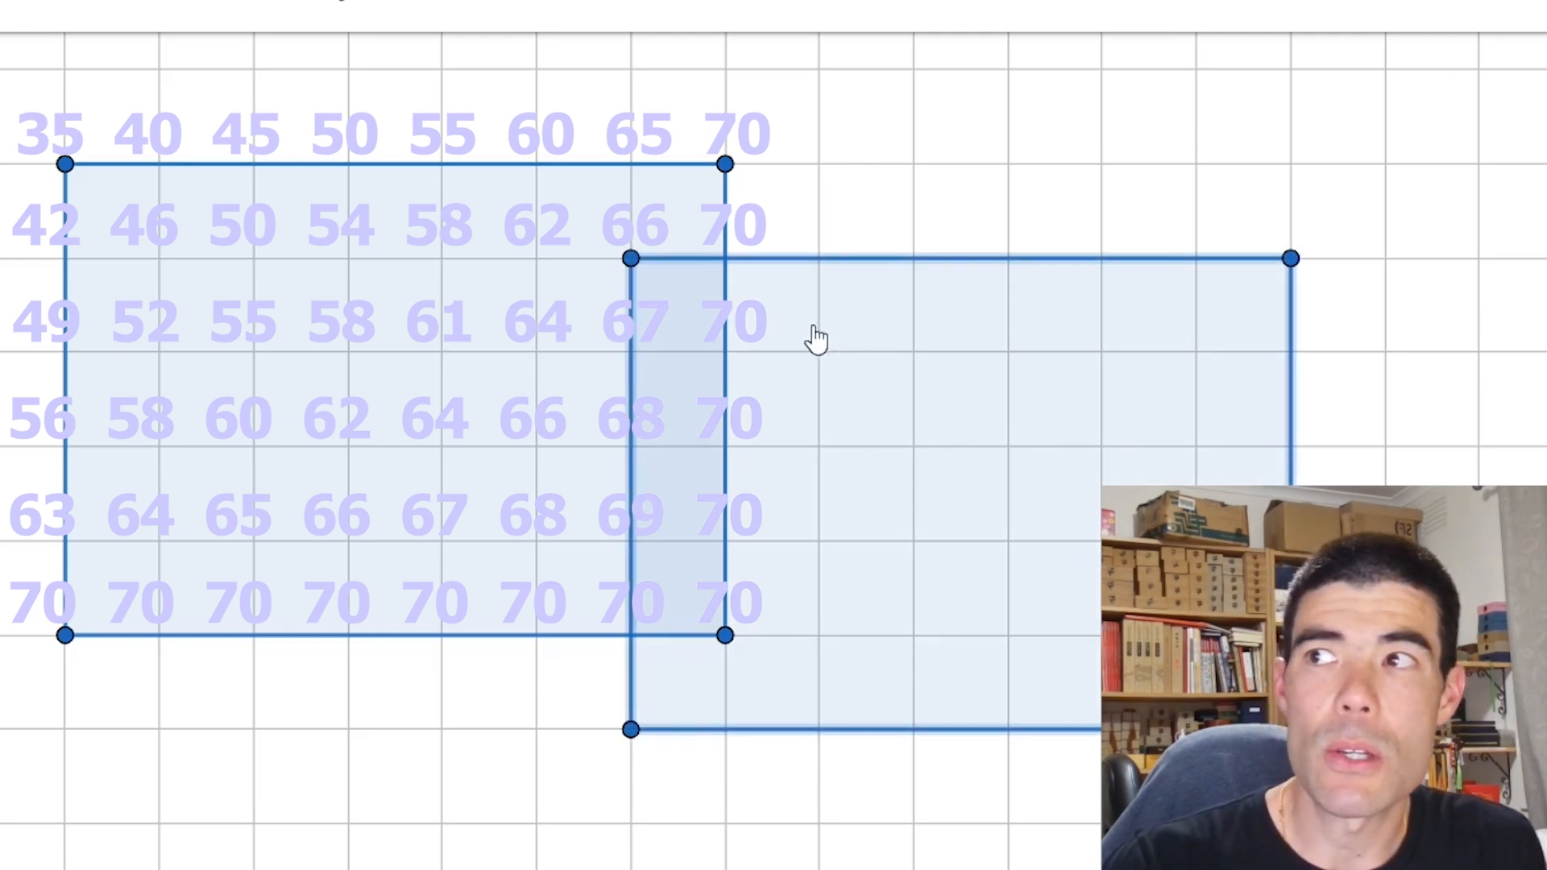
{"action": "mouse_move", "coordinate": [785, 340]}
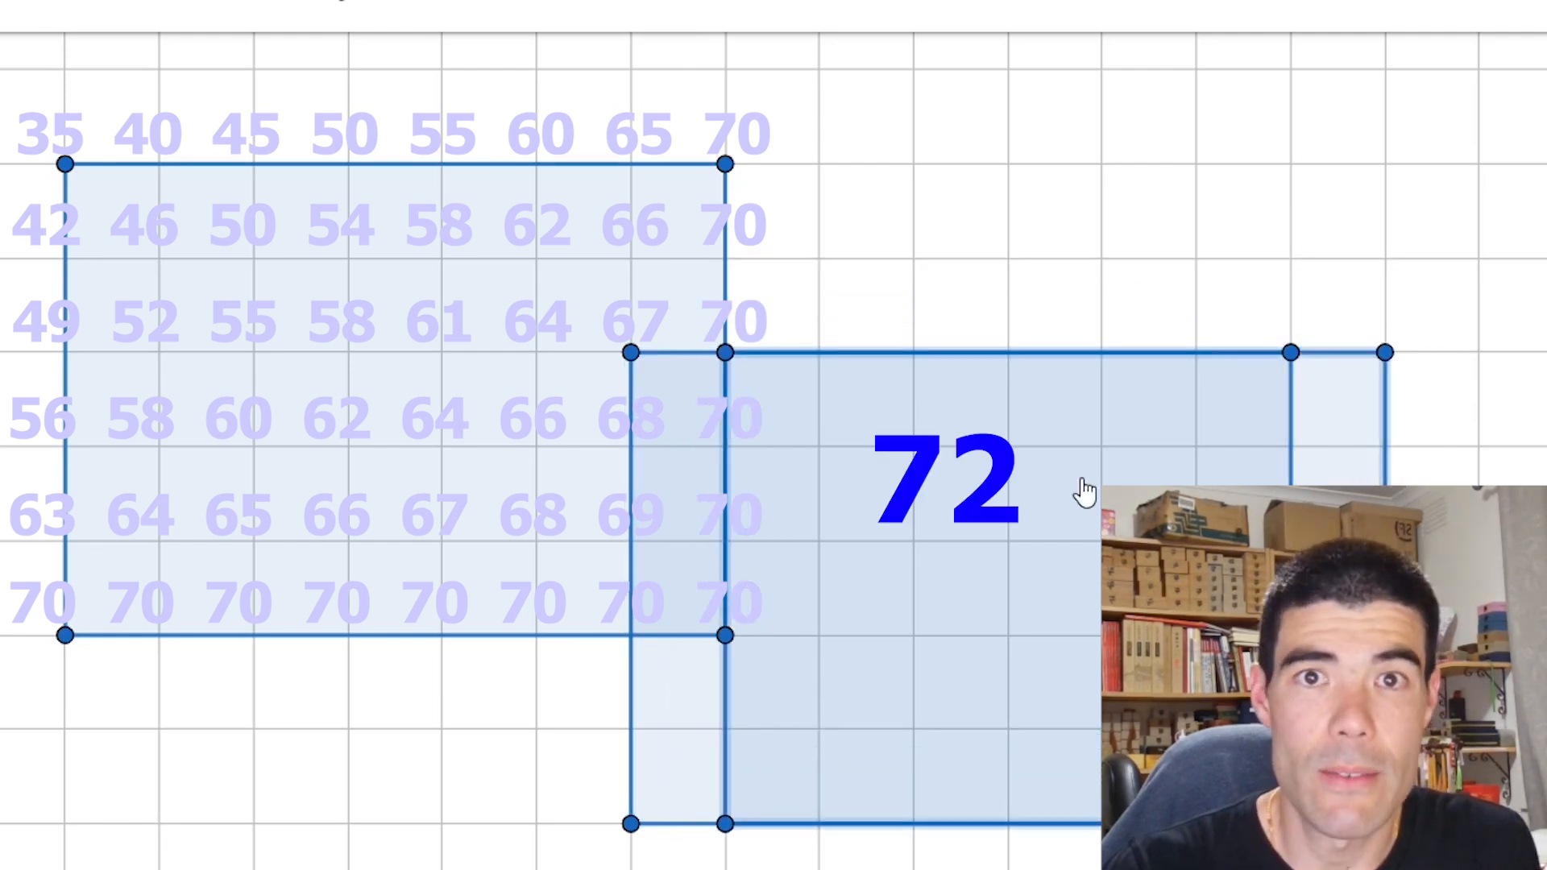
{"action": "mouse_move", "coordinate": [959, 468]}
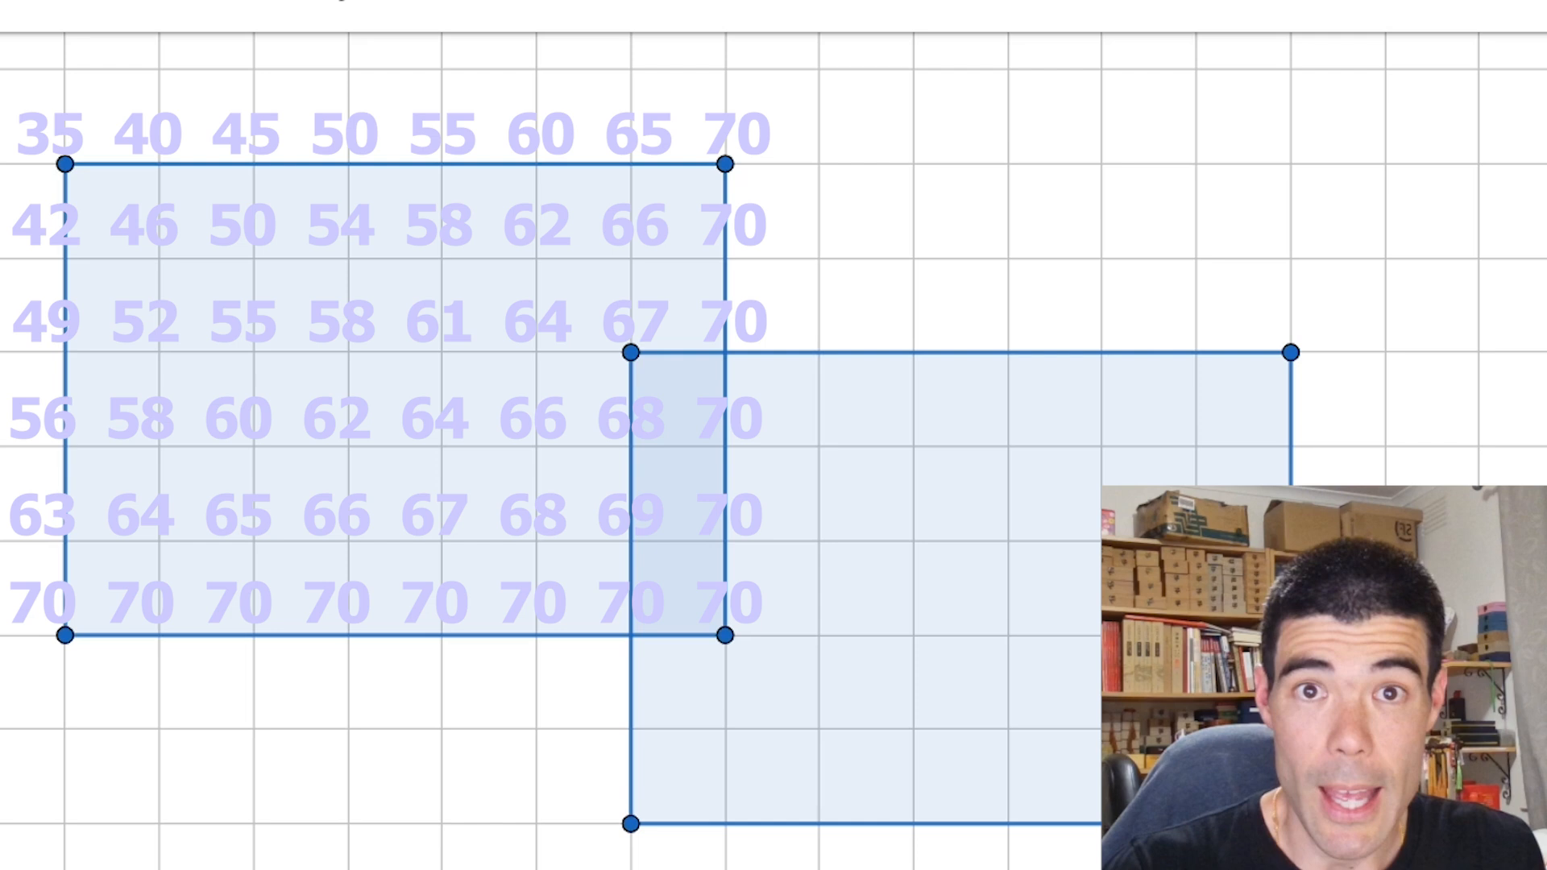
{"action": "mouse_move", "coordinate": [1054, 595]}
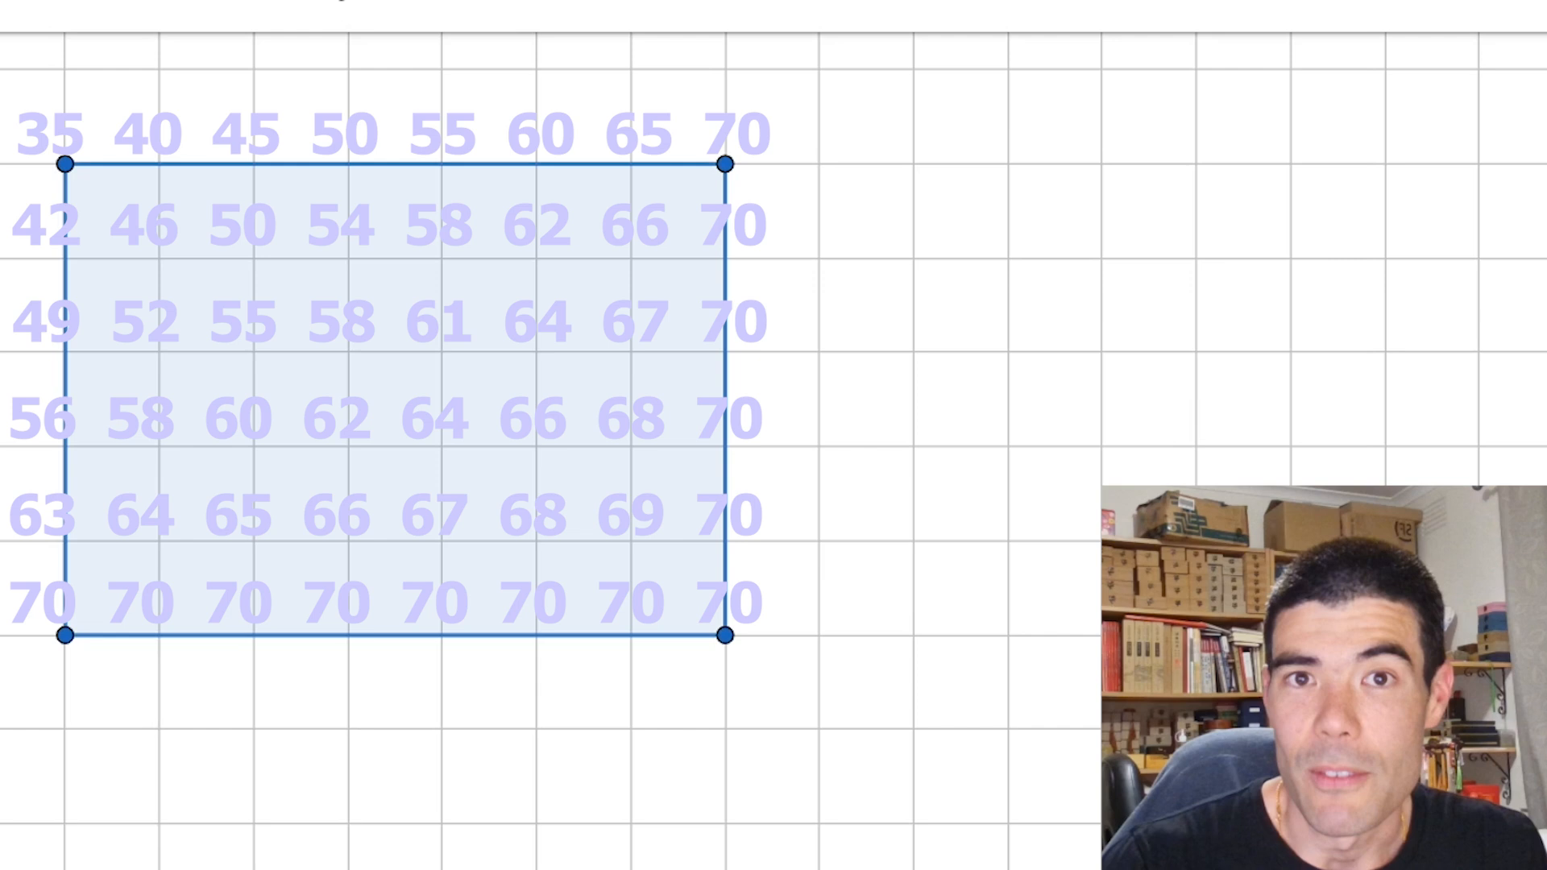
{"action": "mouse_move", "coordinate": [998, 822]}
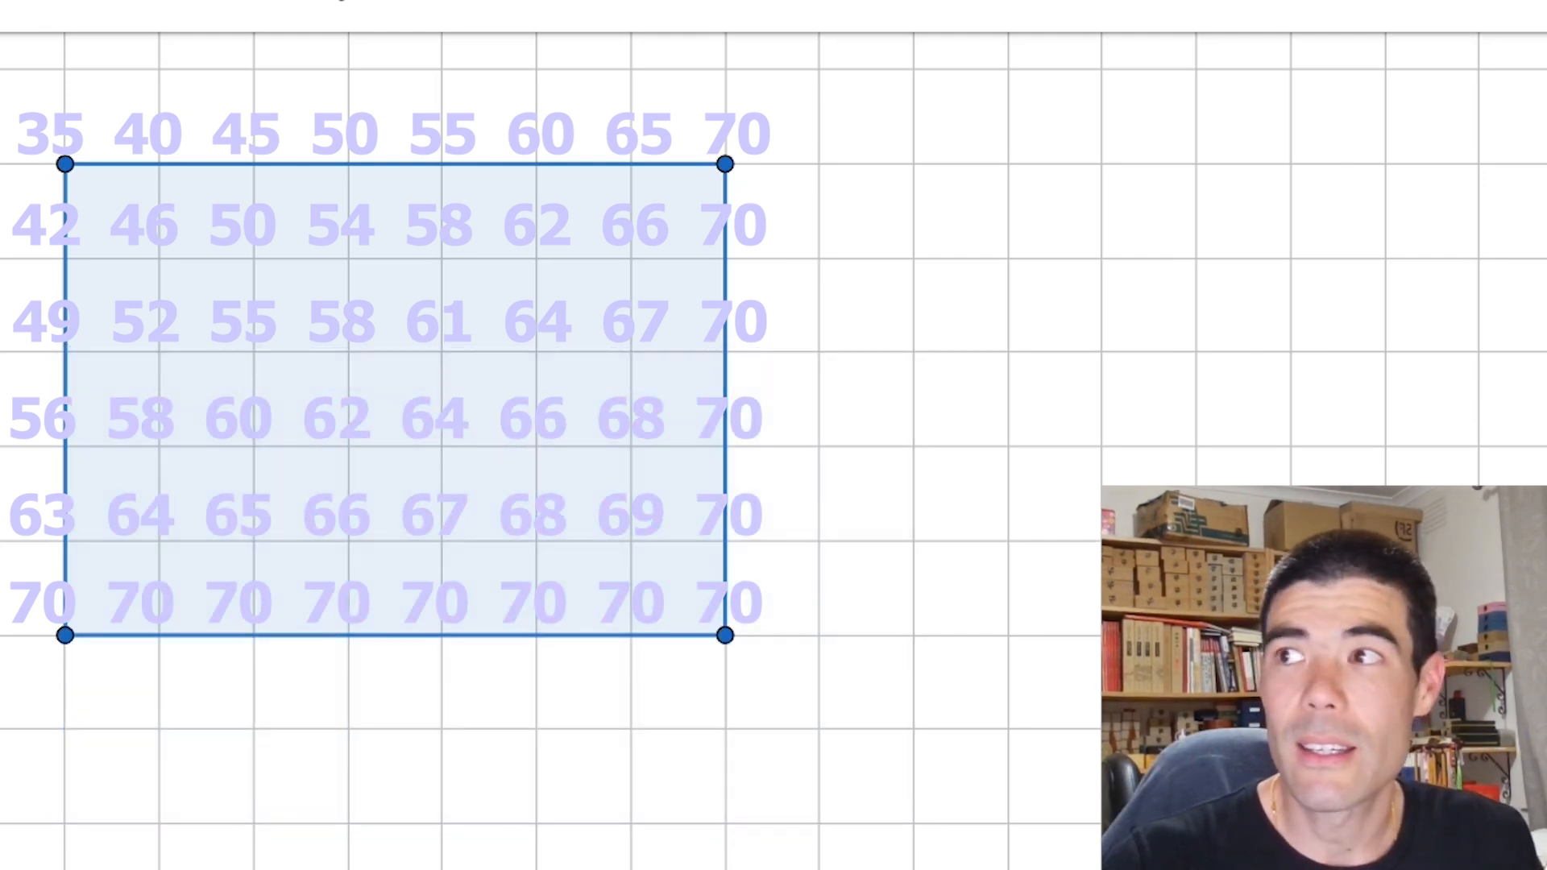
- Select the overlapping second rectangle so it can be deleted
{"action": "left_click", "coordinate": [143, 418]}
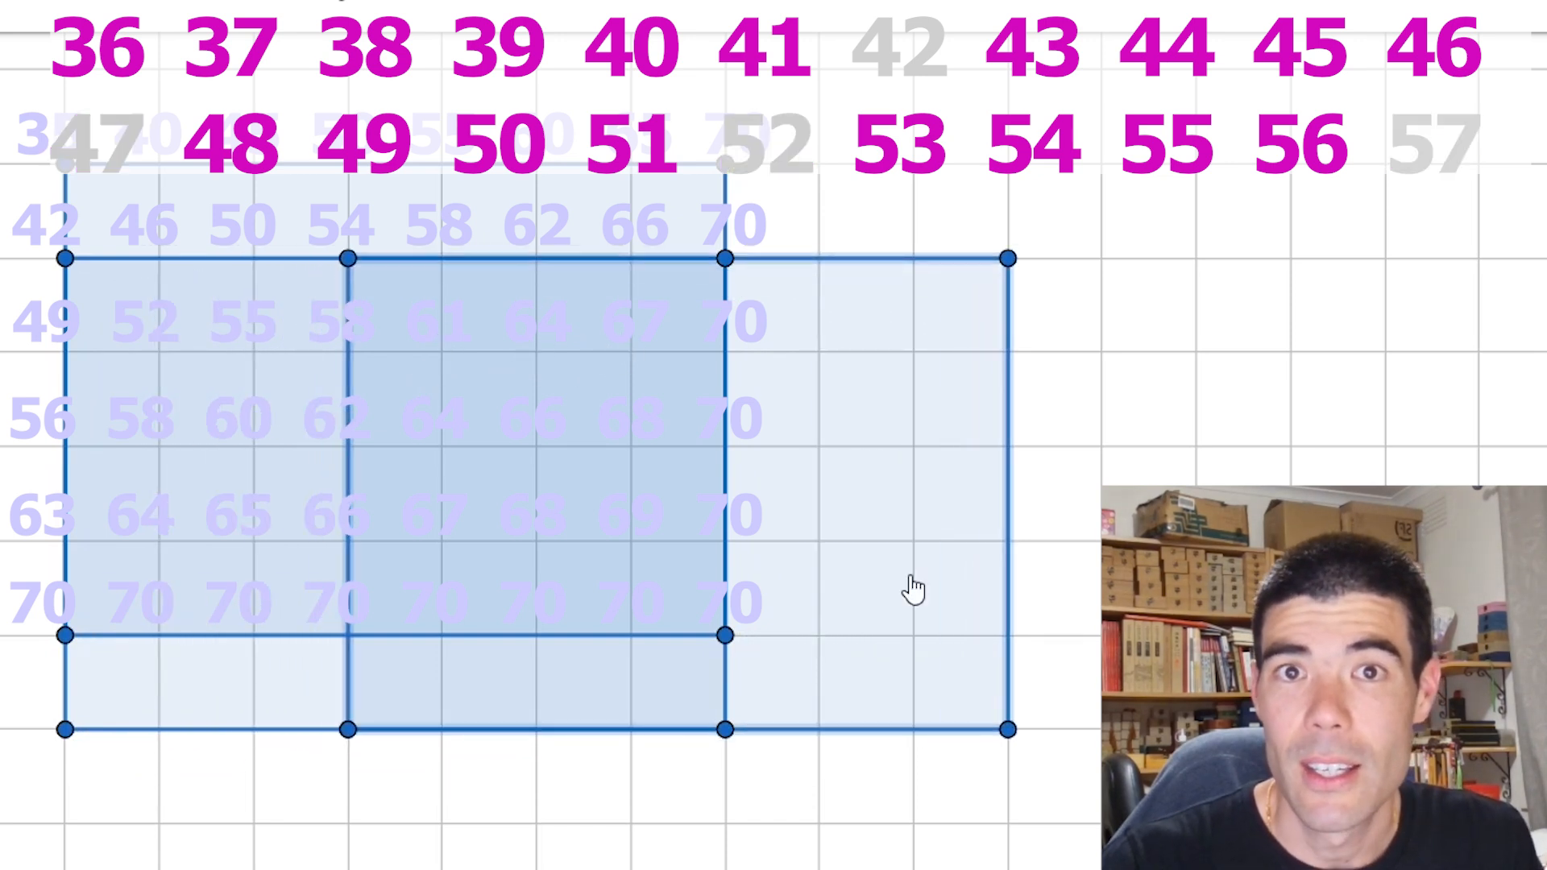
{"action": "mouse_move", "coordinate": [207, 383]}
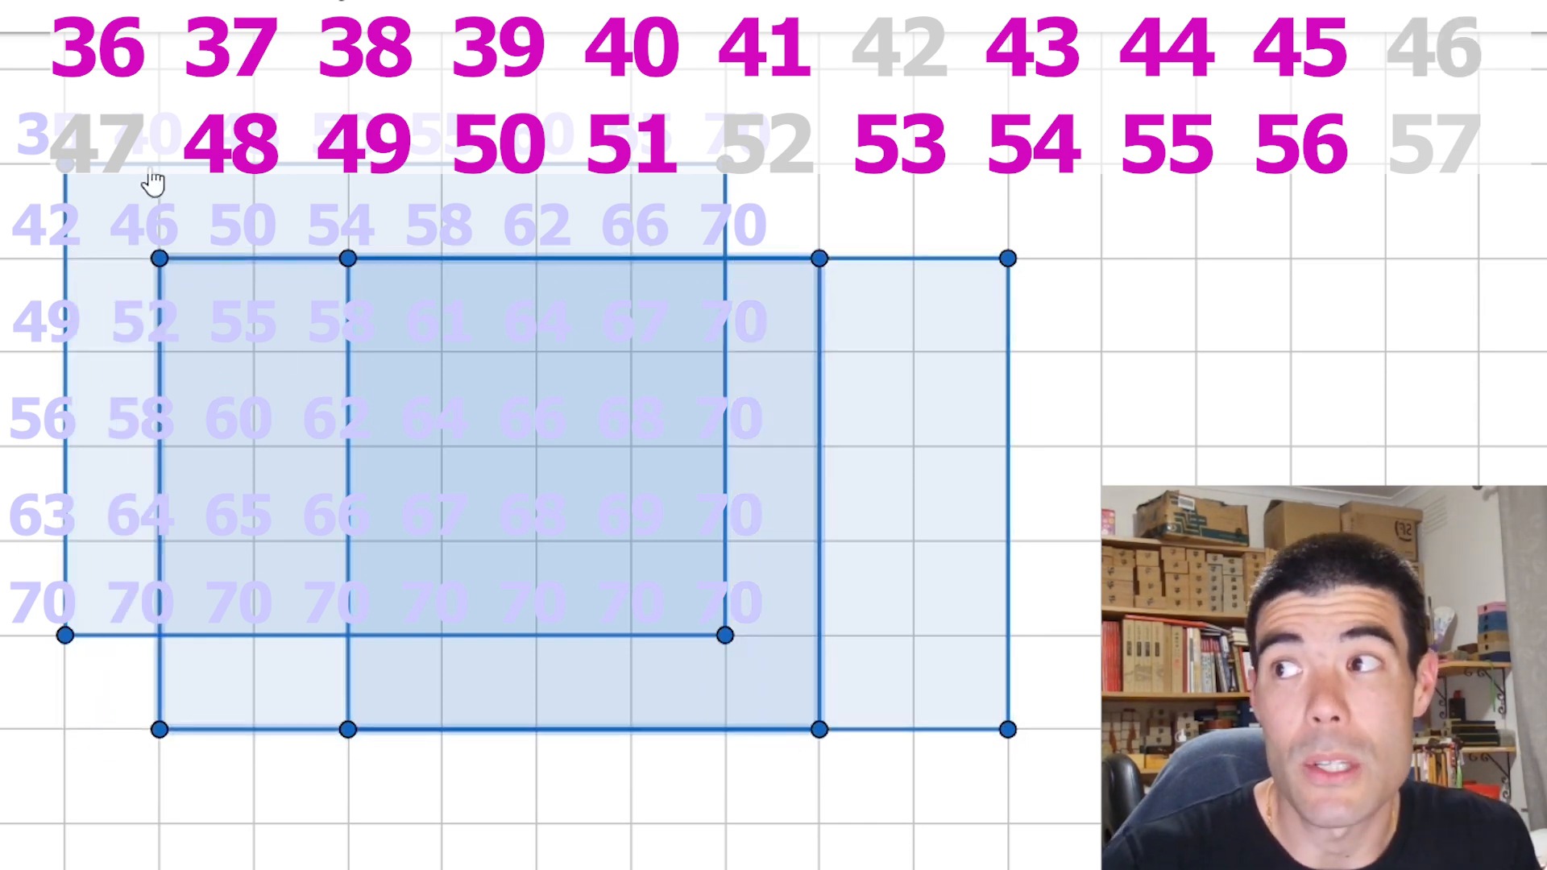
{"action": "mouse_move", "coordinate": [261, 340]}
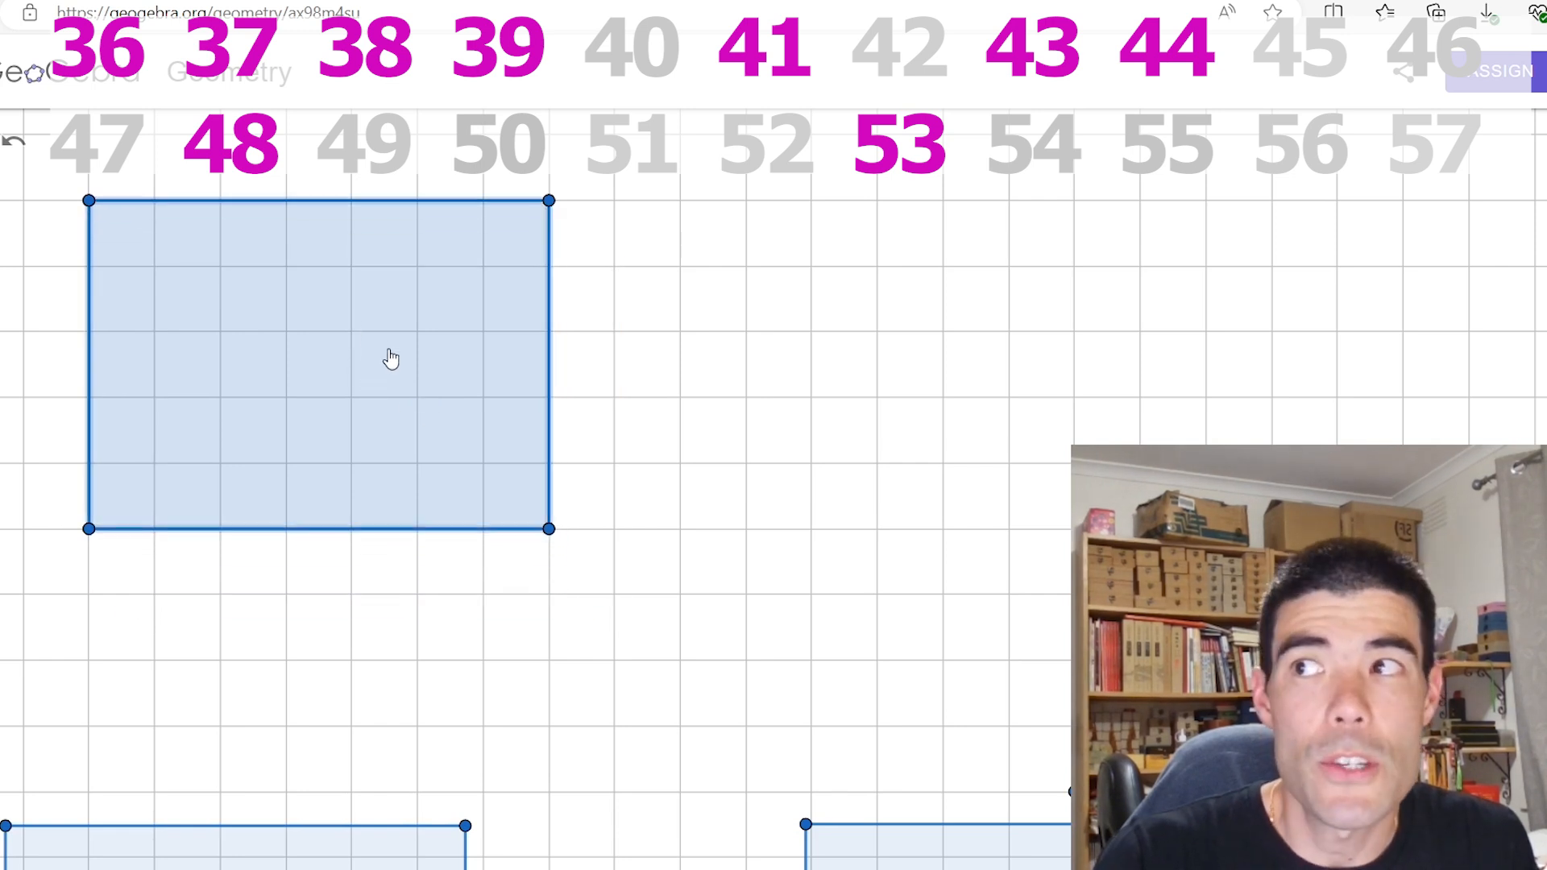
{"action": "mouse_move", "coordinate": [306, 359]}
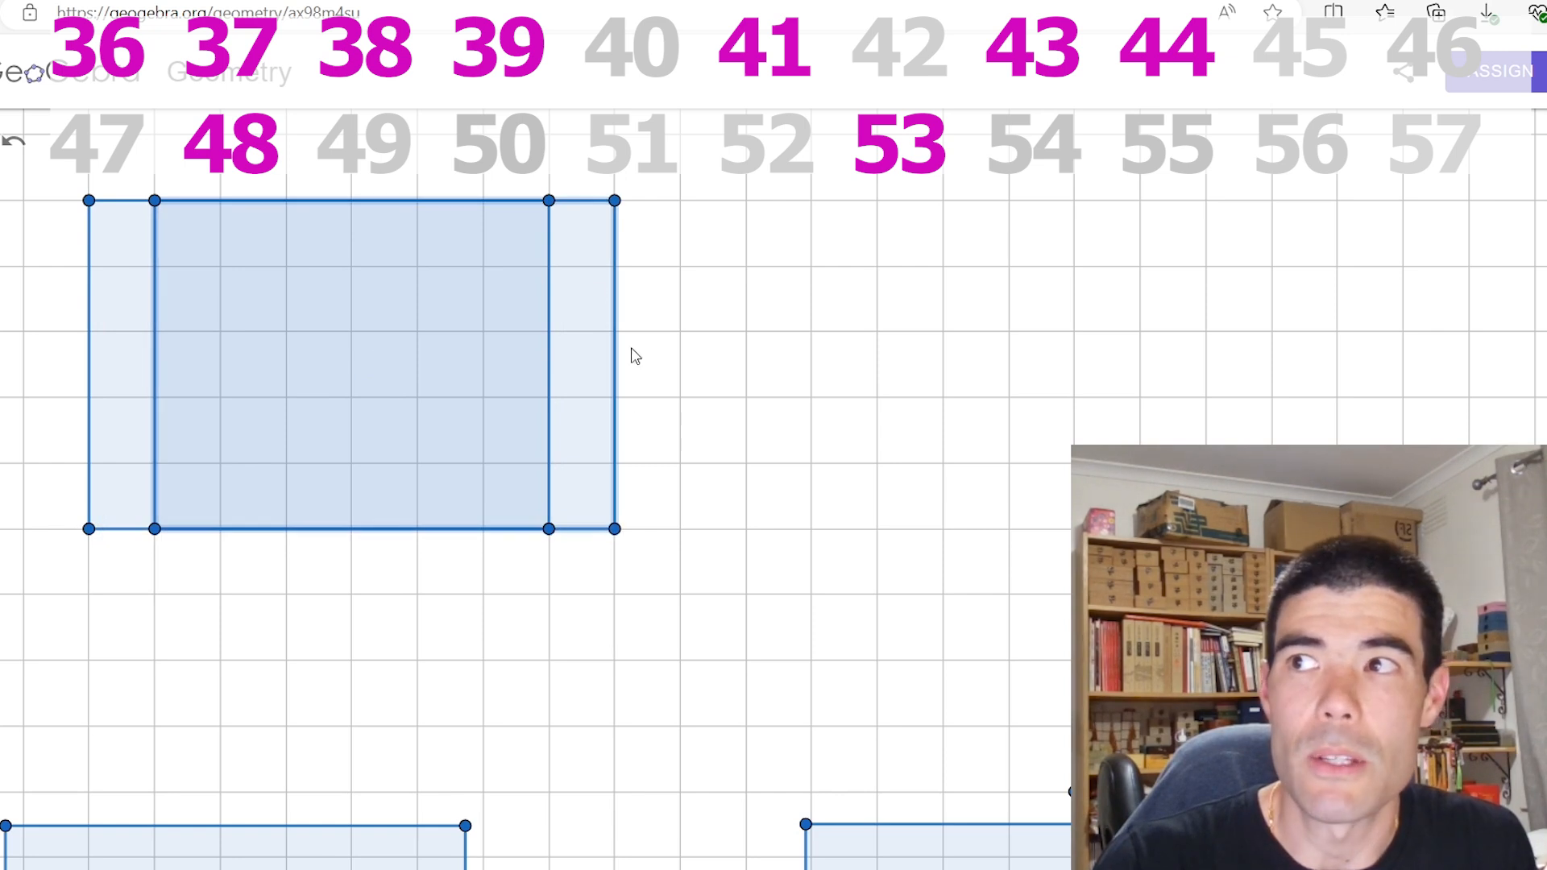
{"action": "mouse_move", "coordinate": [605, 440]}
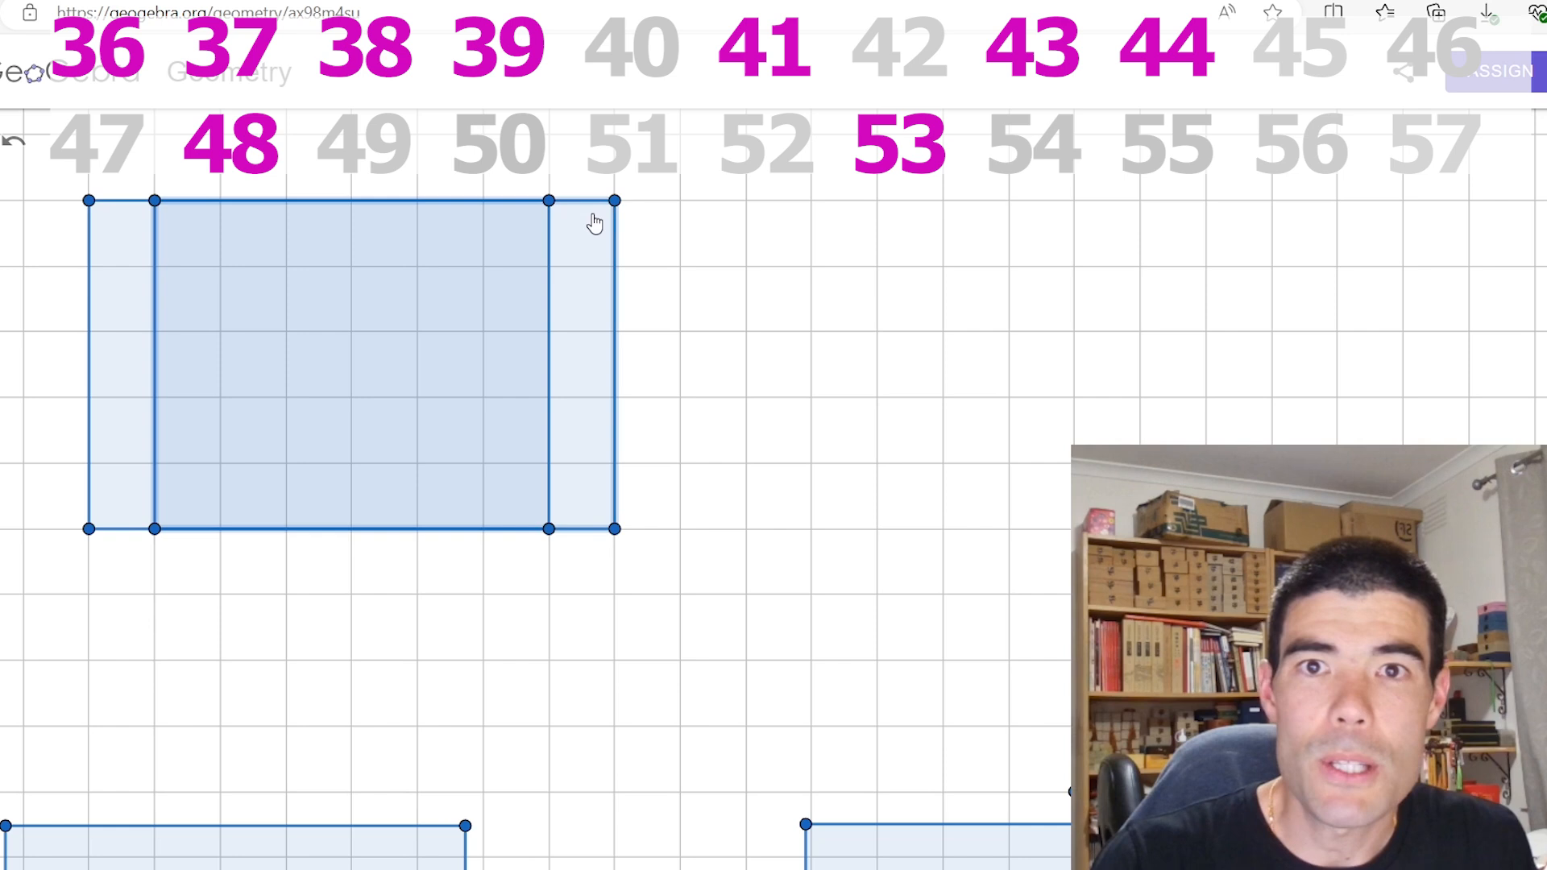
{"action": "mouse_move", "coordinate": [556, 366]}
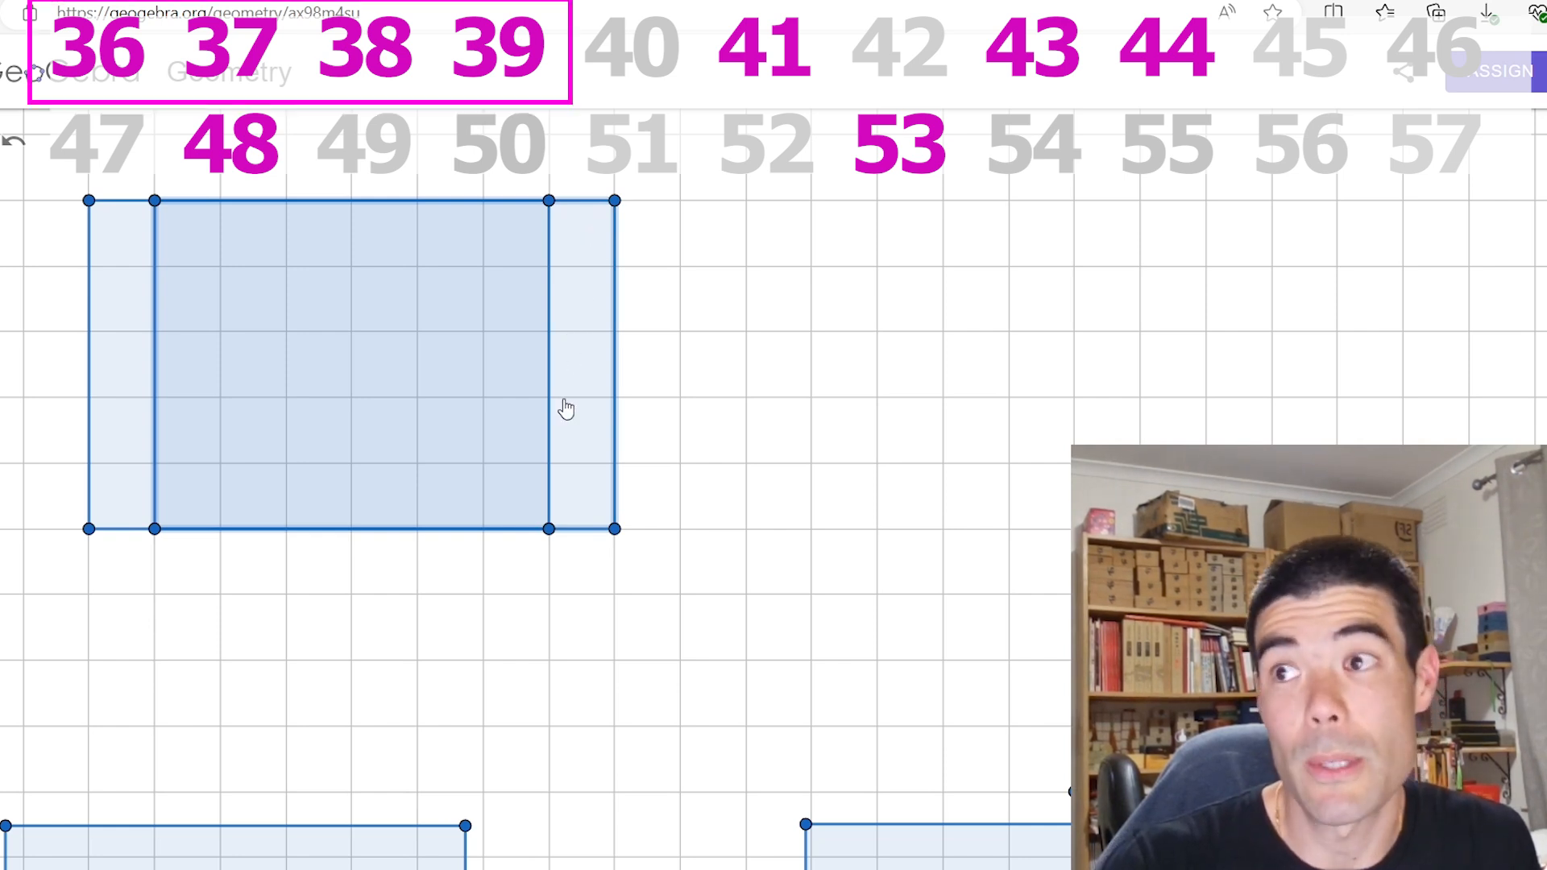
{"action": "mouse_move", "coordinate": [567, 419]}
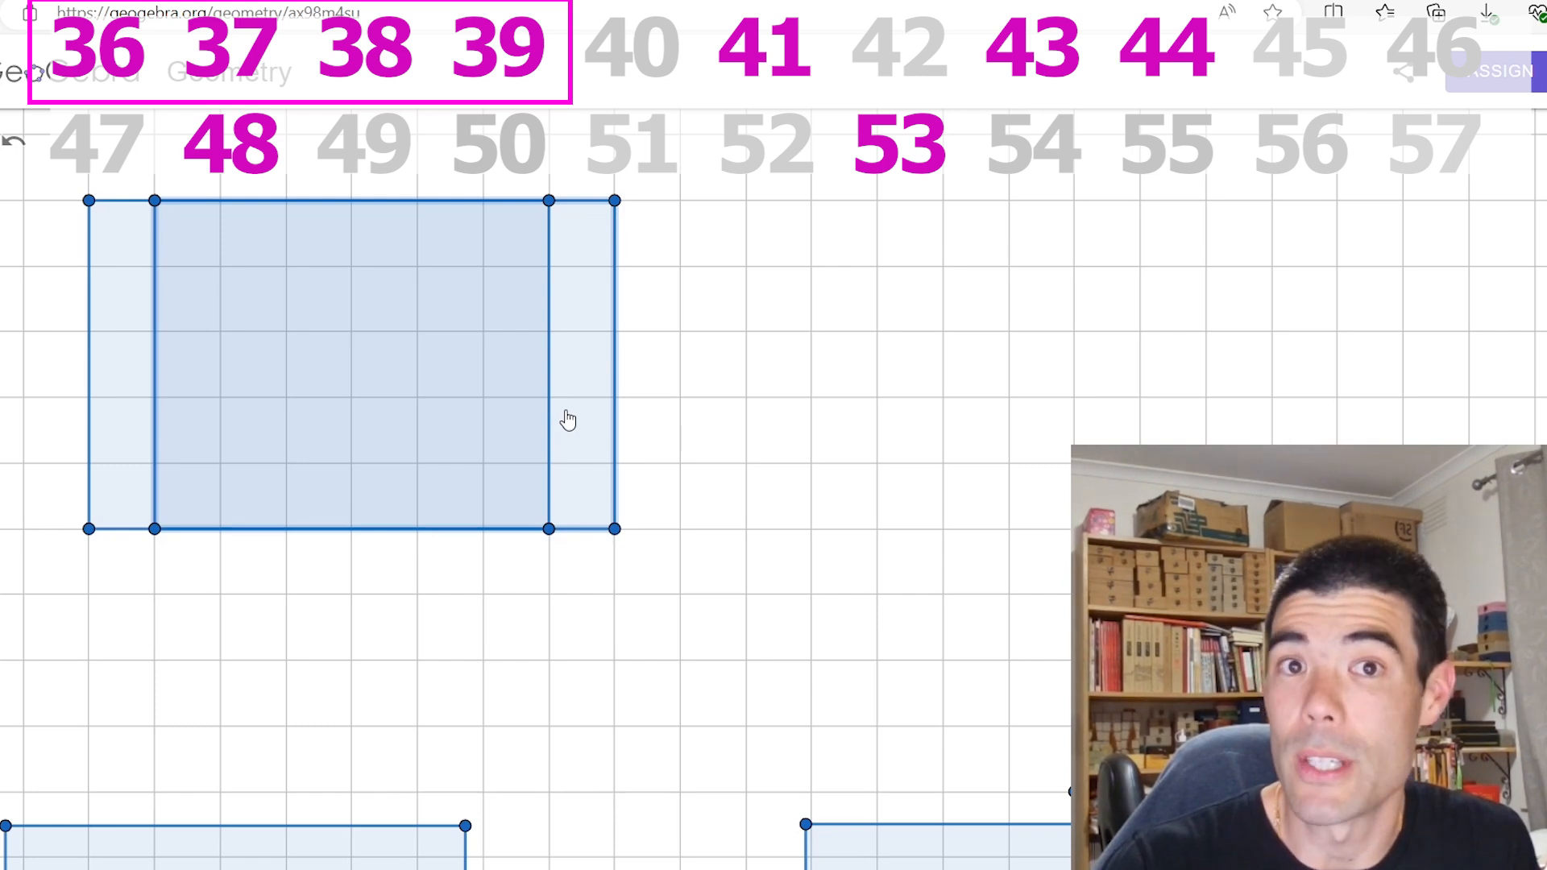
{"action": "mouse_move", "coordinate": [504, 361]}
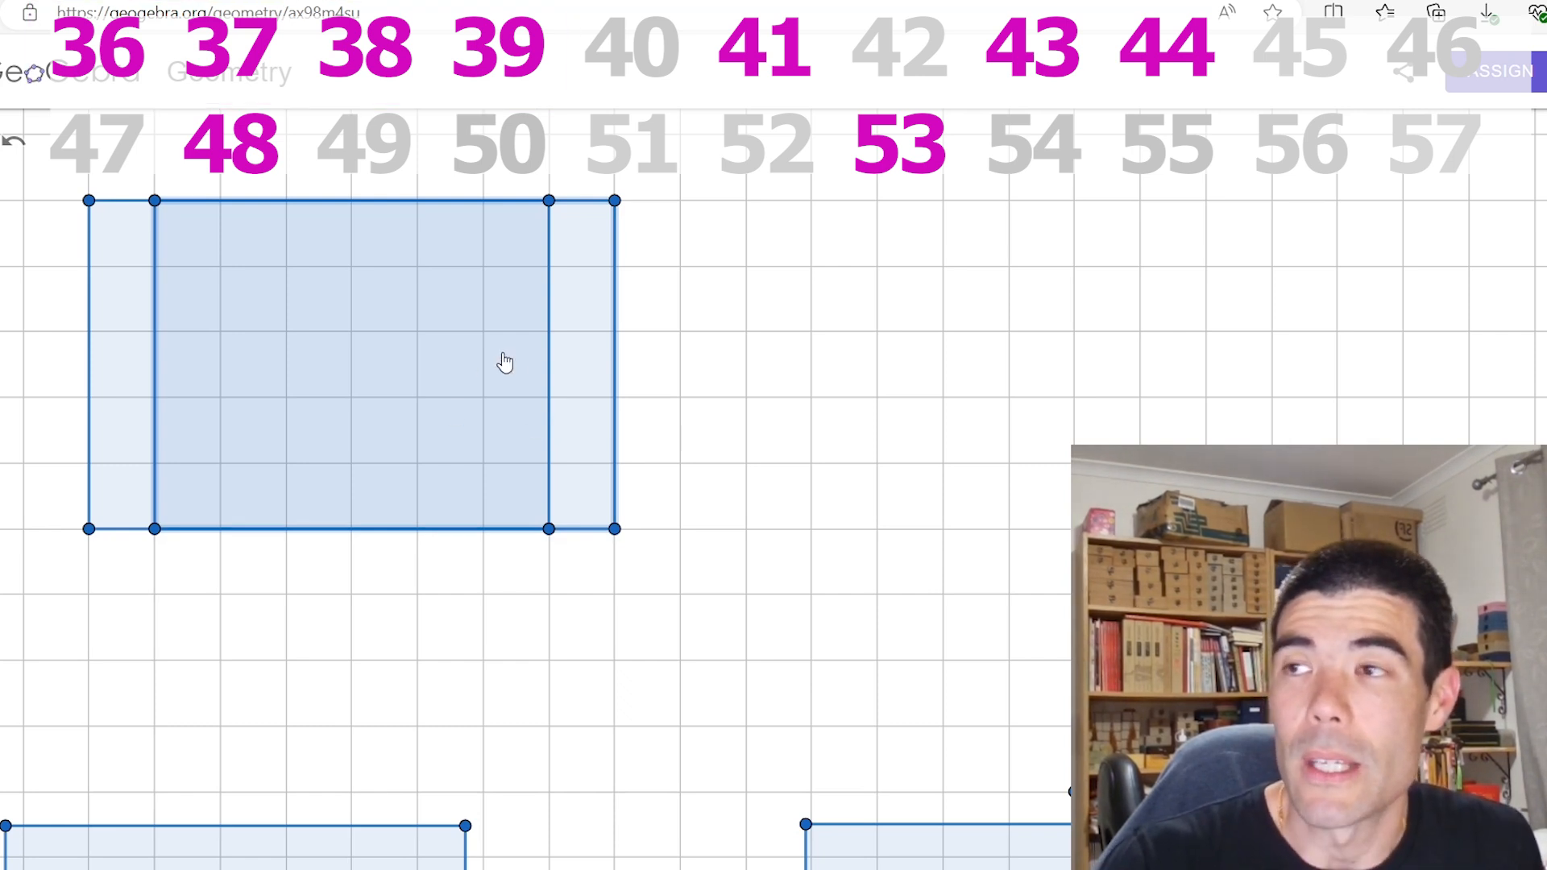
{"action": "mouse_move", "coordinate": [529, 508]}
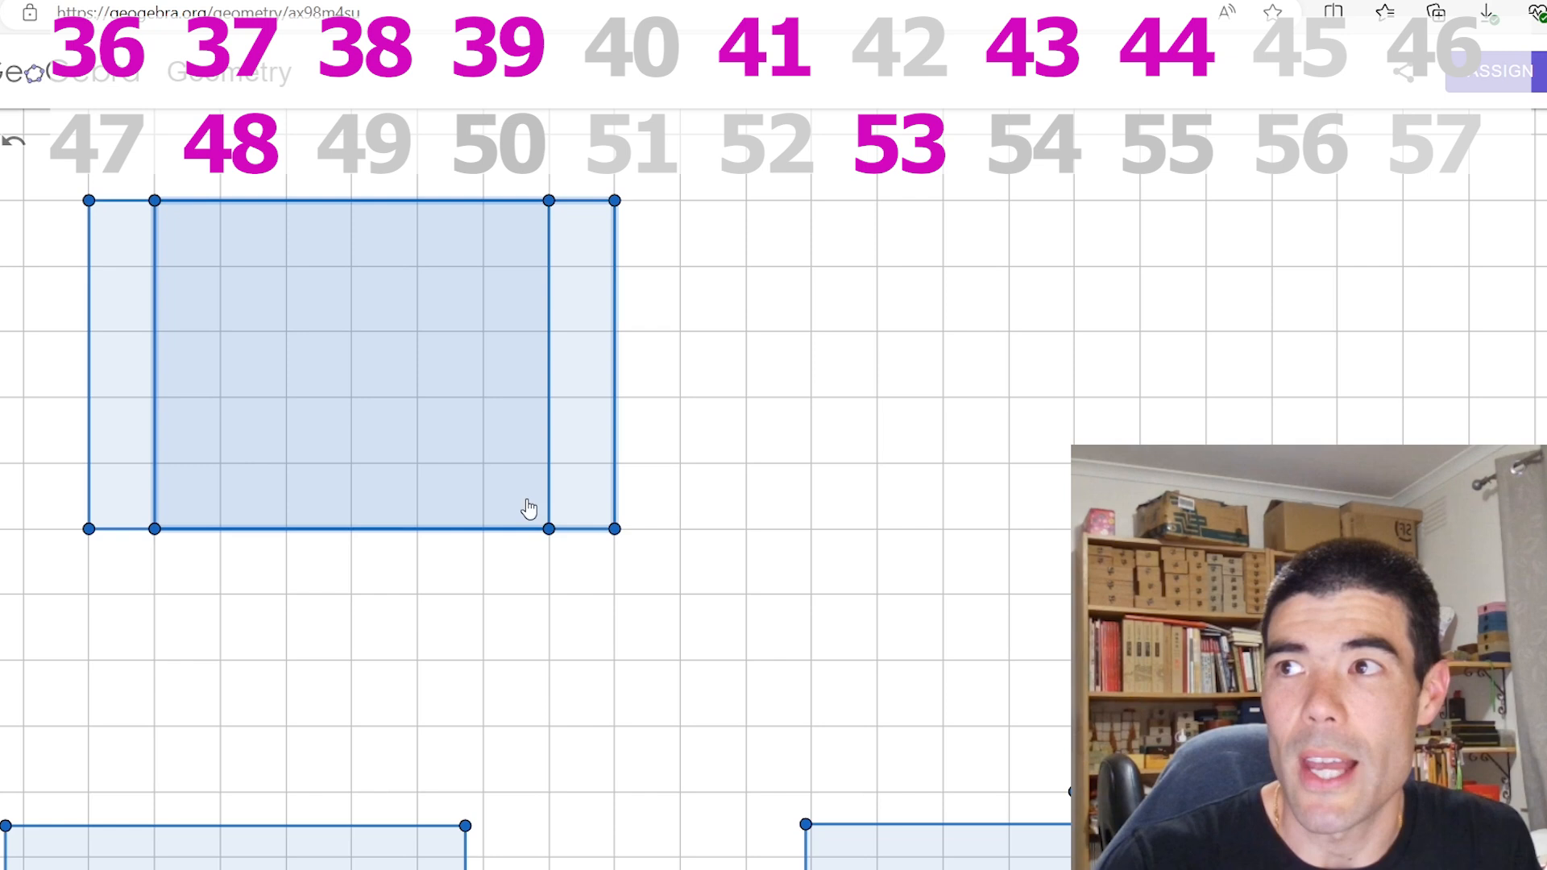
{"action": "mouse_move", "coordinate": [497, 258]}
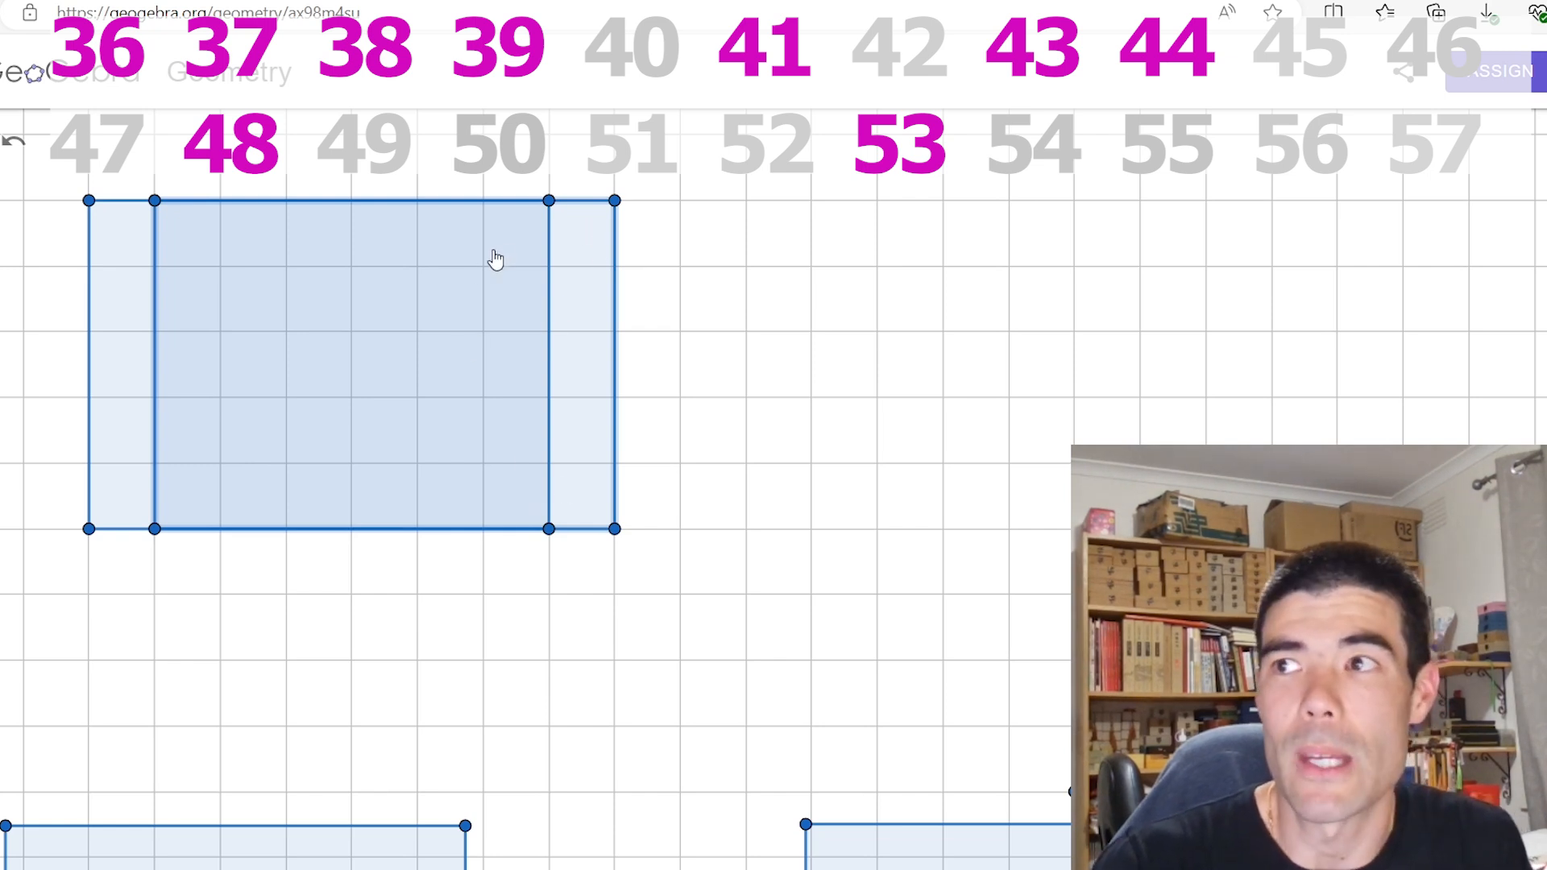
{"action": "mouse_move", "coordinate": [570, 409]}
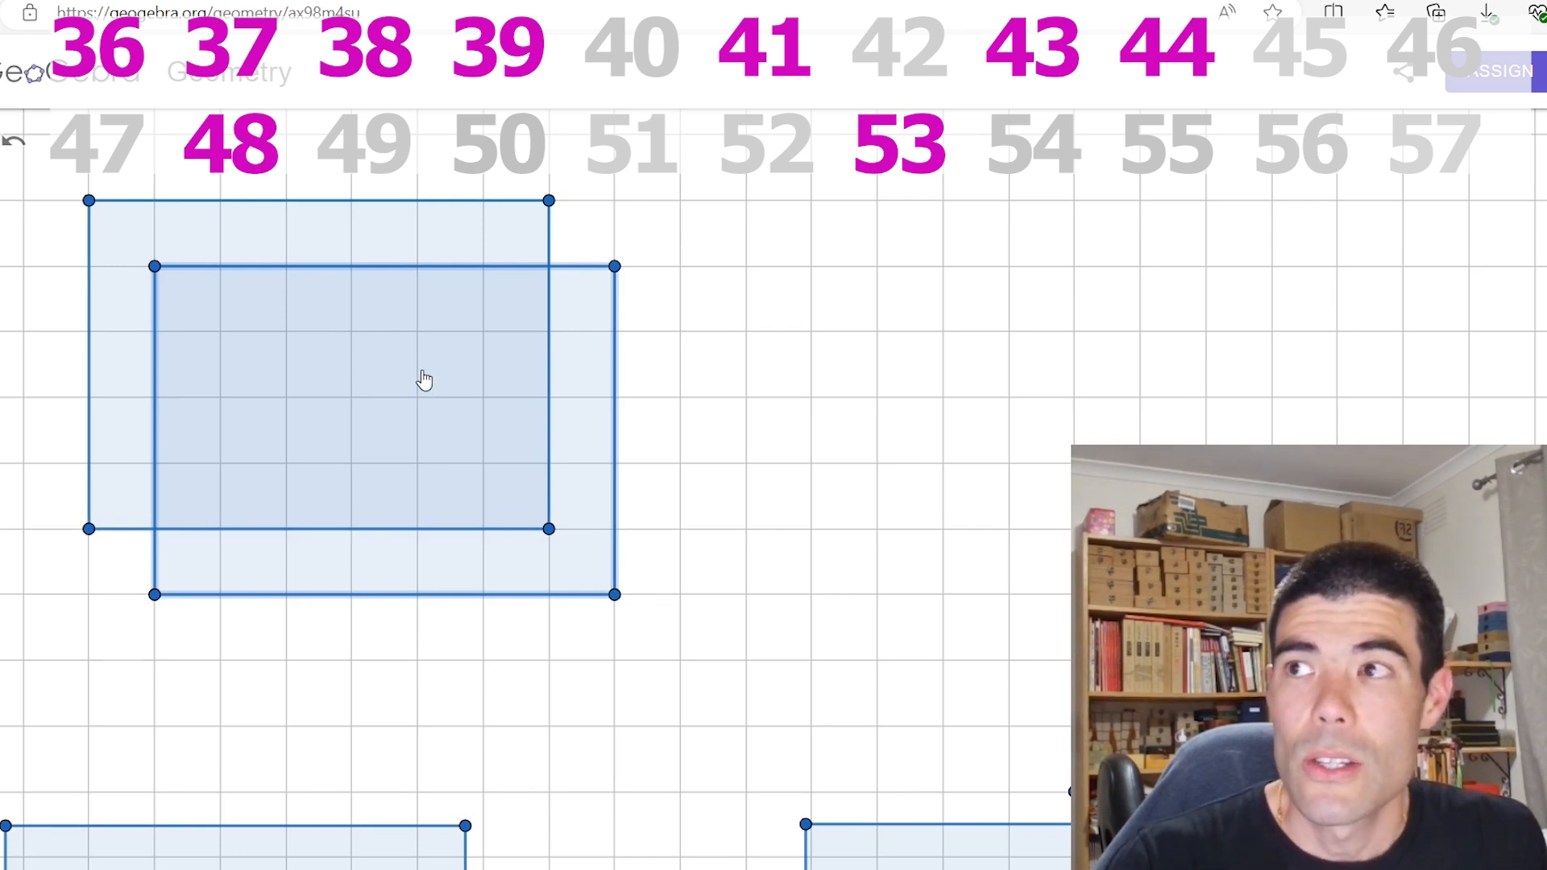
{"action": "mouse_move", "coordinate": [485, 385]}
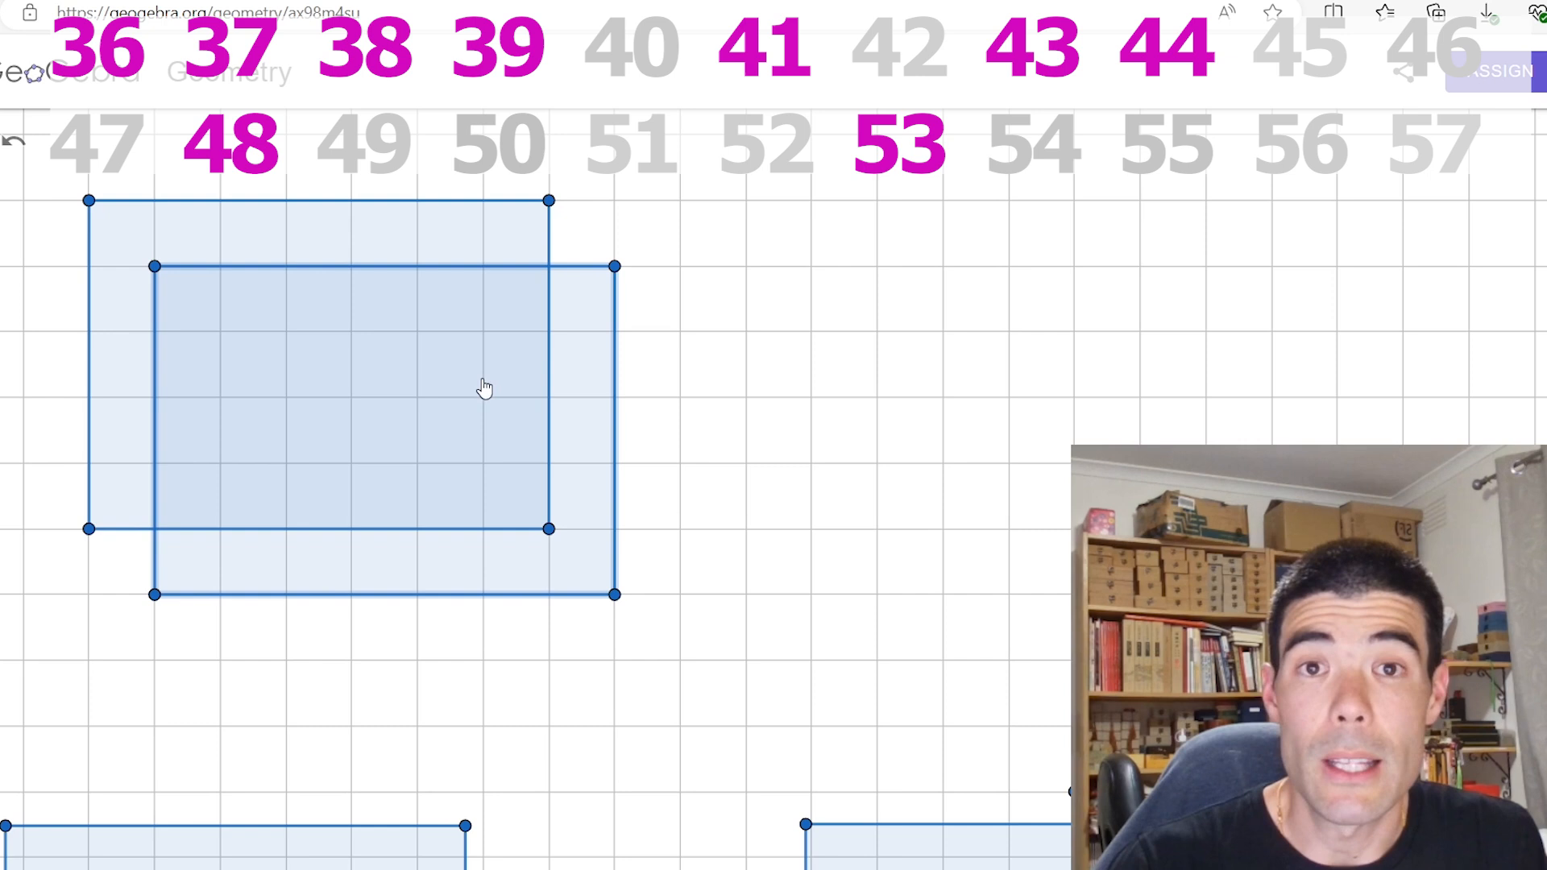
{"action": "mouse_move", "coordinate": [467, 432]}
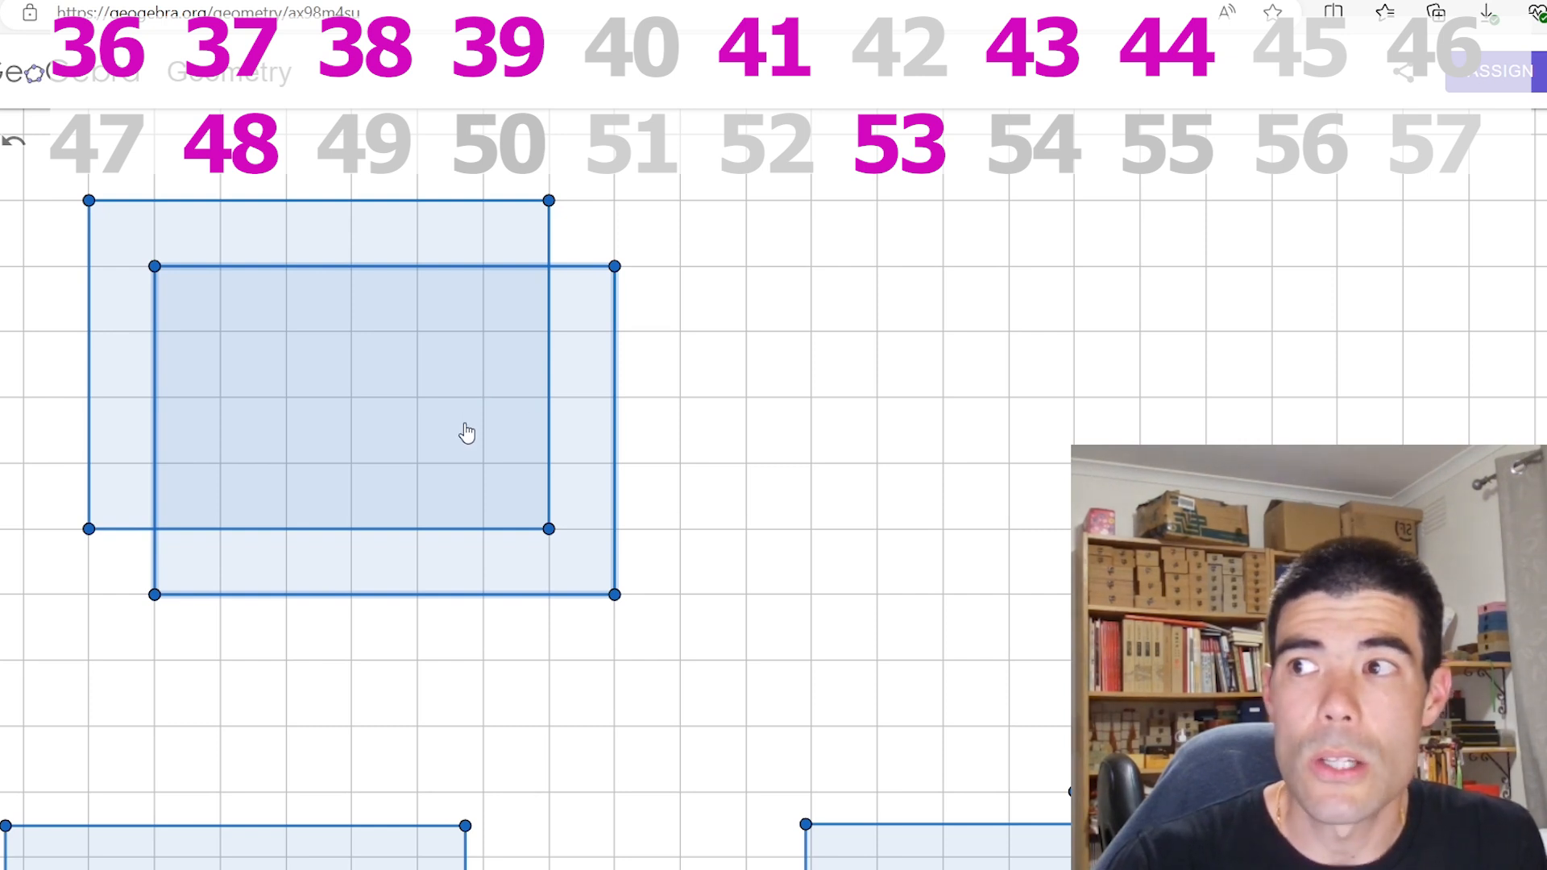
- Choose the Move tool to place the copied rectangle two columns right of the original
{"action": "left_click", "coordinate": [762, 50]}
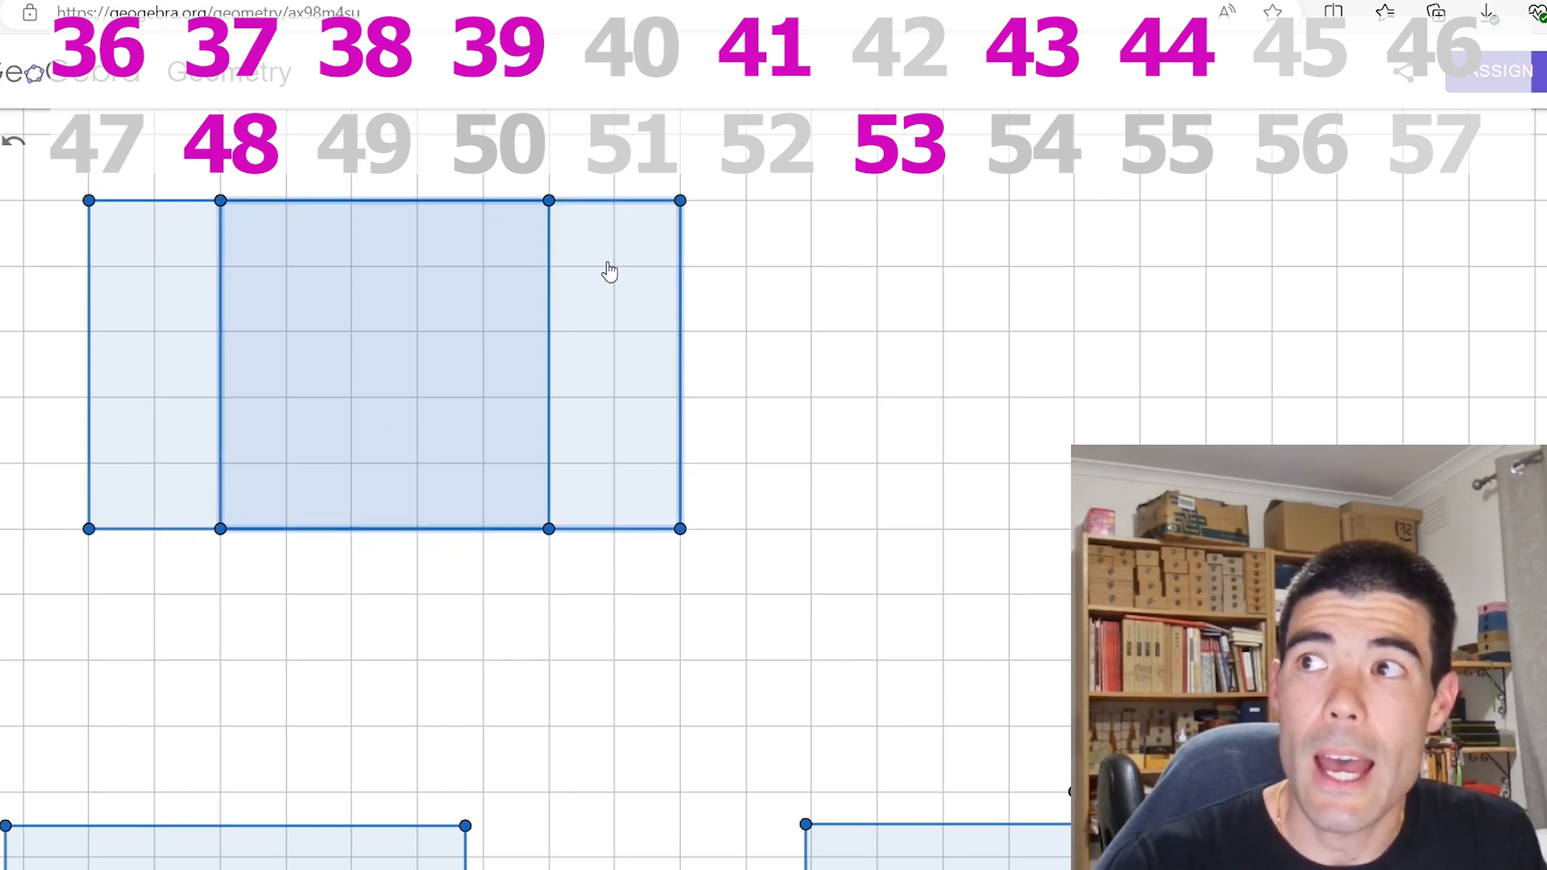
{"action": "mouse_move", "coordinate": [581, 243]}
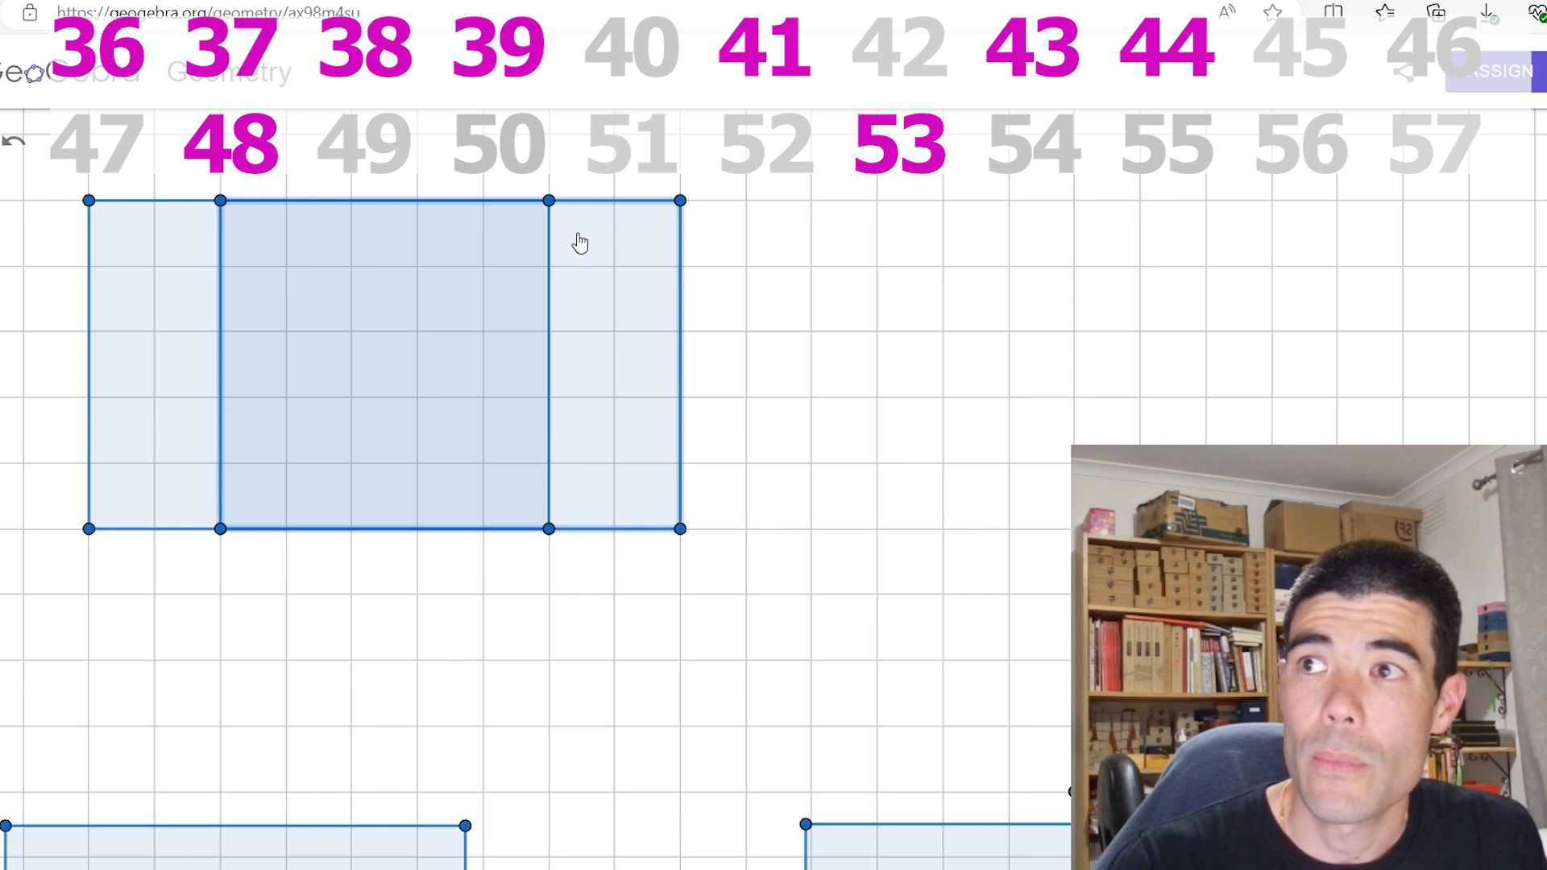
{"action": "mouse_move", "coordinate": [609, 359]}
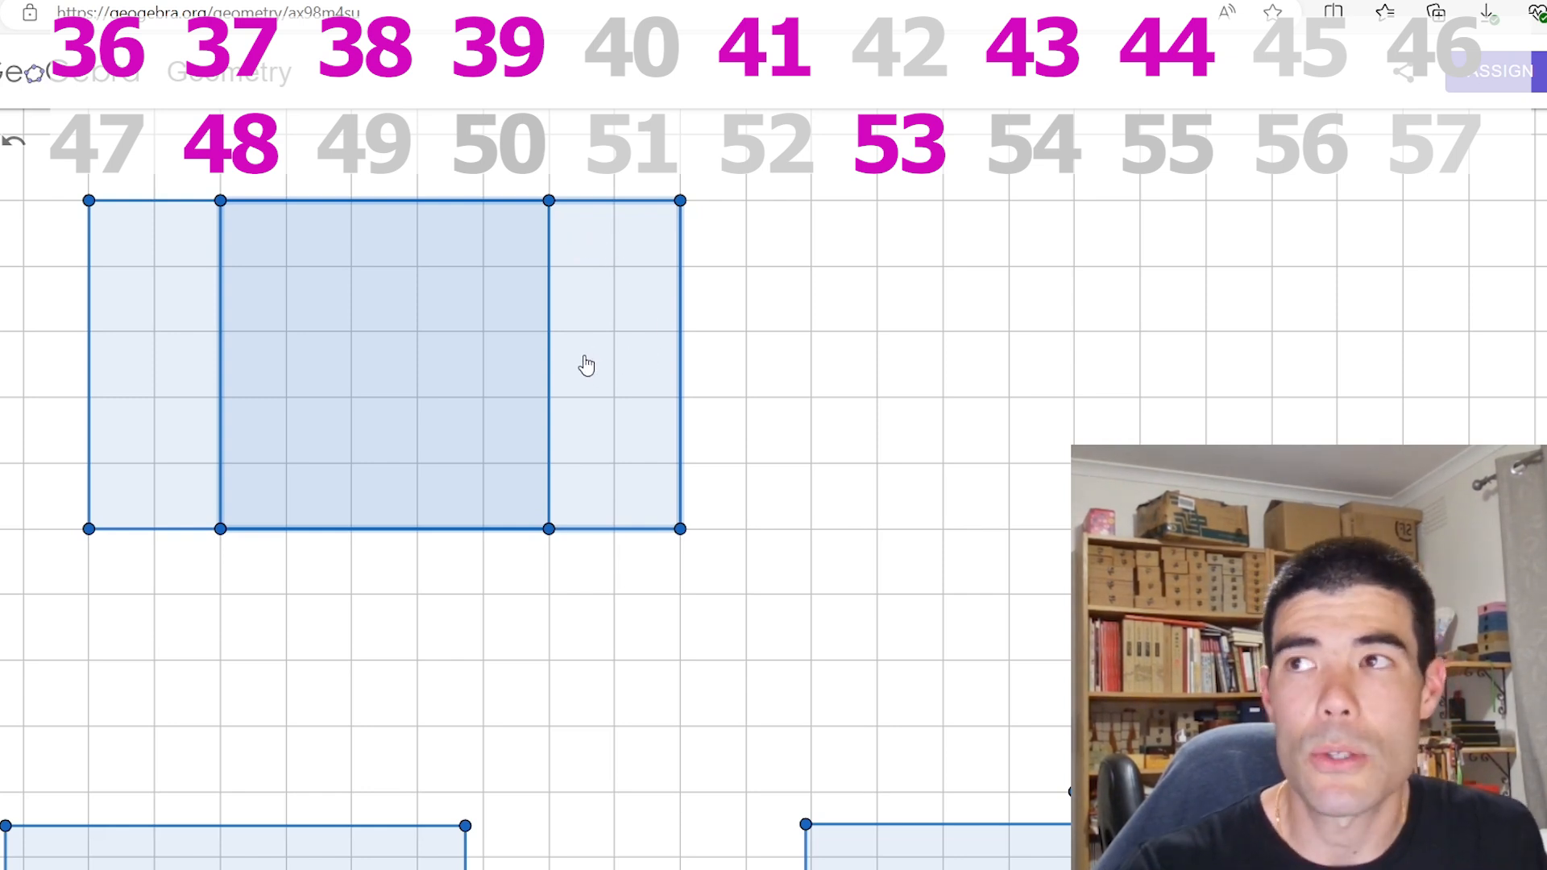
{"action": "mouse_move", "coordinate": [612, 413]}
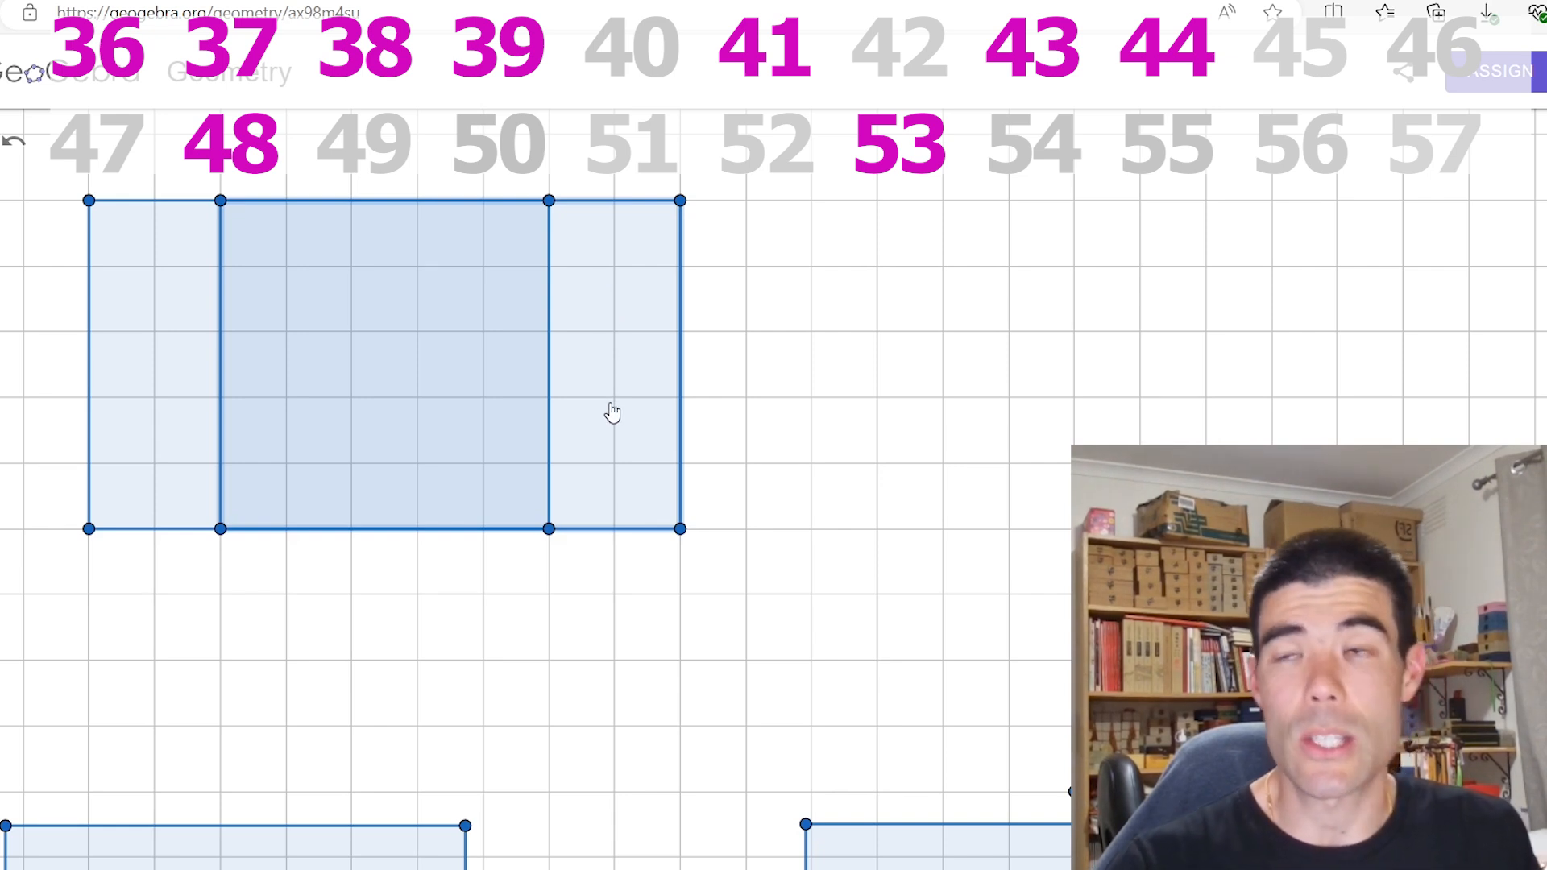
{"action": "mouse_move", "coordinate": [606, 396]}
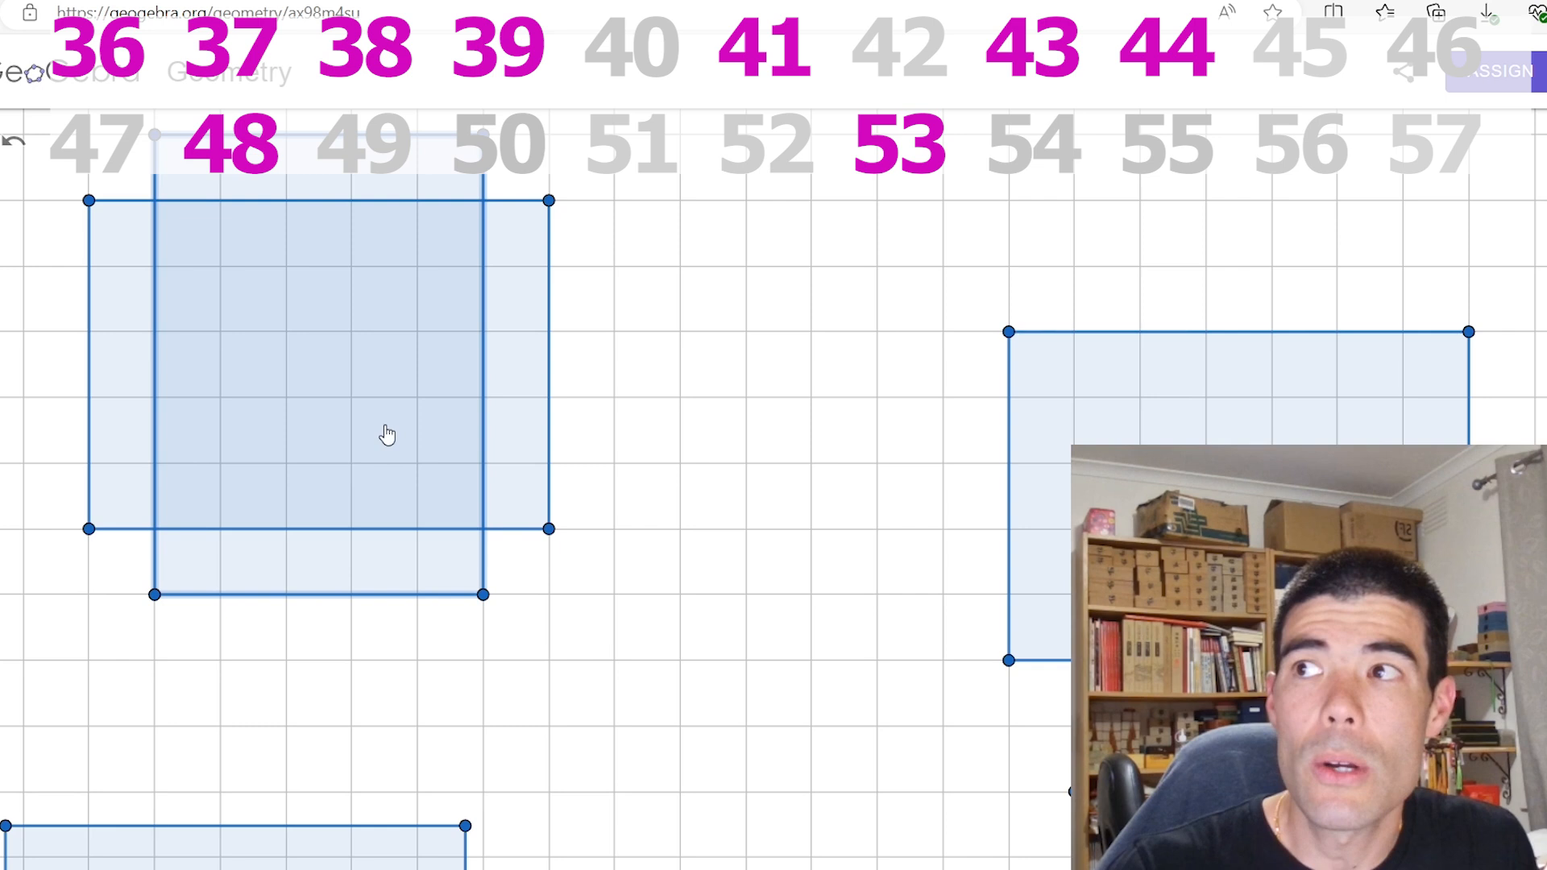
{"action": "mouse_move", "coordinate": [372, 416]}
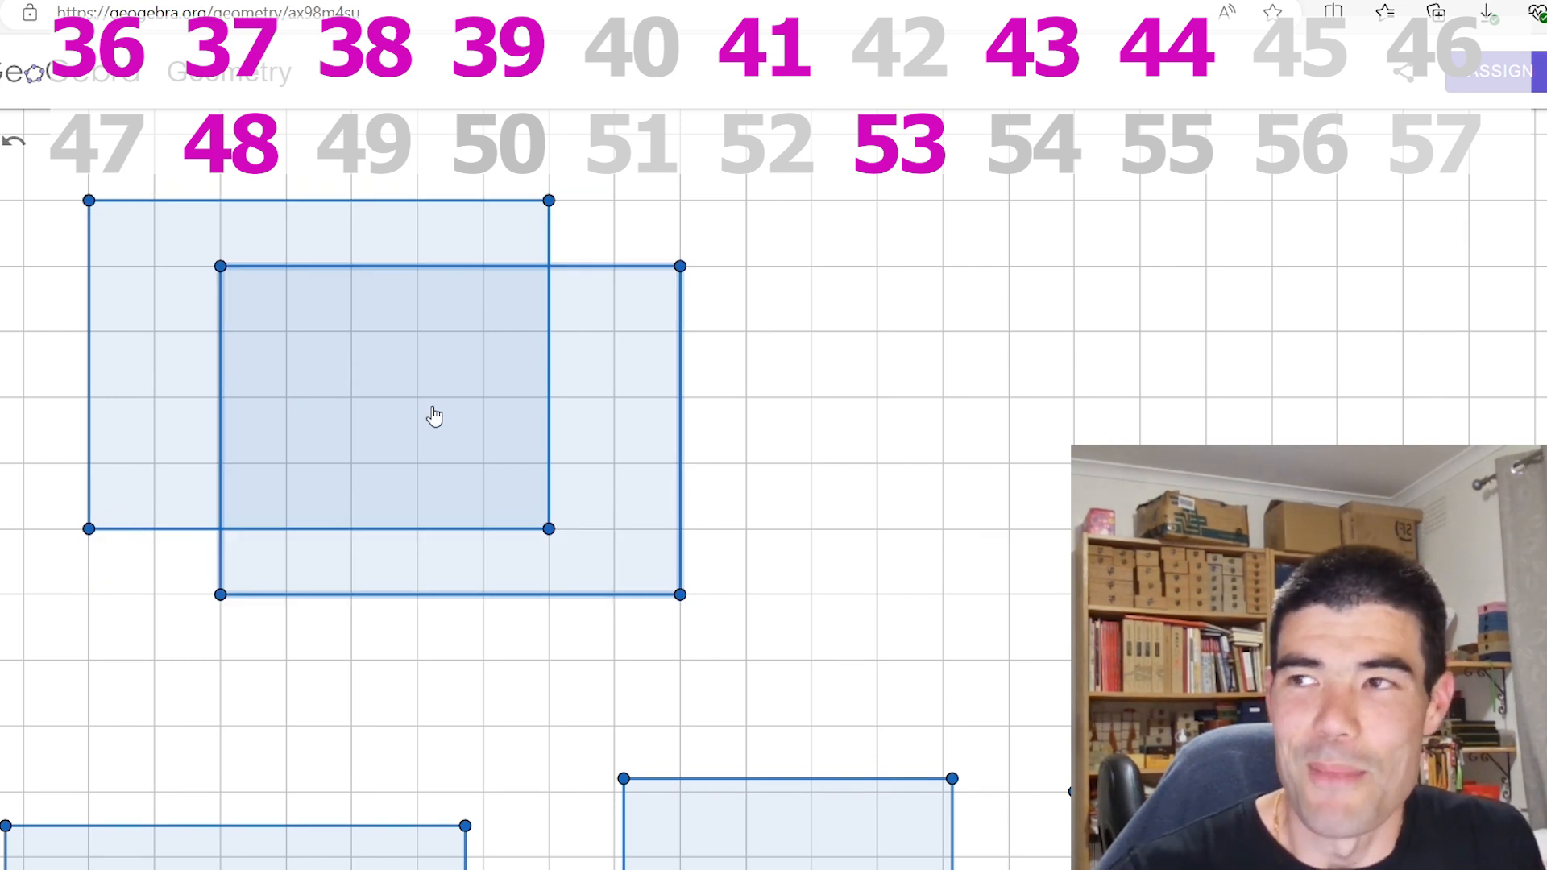
- Choose the Move tool to align the copy one row below the original rectangle
{"action": "left_click", "coordinate": [764, 47]}
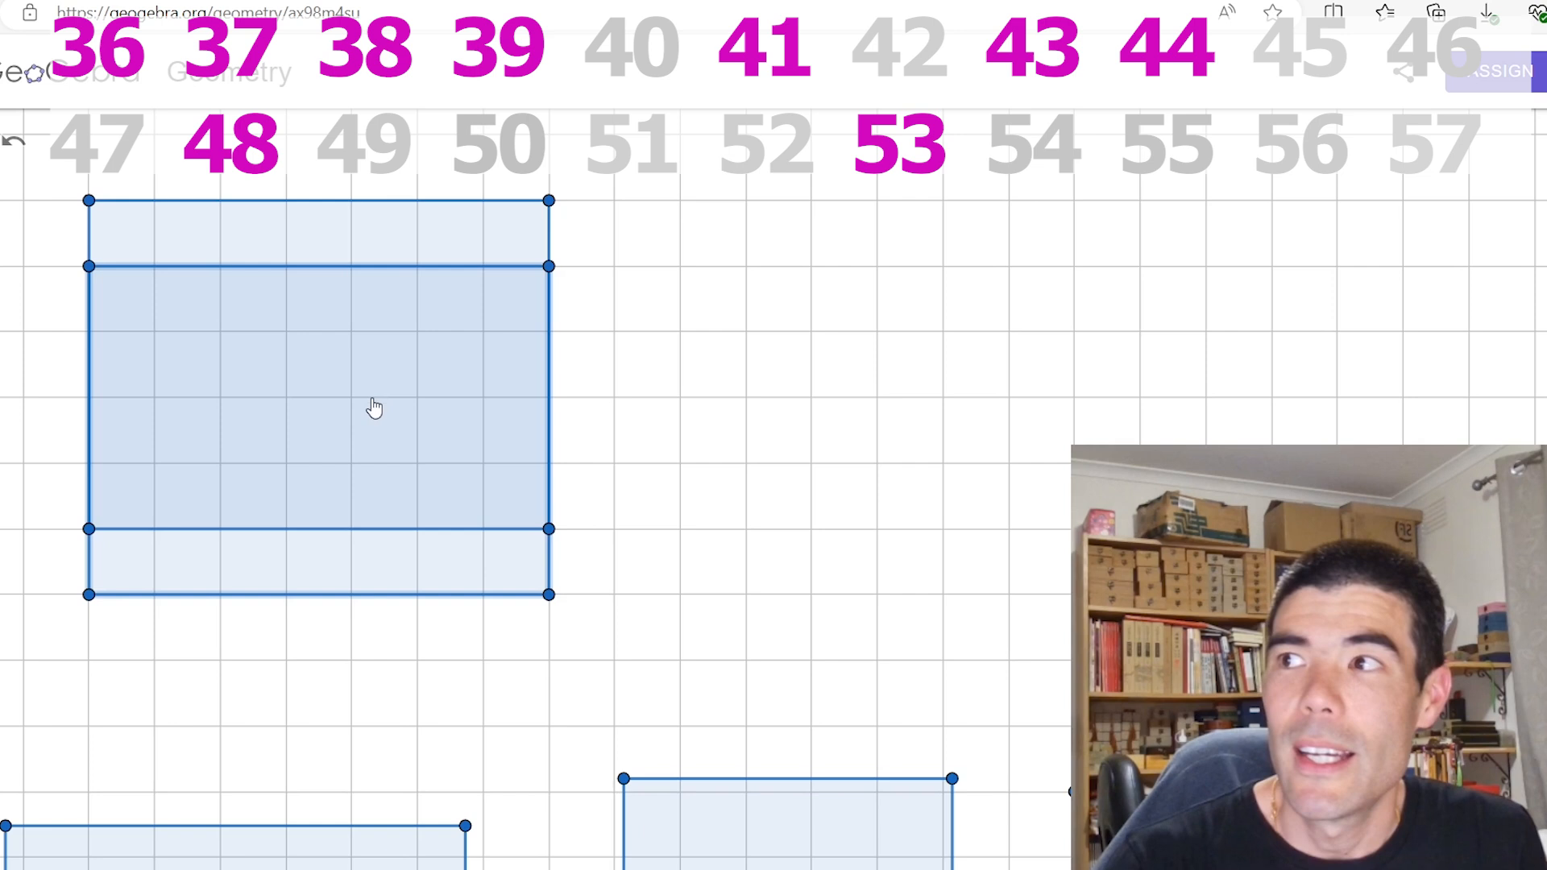
{"action": "mouse_move", "coordinate": [456, 468]}
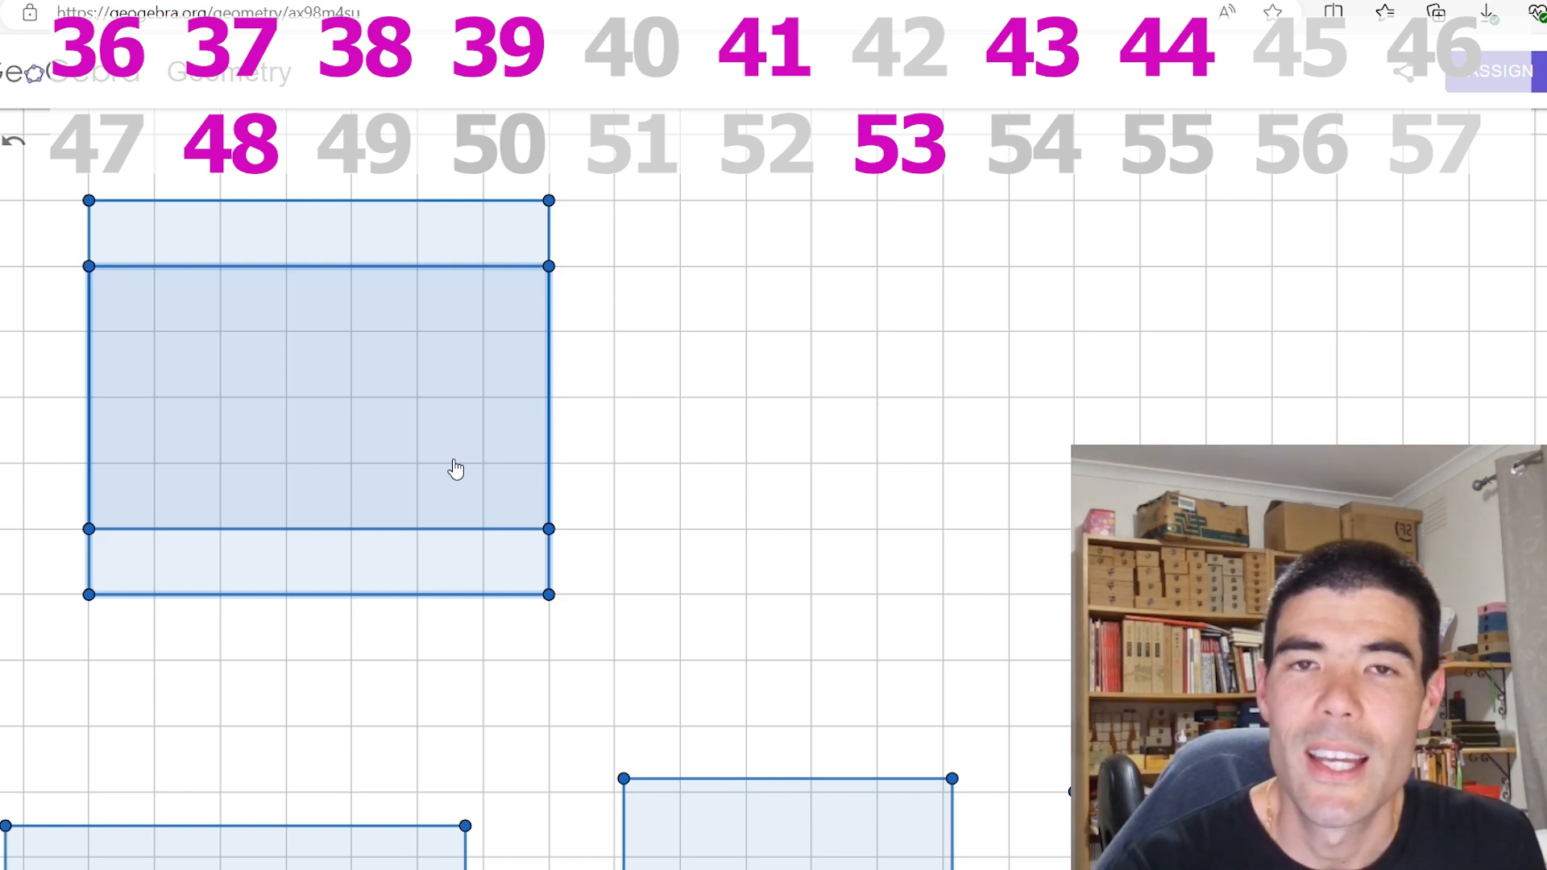
{"action": "mouse_move", "coordinate": [464, 469]}
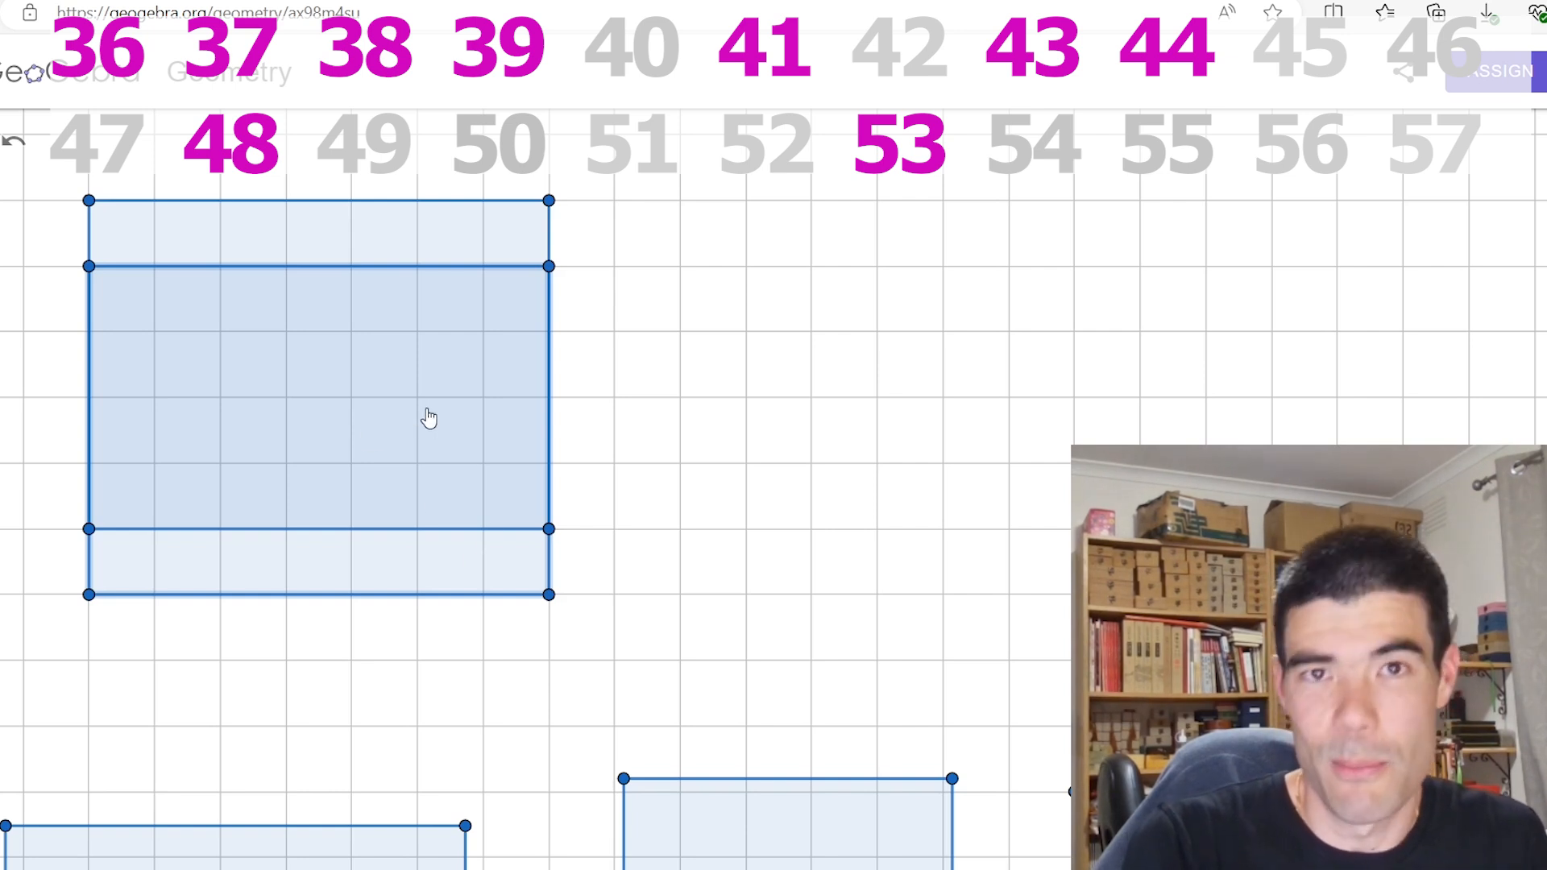
{"action": "mouse_move", "coordinate": [414, 419]}
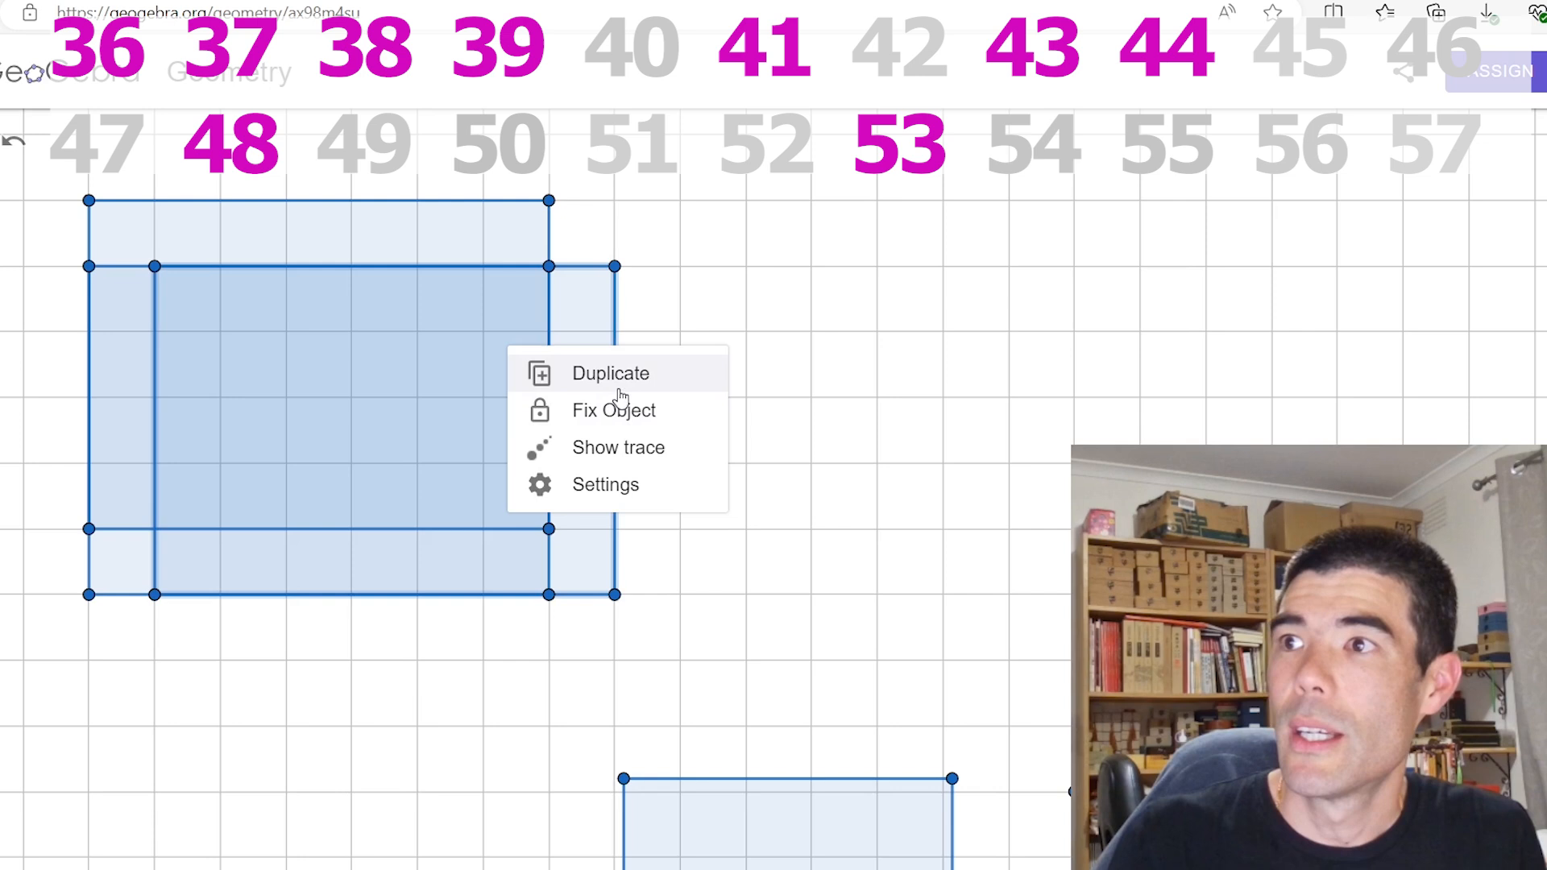
- Duplicate the rectangle and offset the new copy by one square within the cluster
{"action": "left_click", "coordinate": [609, 373]}
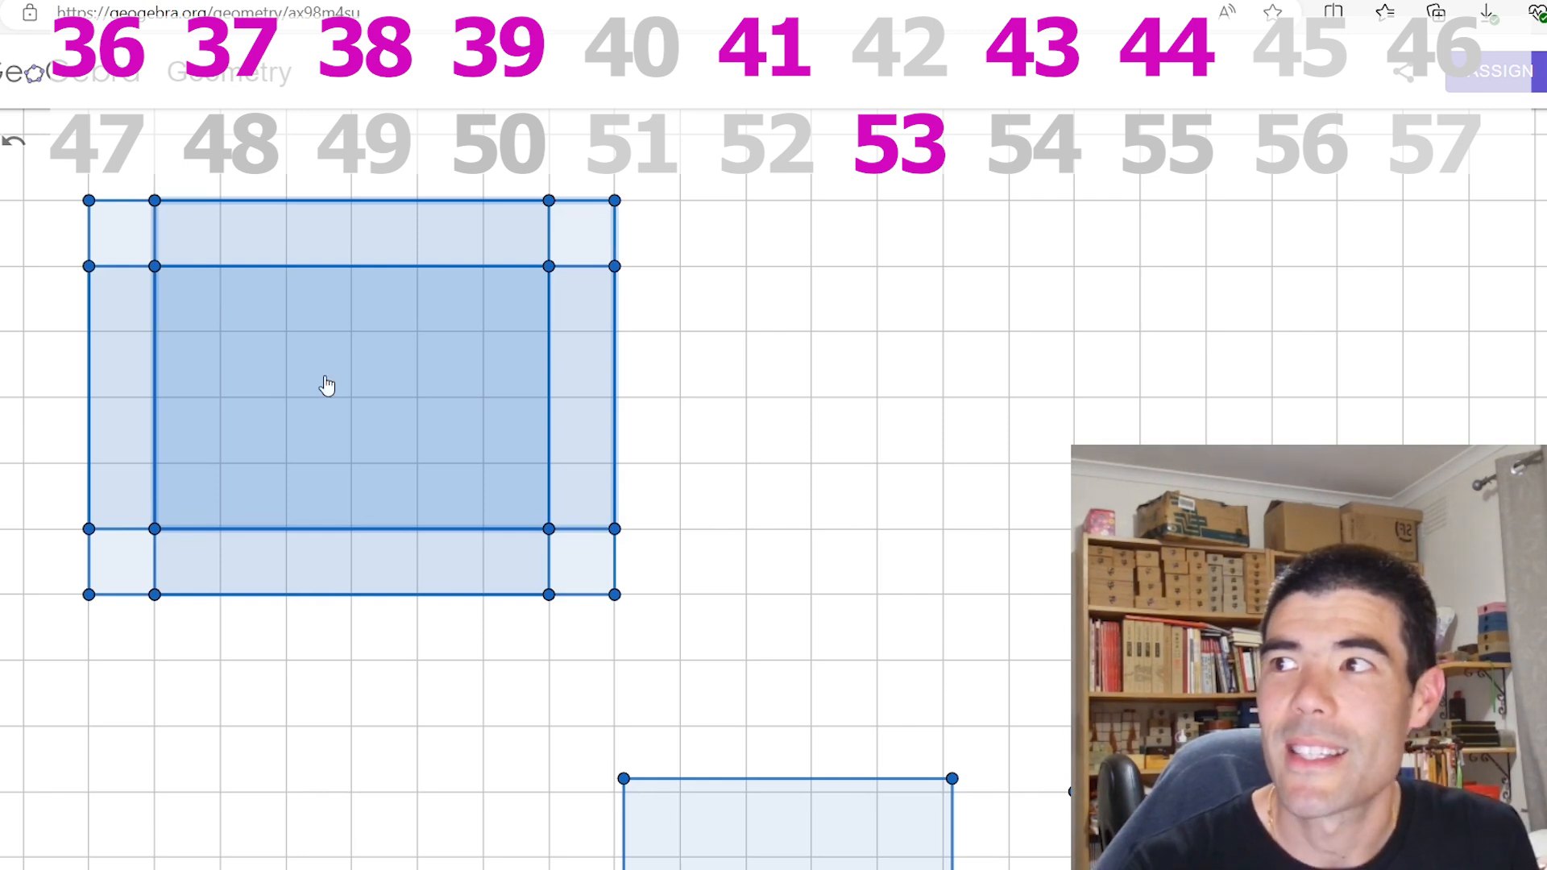
{"action": "mouse_move", "coordinate": [306, 360]}
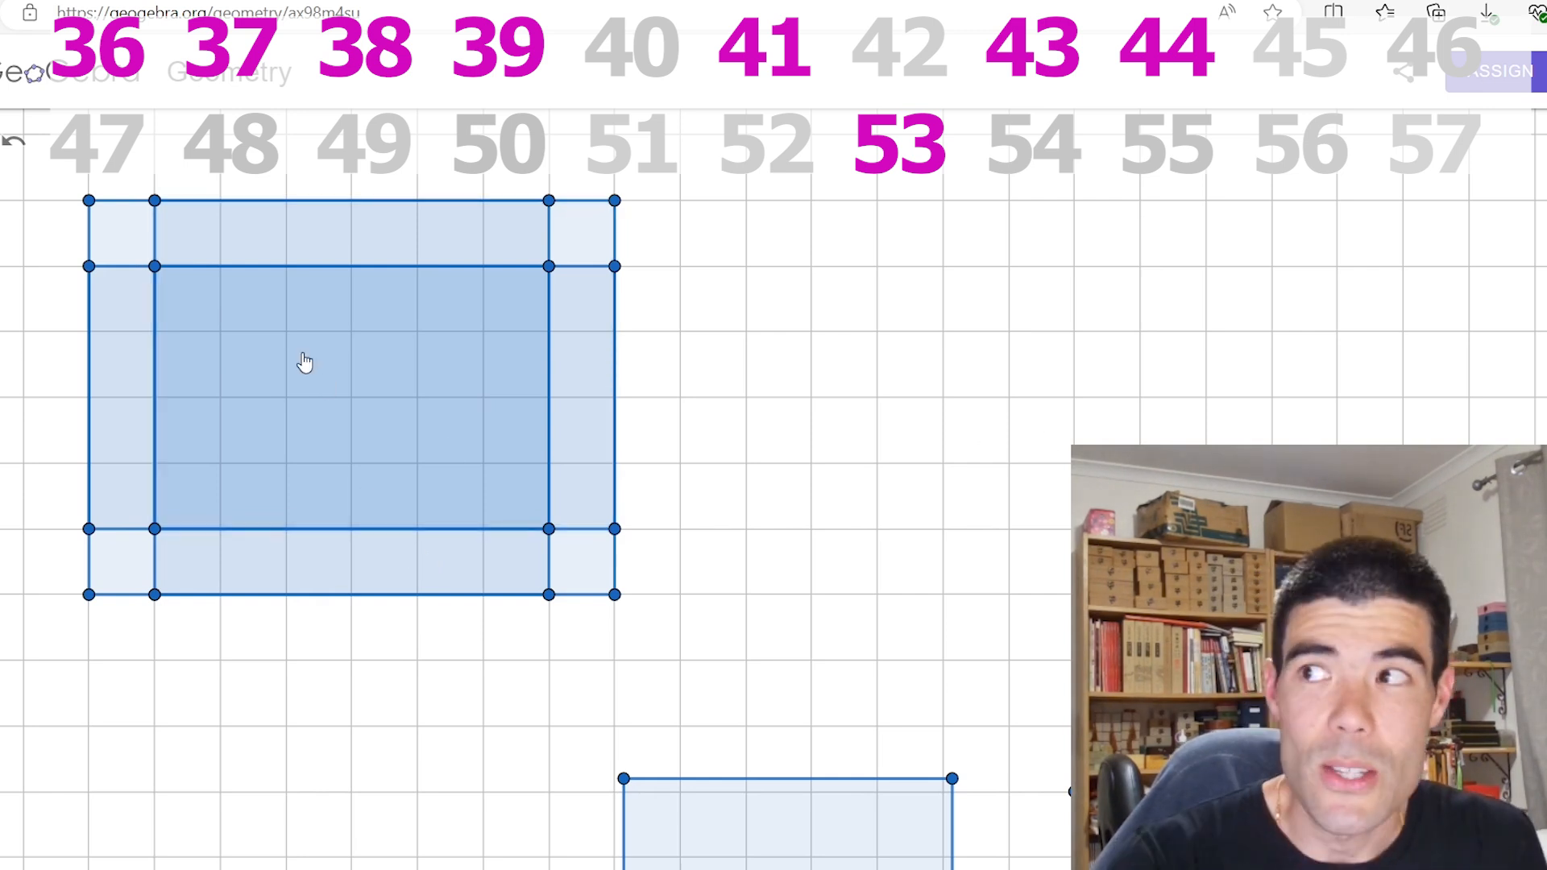
{"action": "mouse_move", "coordinate": [409, 395]}
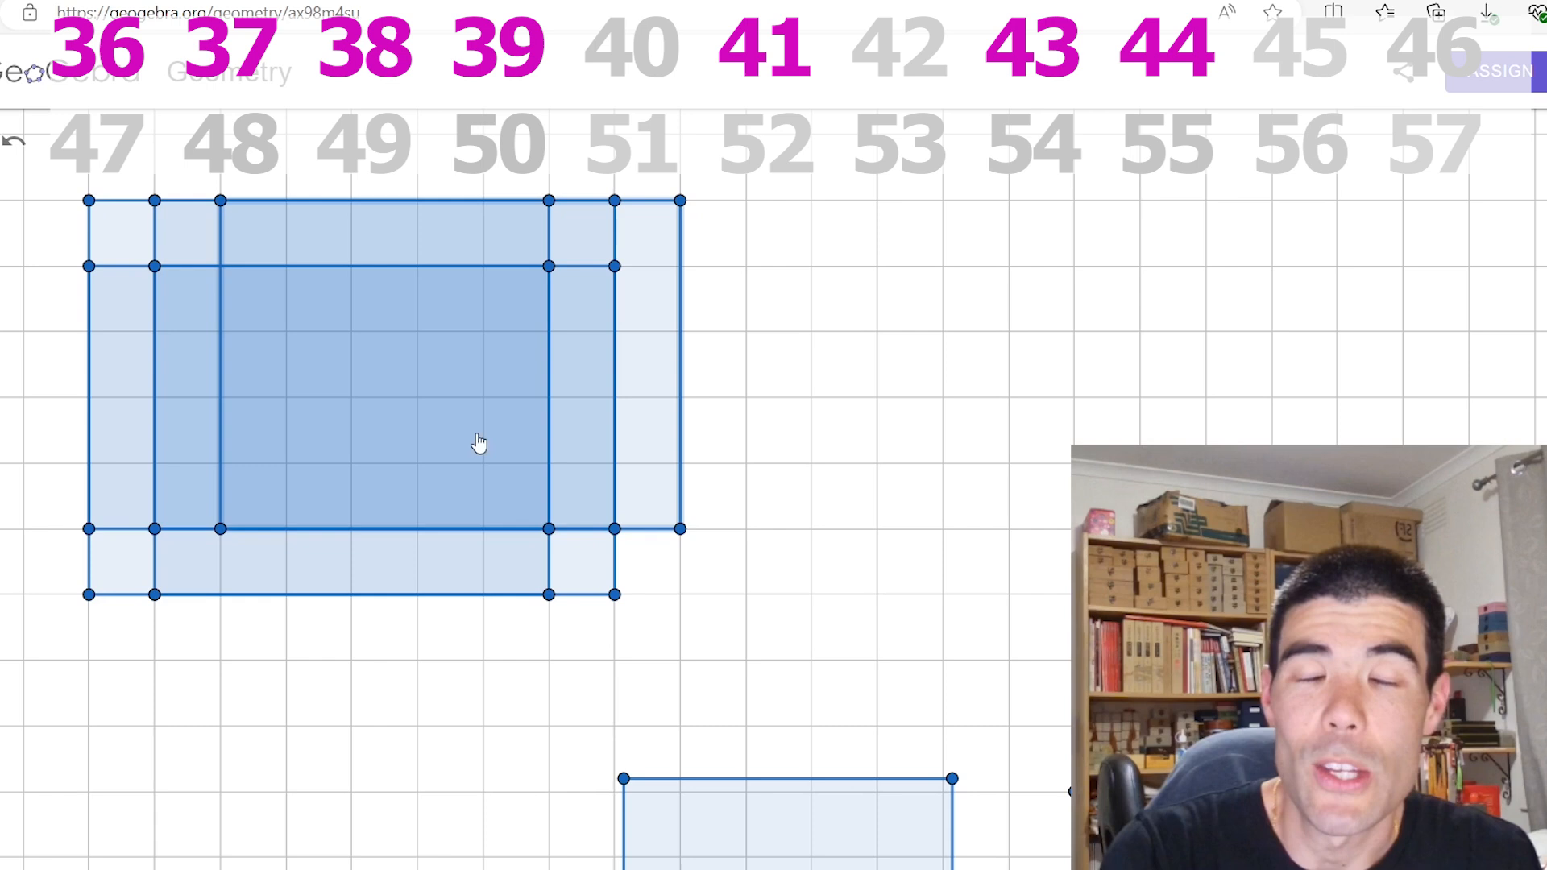
{"action": "left_click", "coordinate": [1167, 50]}
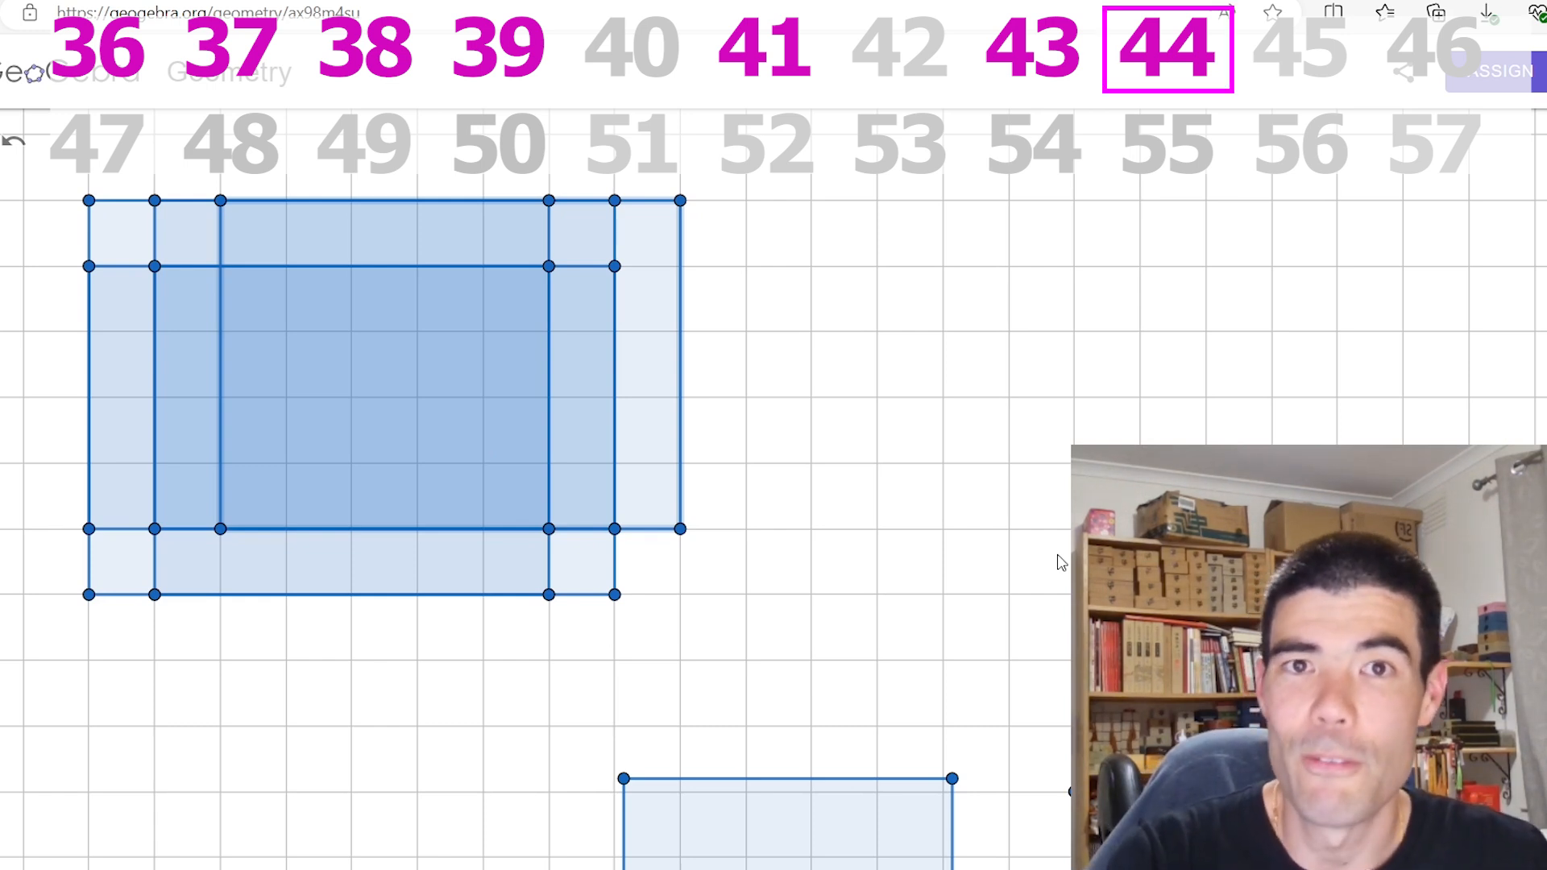